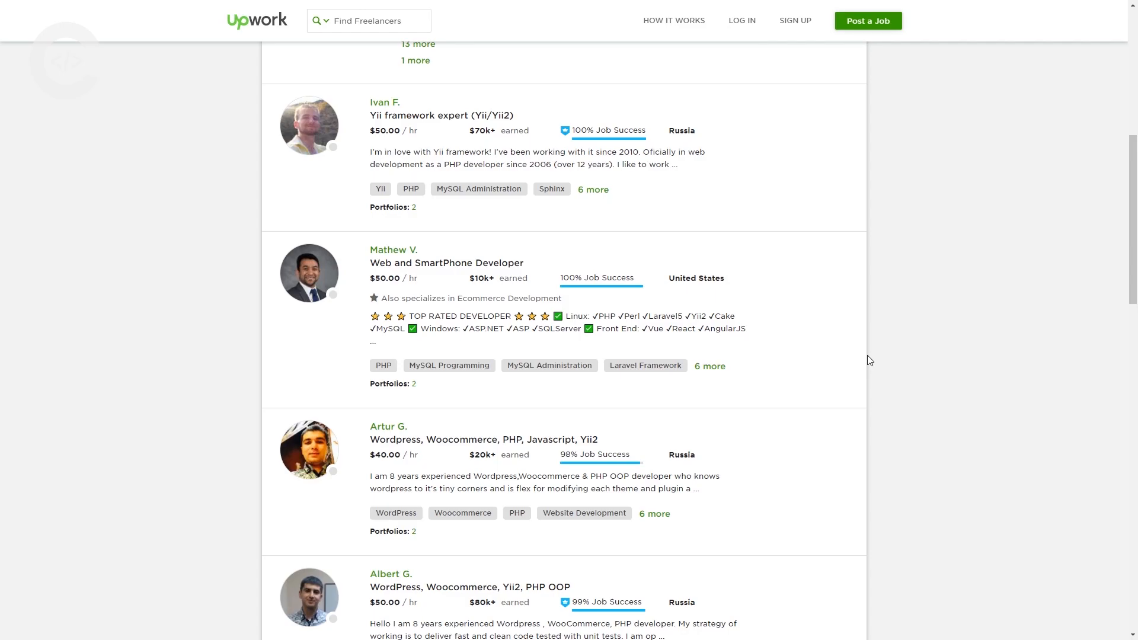
- Check the getcomposer.org download page, then return to the Yii guide's Installing Yii command
click(95, 12)
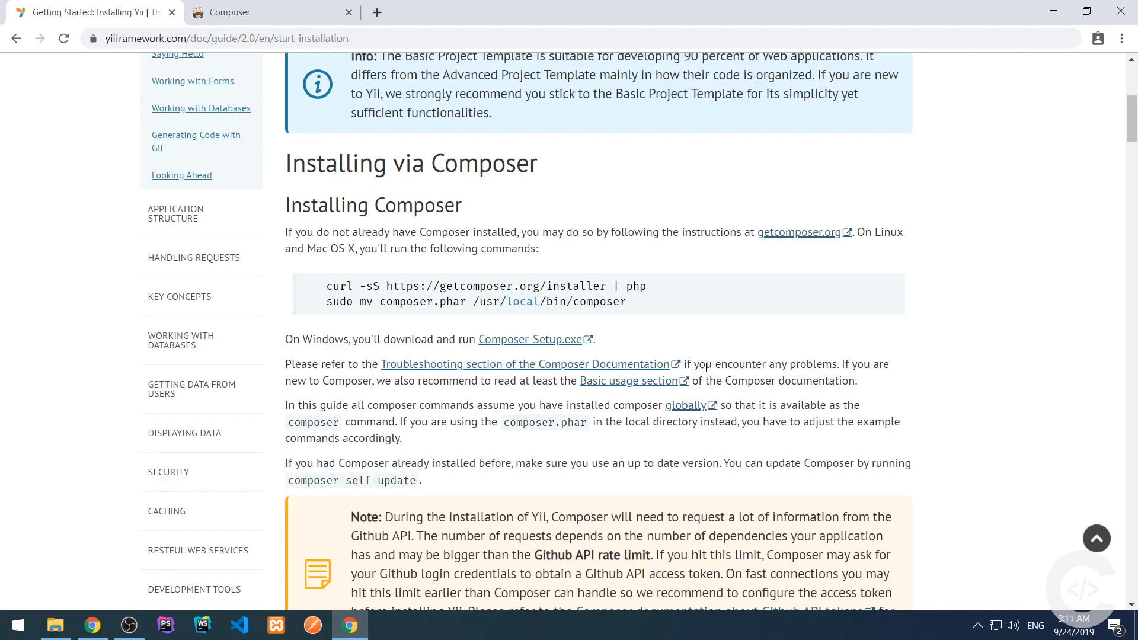
mouse_move(876, 233)
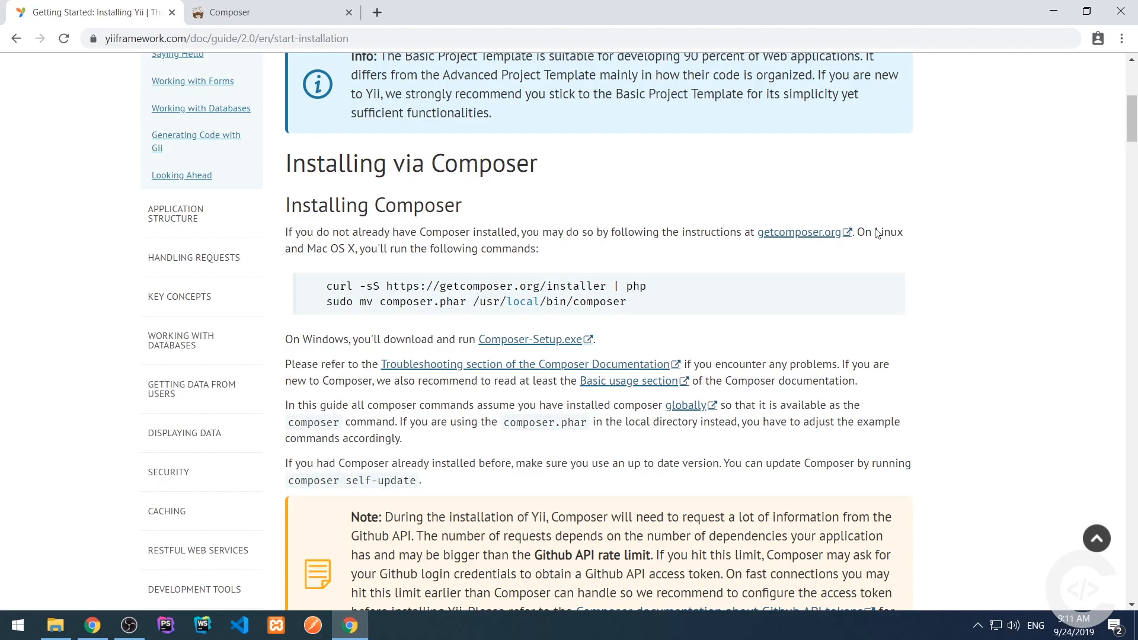
click(798, 232)
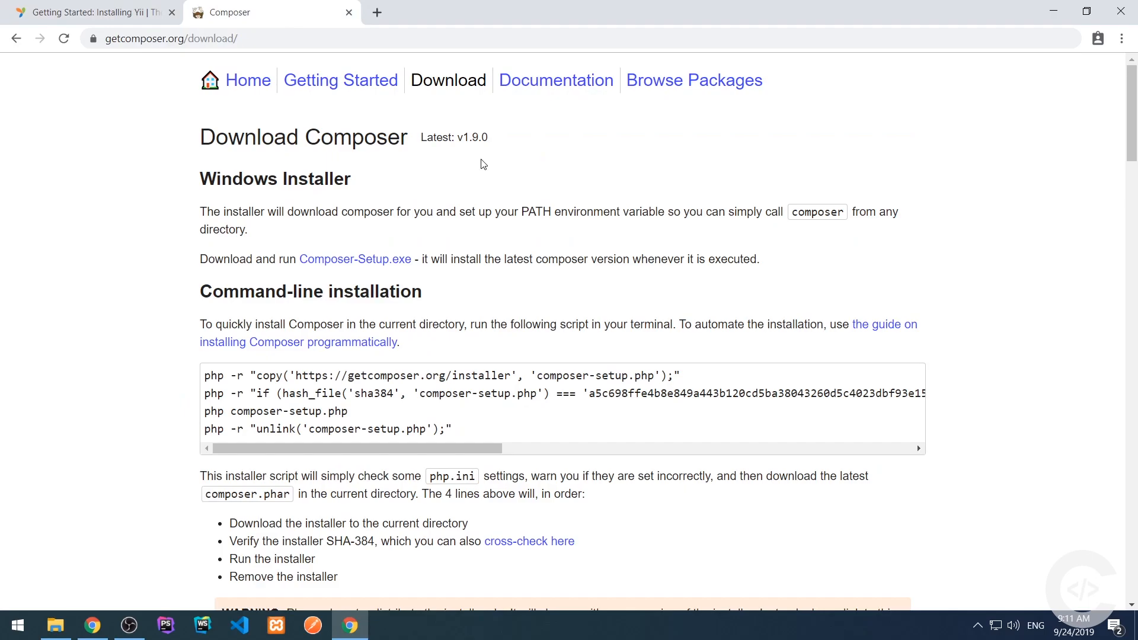
mouse_move(355, 260)
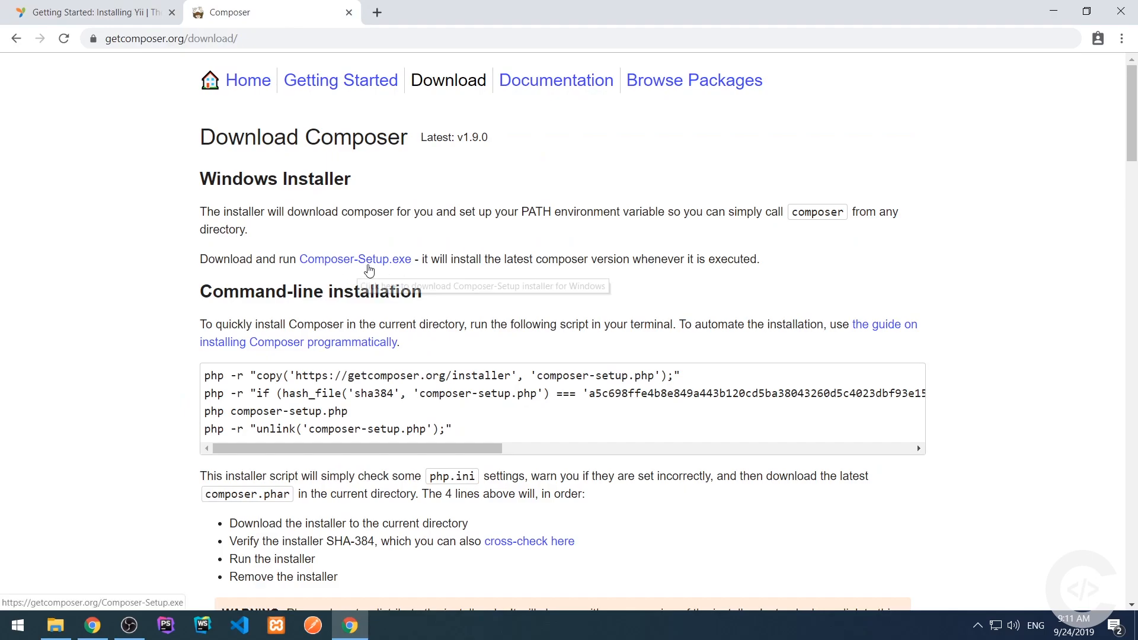
click(87, 12)
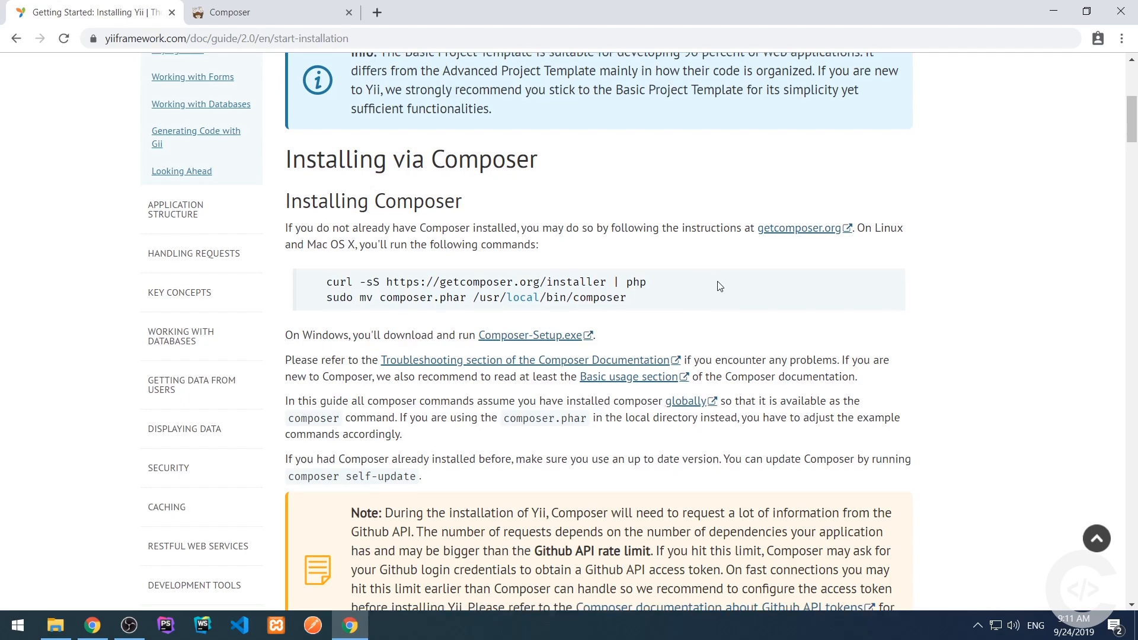
scroll(down, 3)
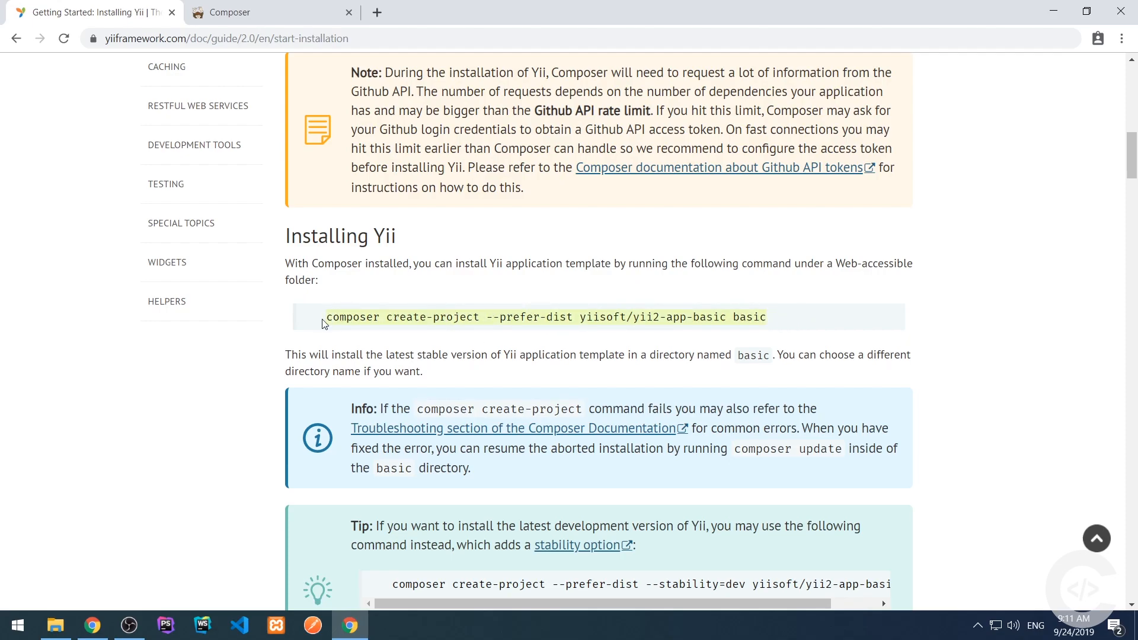
- From Git Bash in htdocs, run composer create-project --prefer-dist yiisoft/yii2-app-basic yii2-basic
click(55, 625)
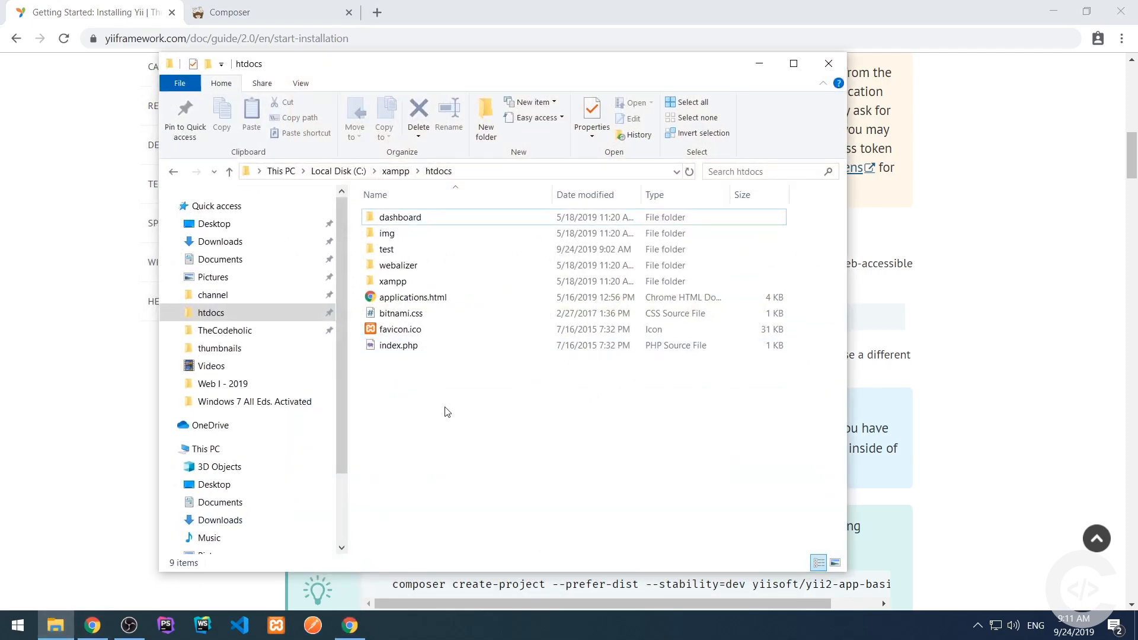
right_click(447, 411)
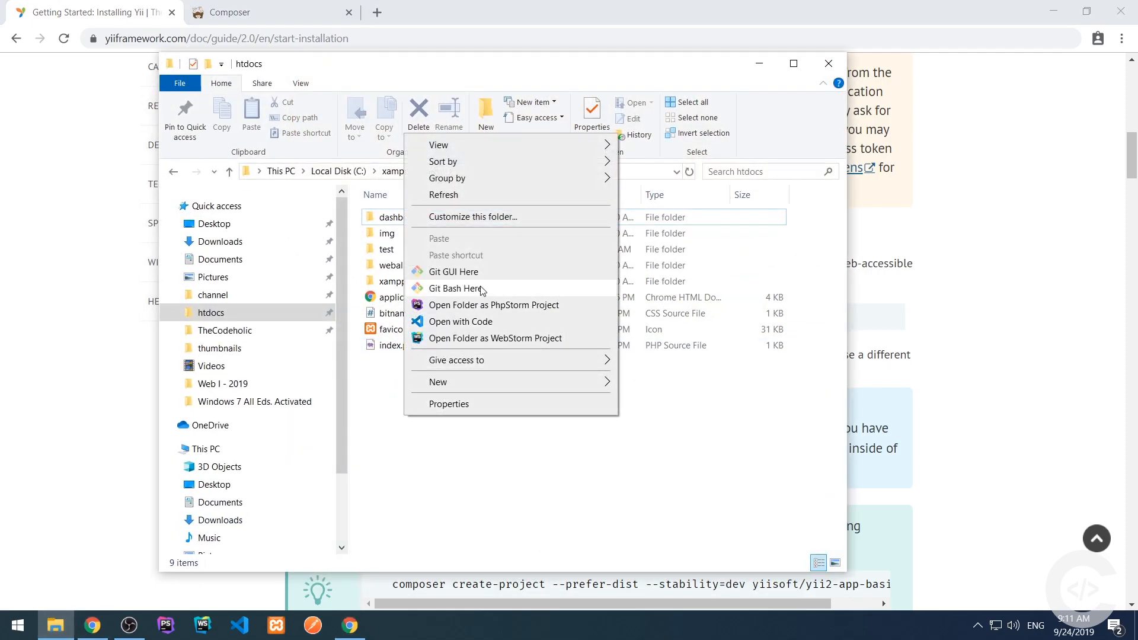
click(454, 288)
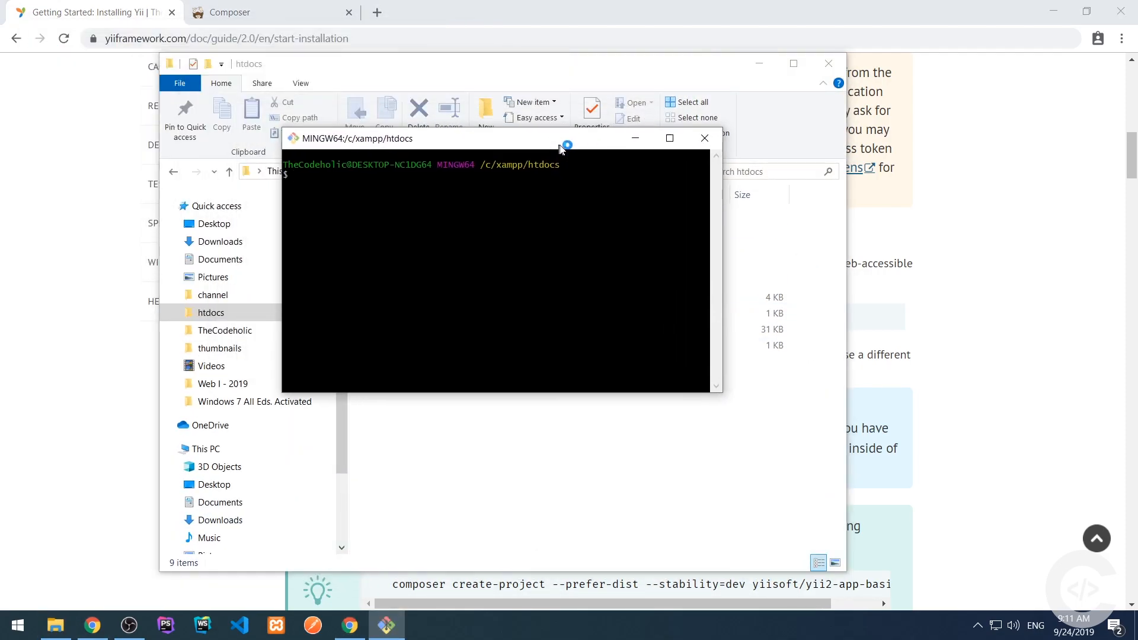
text(composer create-project --prefer-dist yiisoft/yii2-app-basic basic)
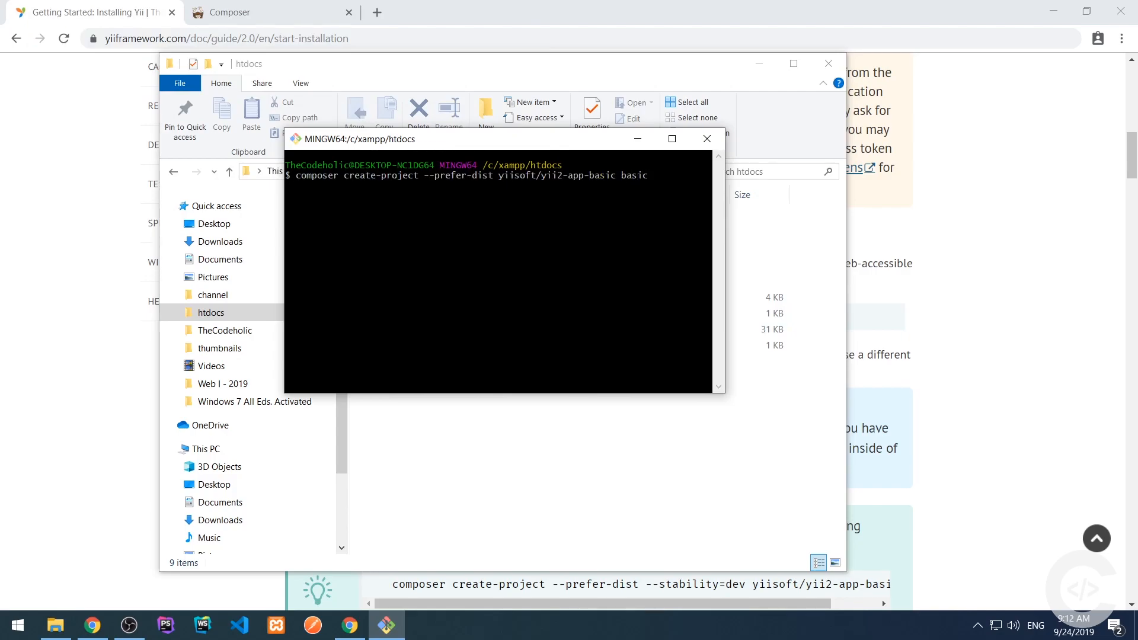
text(yii)
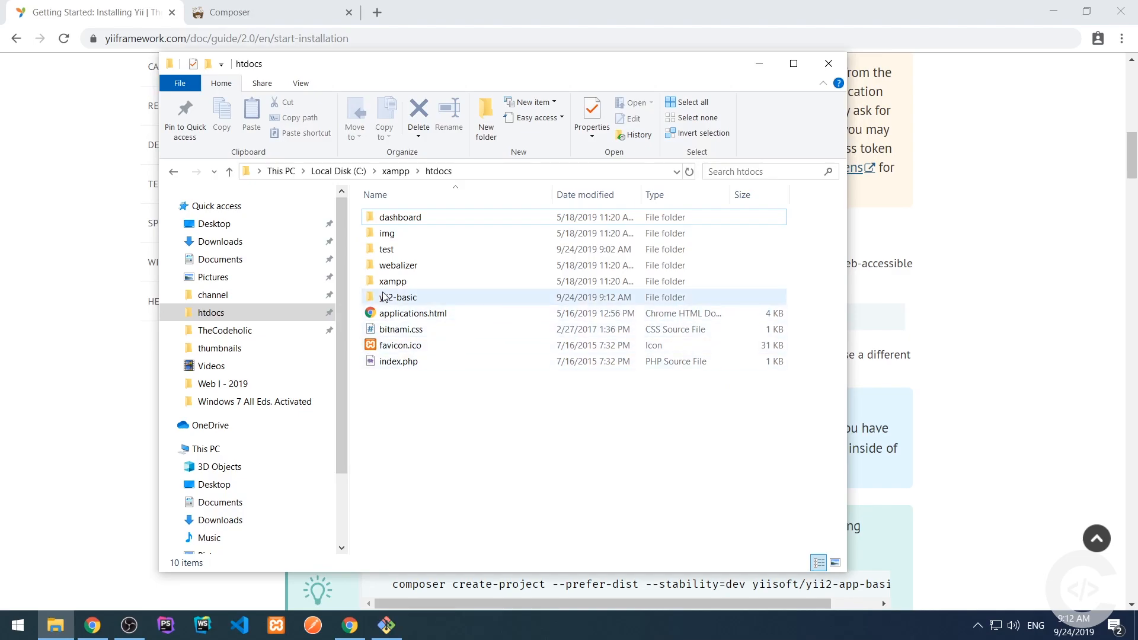
- Open the yii2-basic folder as a PhpStorm project from its context menu
right_click(399, 297)
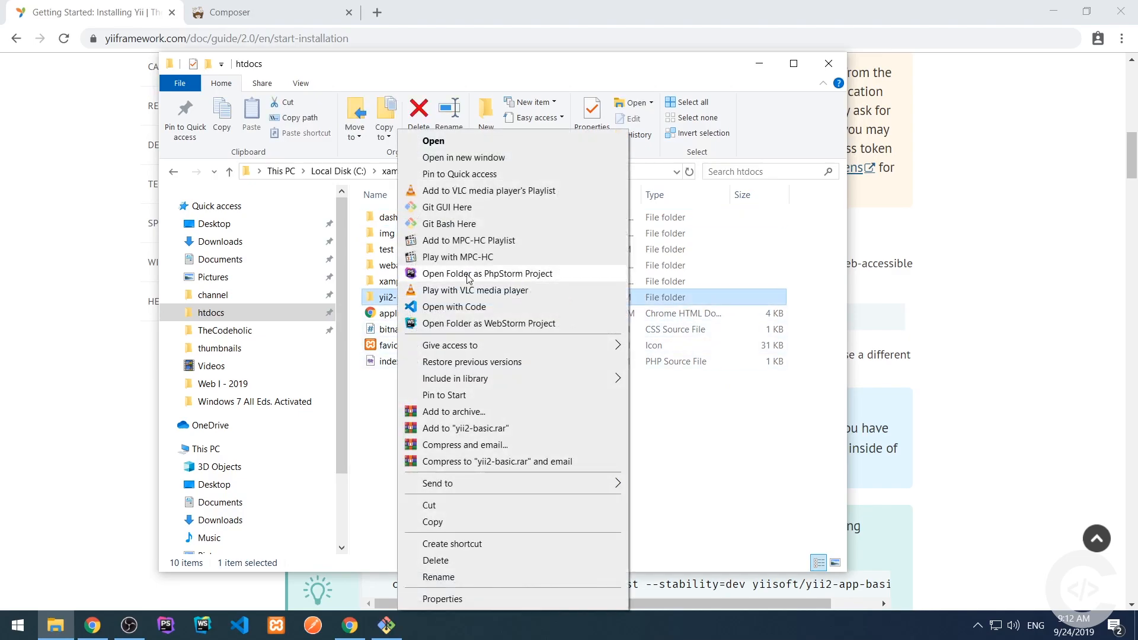
click(487, 274)
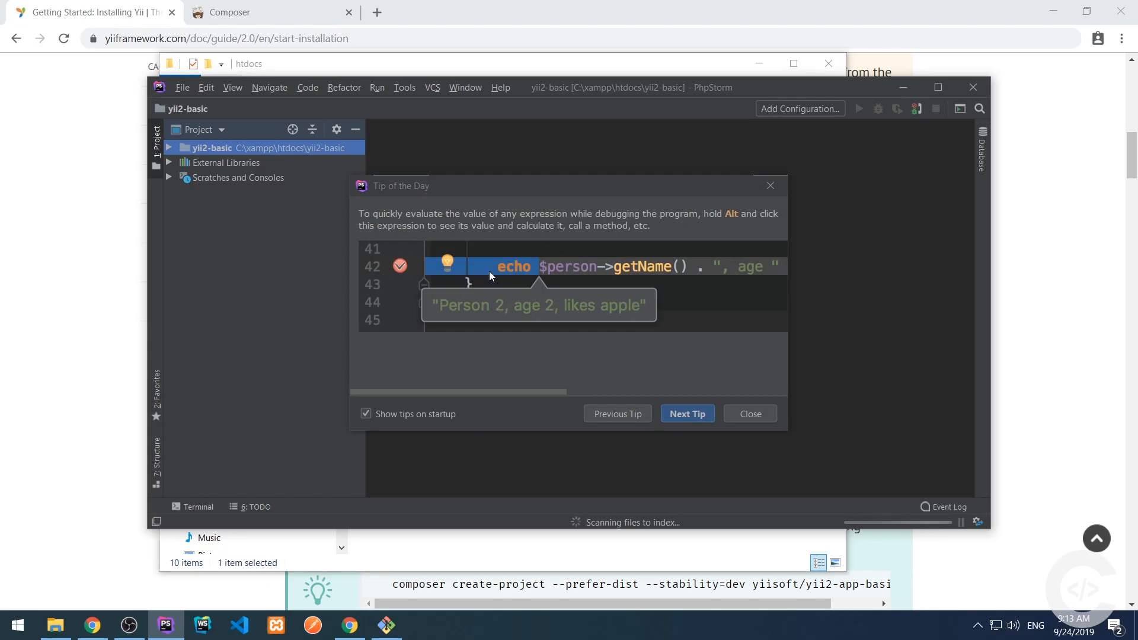
mouse_move(742, 390)
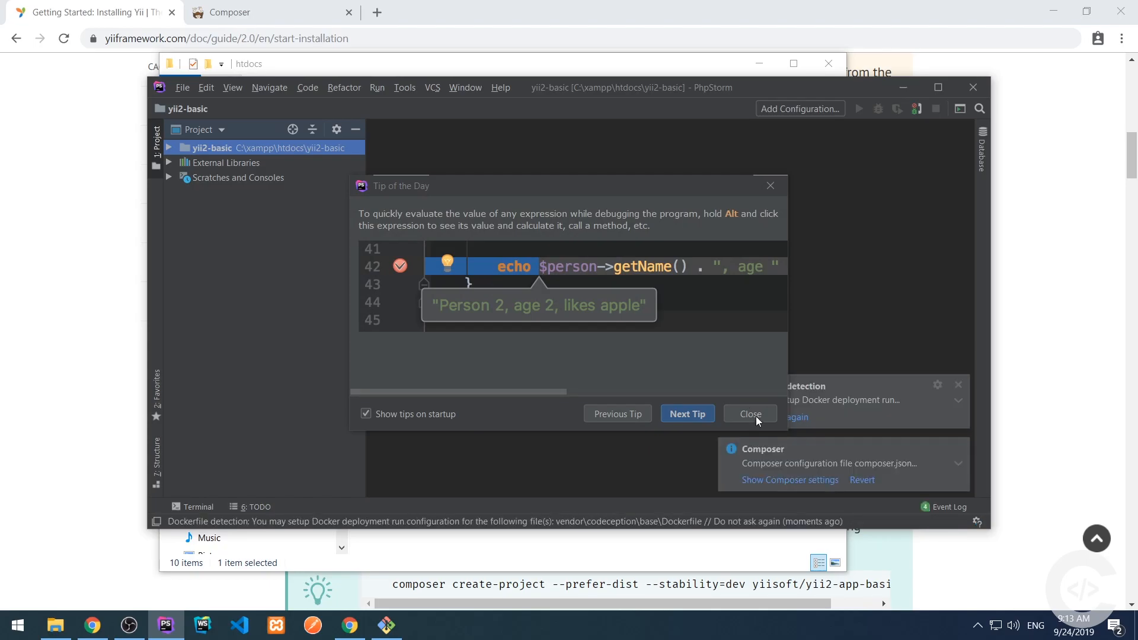
- Dismiss Tip of the Day, explore the project folders and open assets/AppAsset.php in the editor
click(749, 413)
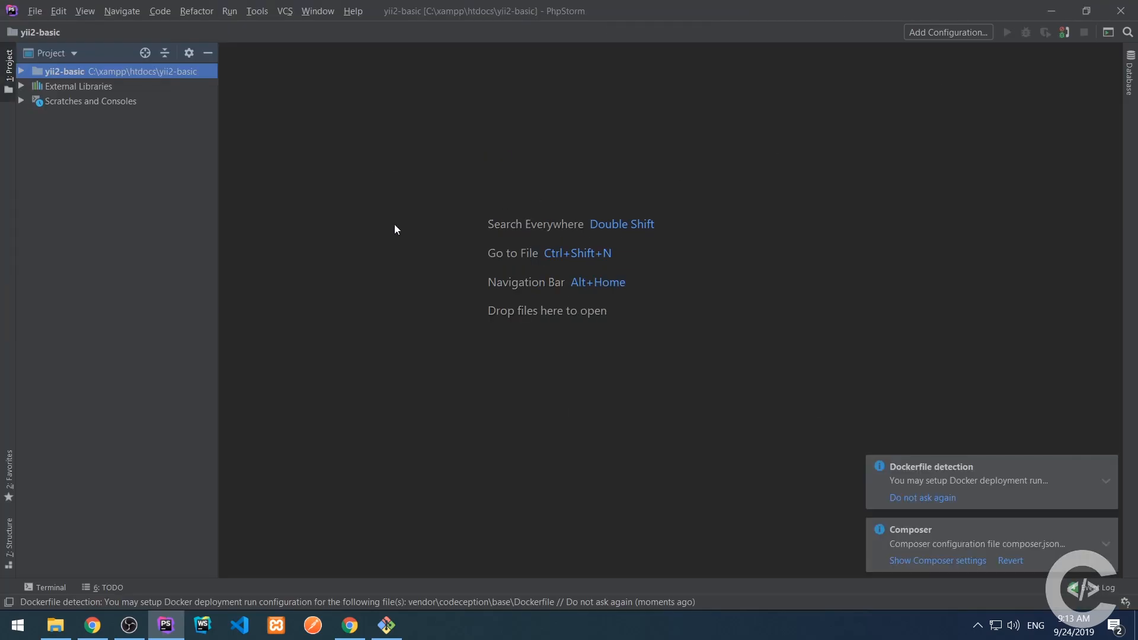
click(22, 71)
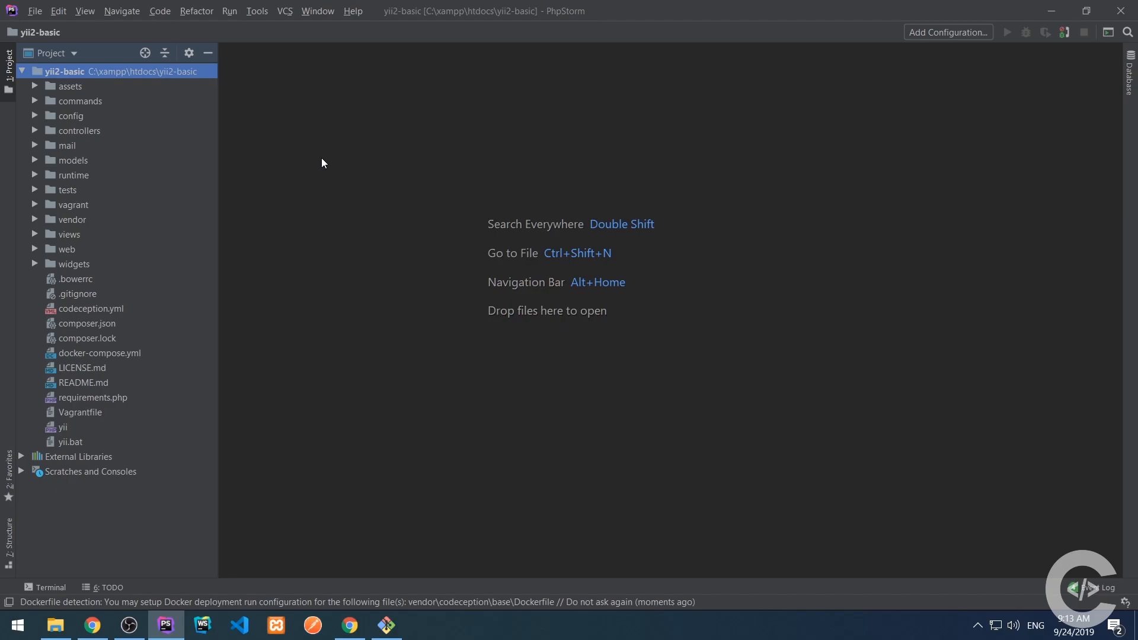
mouse_move(290, 192)
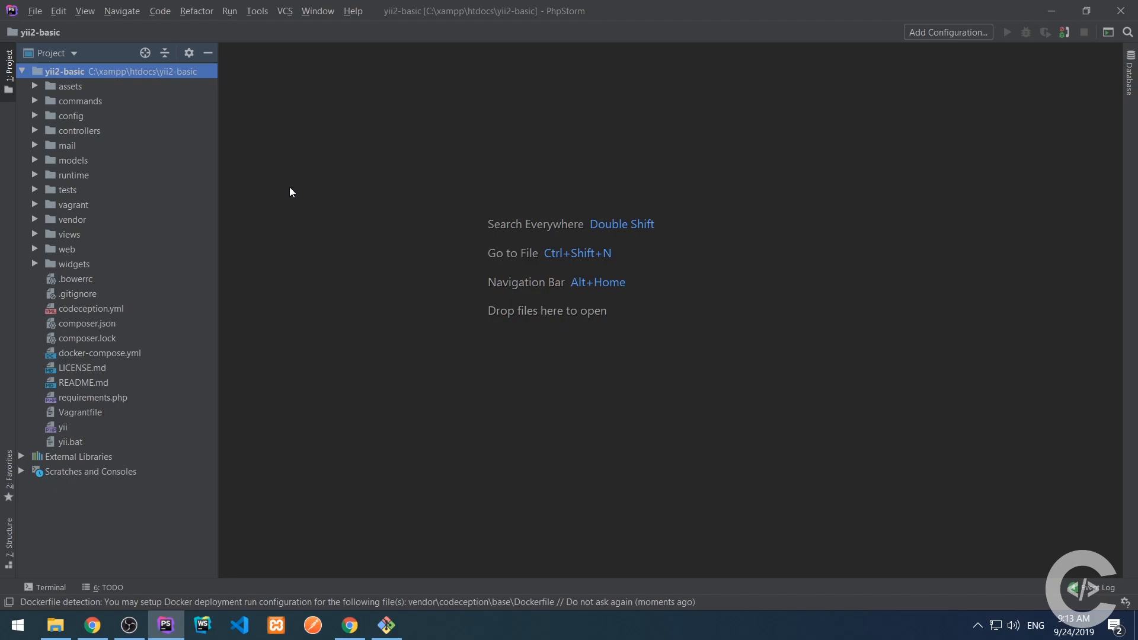
mouse_move(91, 140)
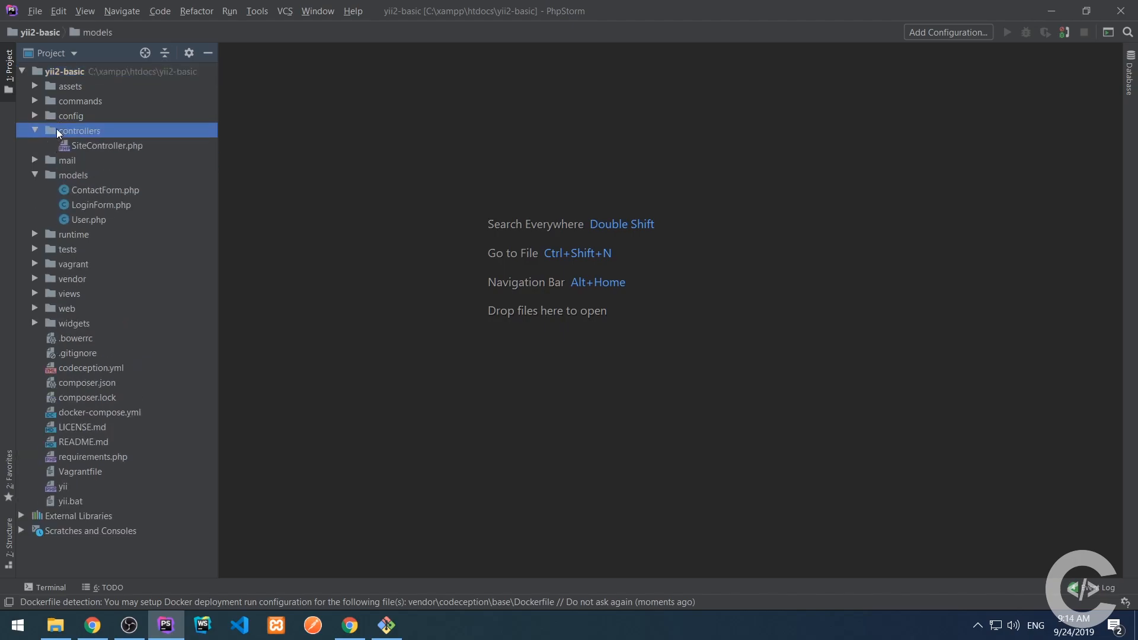
click(70, 293)
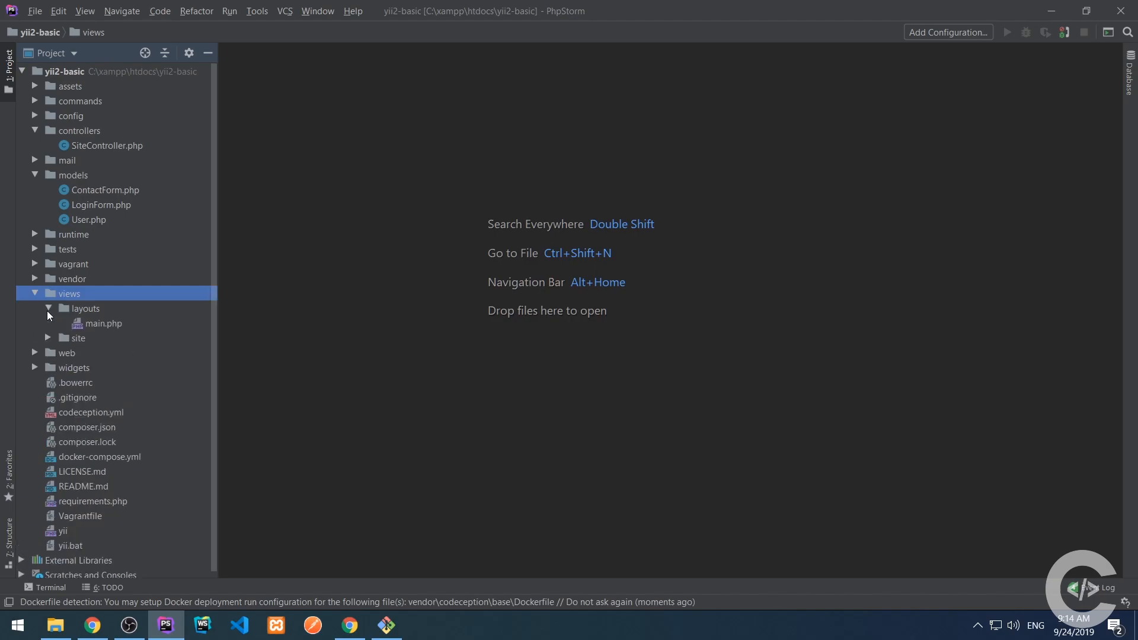
click(47, 308)
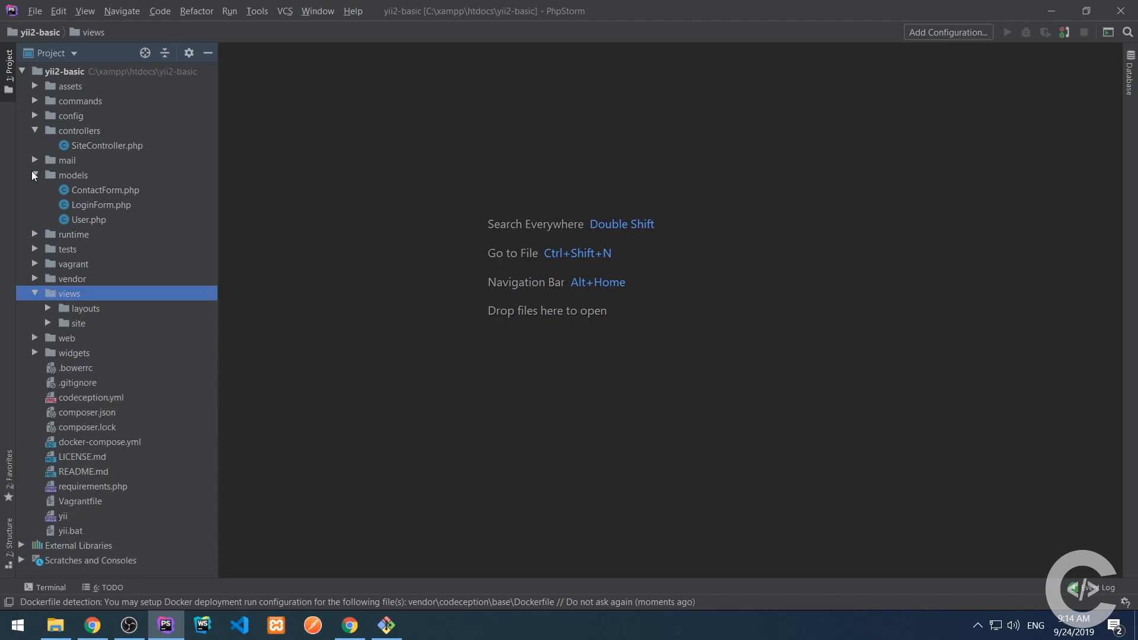
click(34, 130)
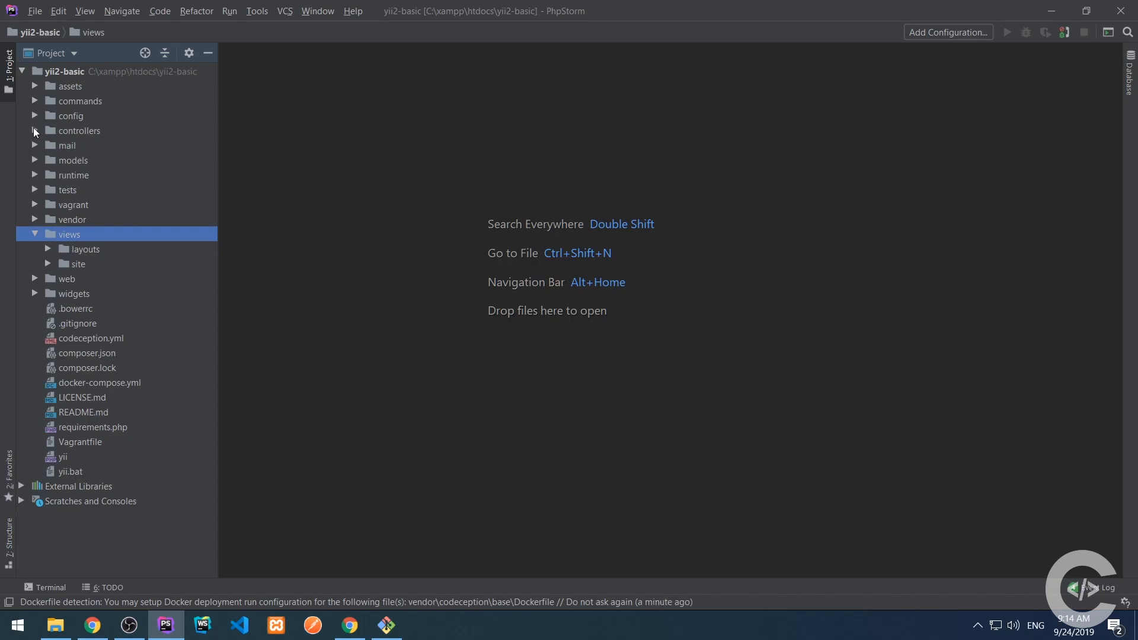
click(34, 85)
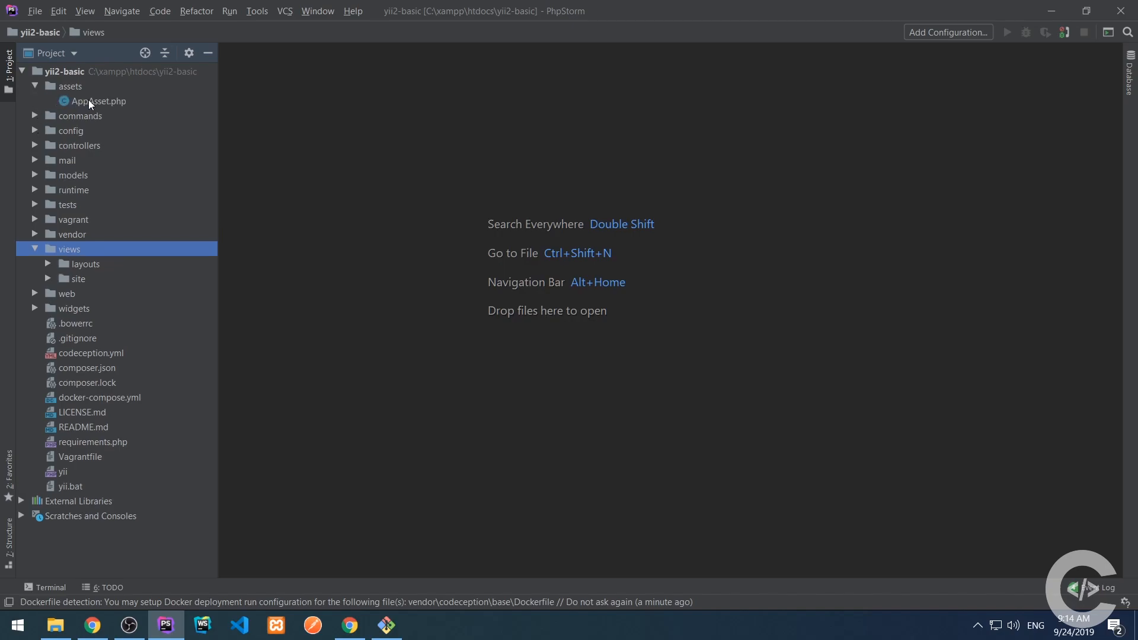
double_click(98, 101)
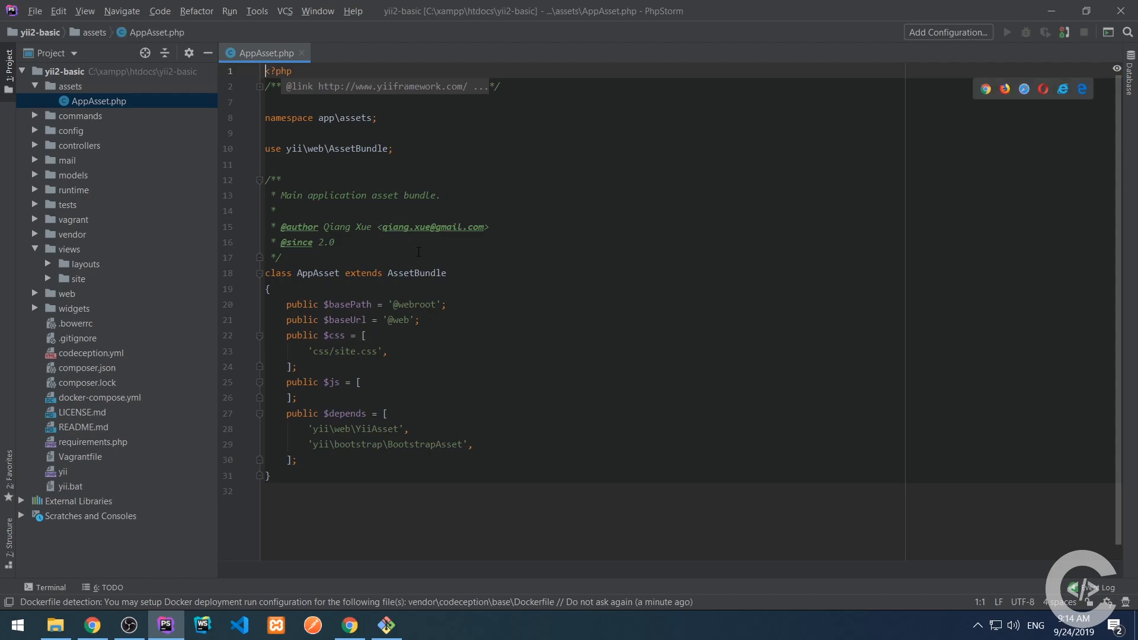
- Close AppAsset.php and expand the commands and config folders in the Project panel
double_click(372, 428)
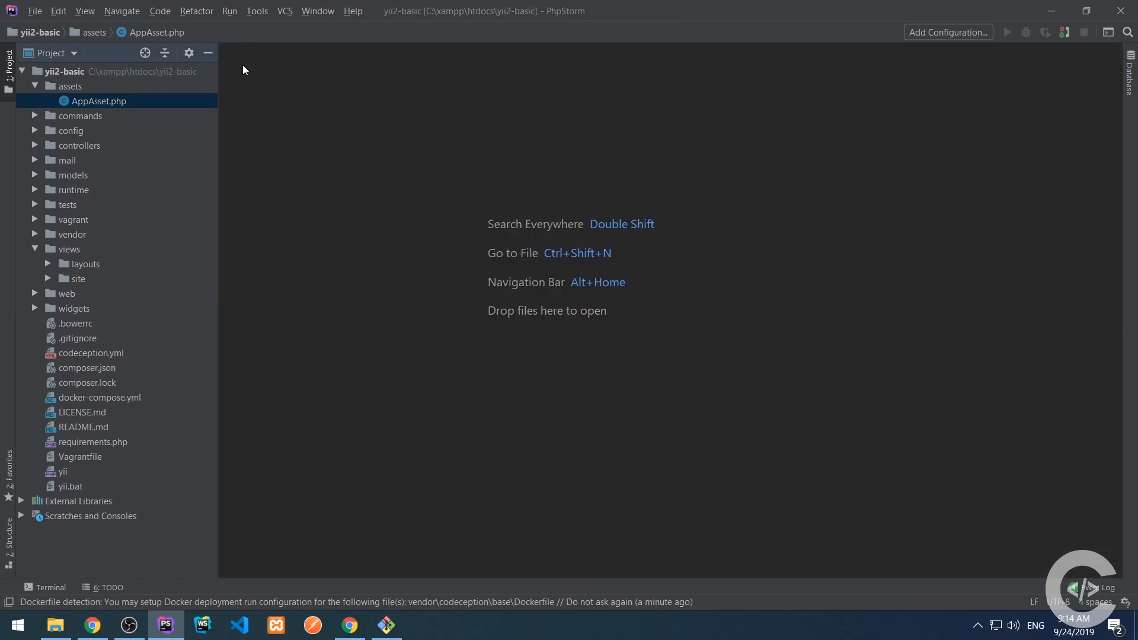
click(80, 115)
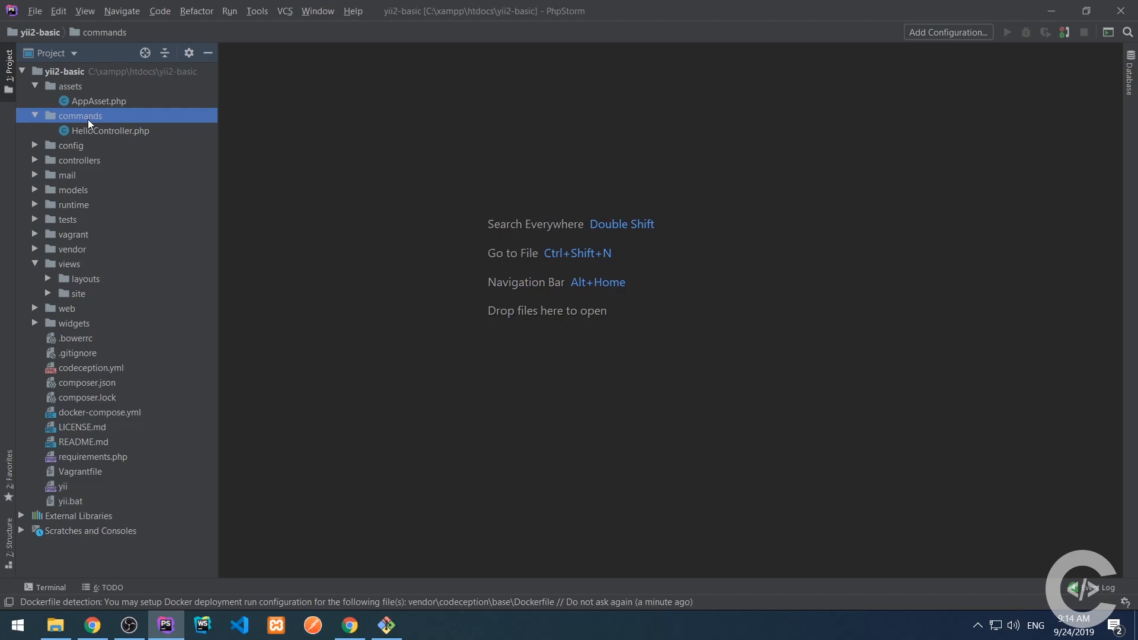
click(110, 130)
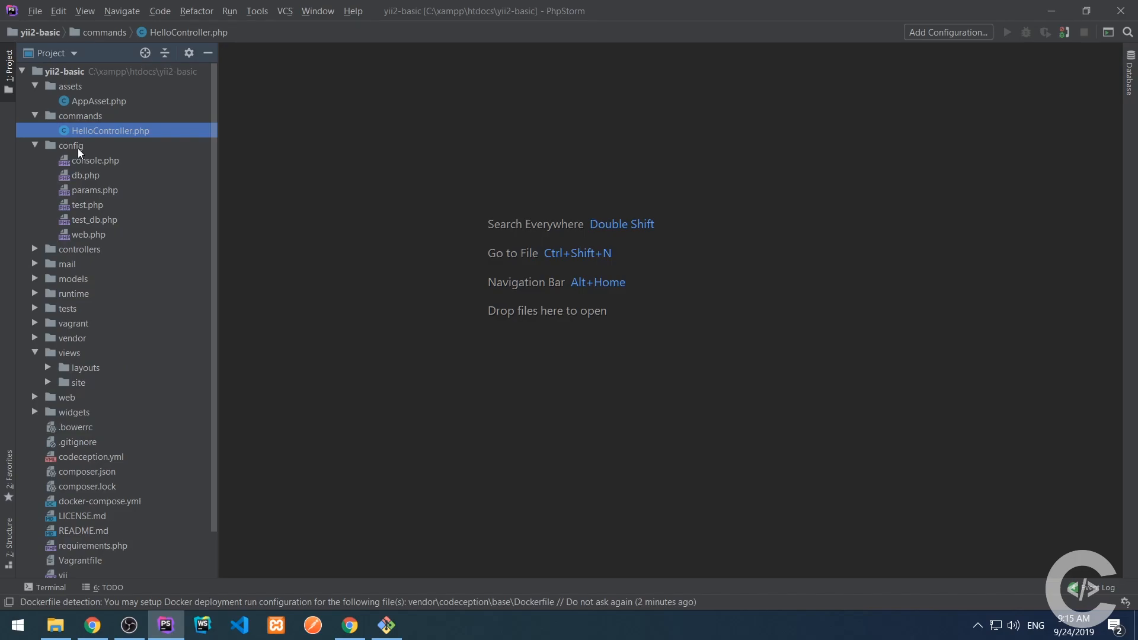
mouse_move(96, 195)
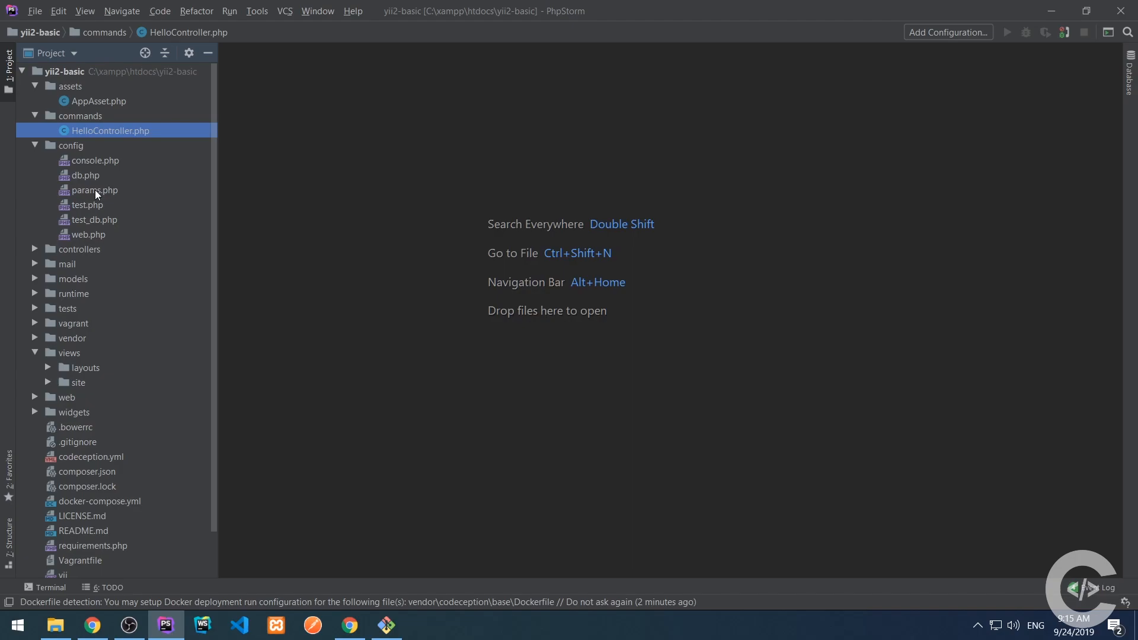
mouse_move(93, 236)
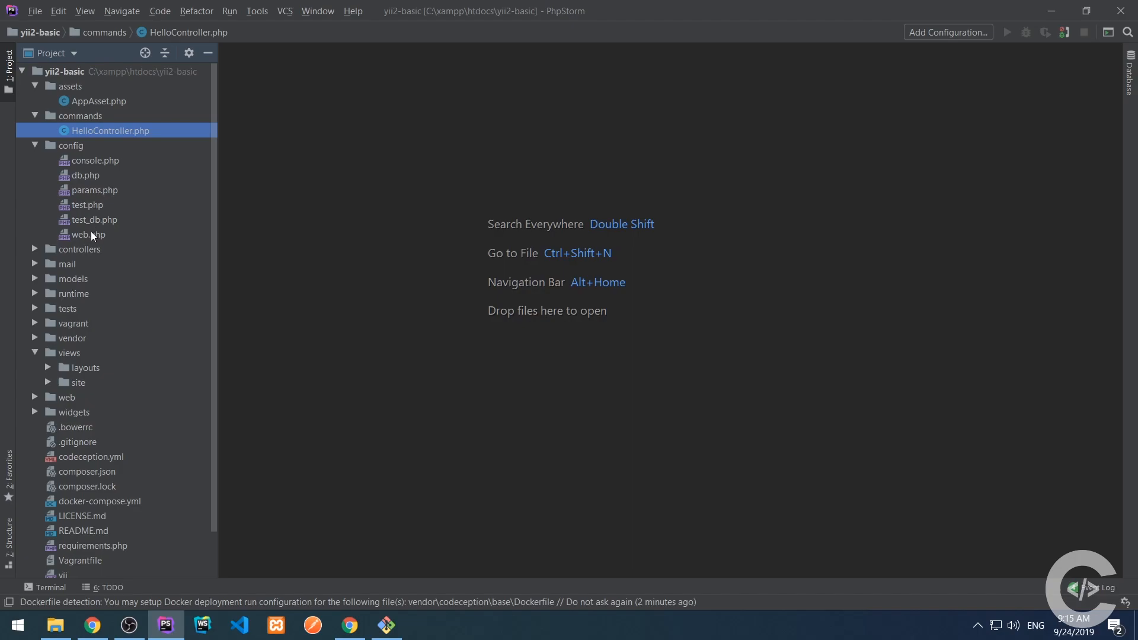
- Review the config/web.php file and close it
double_click(86, 234)
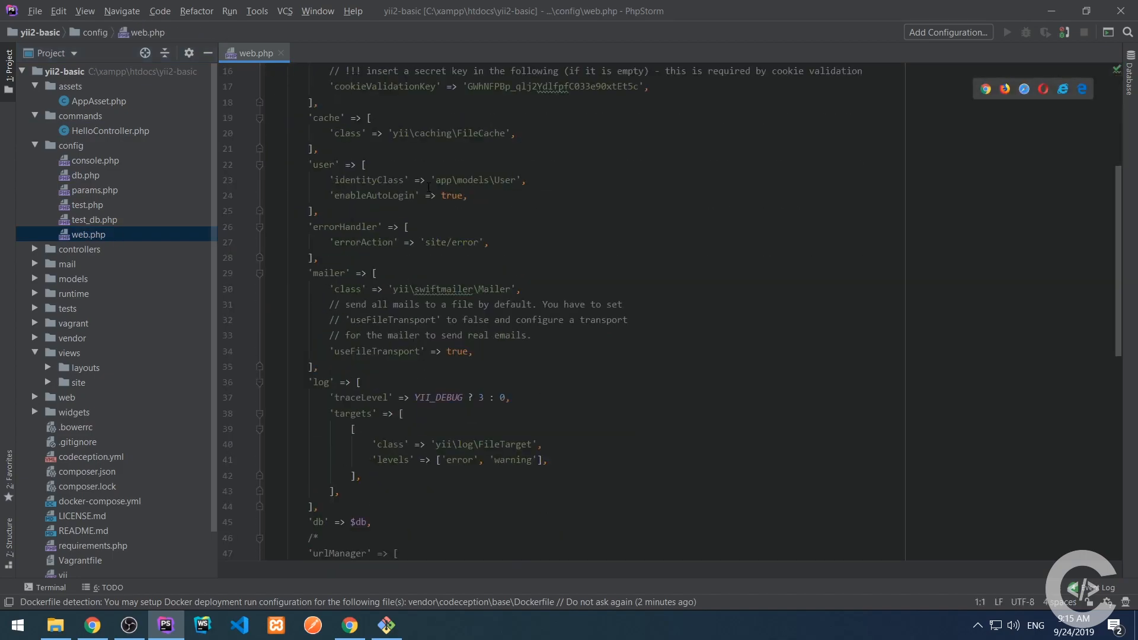
scroll(down, 3)
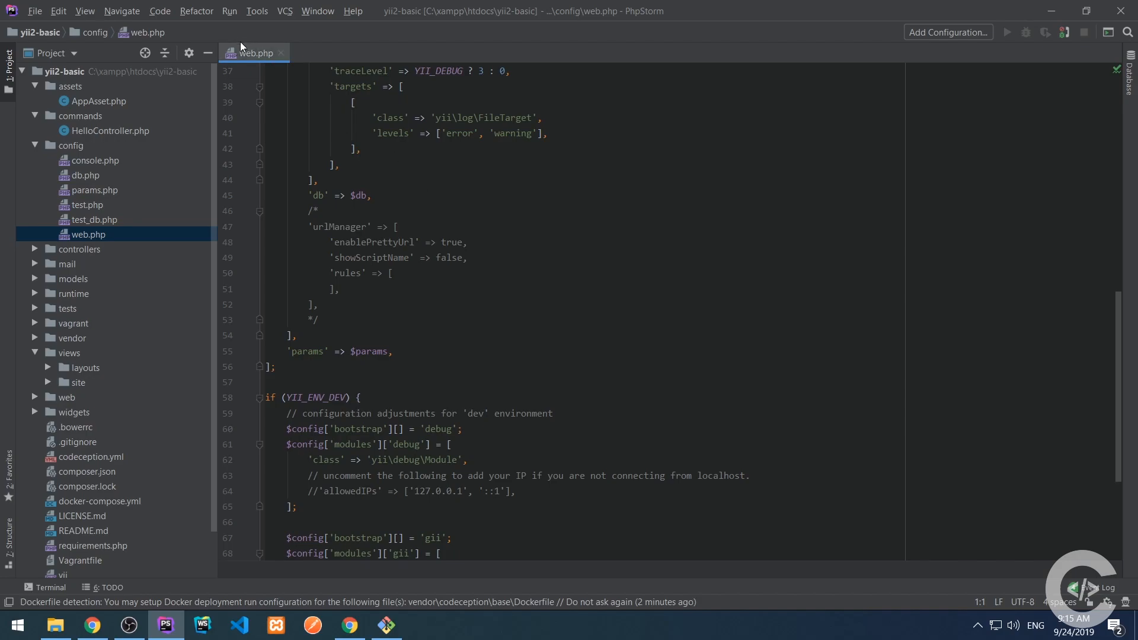
click(79, 249)
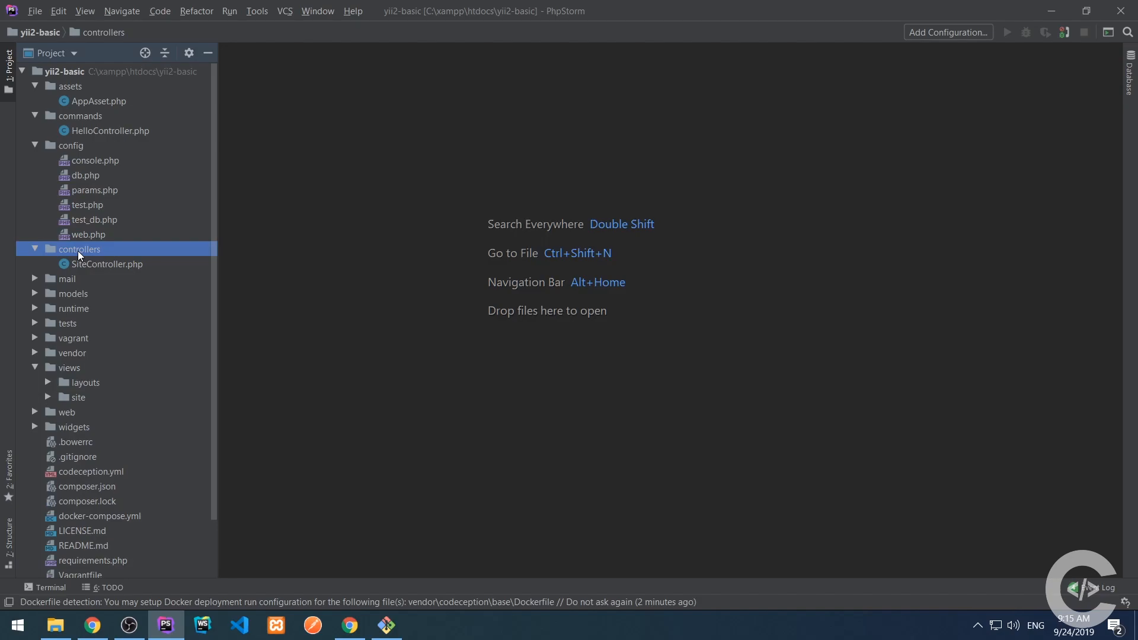
- Review controllers/SiteController.php through to the end and close it
double_click(107, 263)
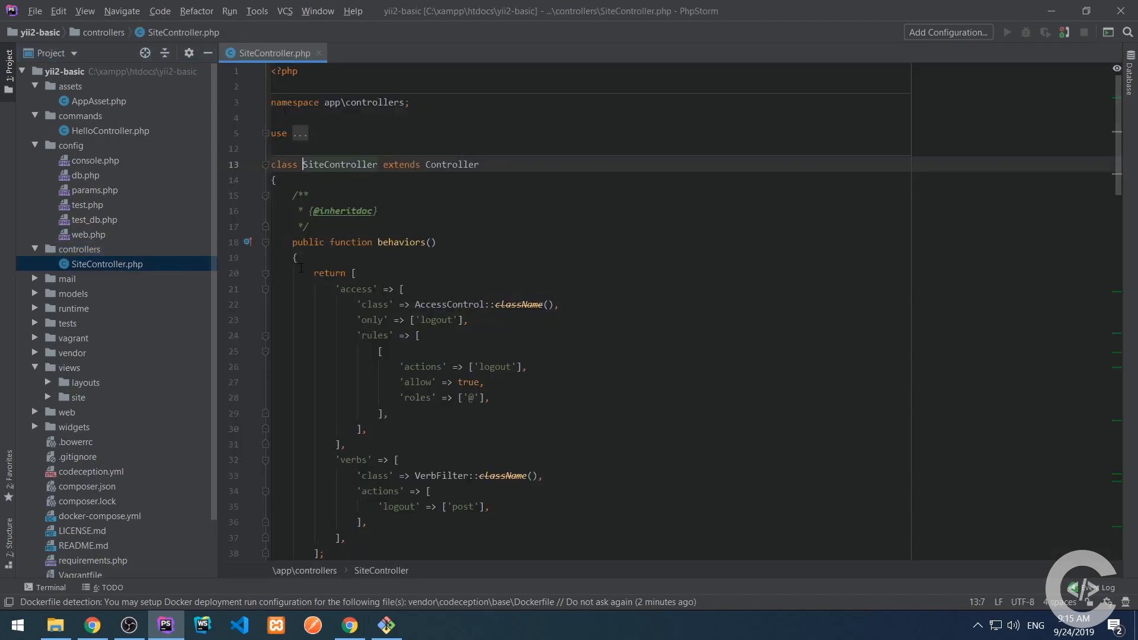
scroll(down, 3)
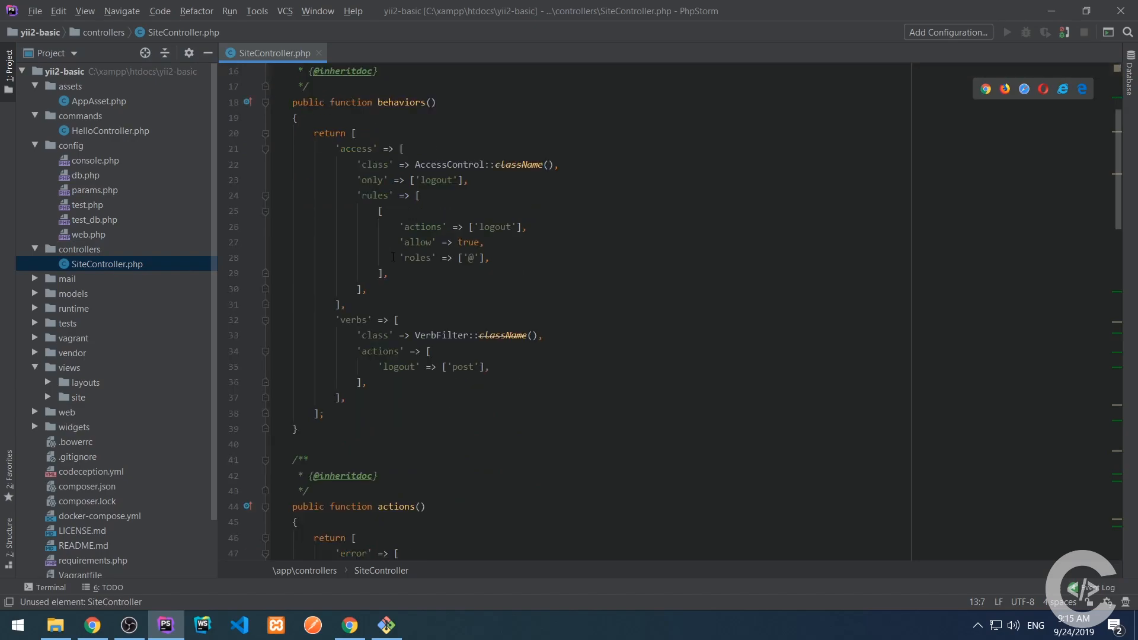
scroll(down, 3)
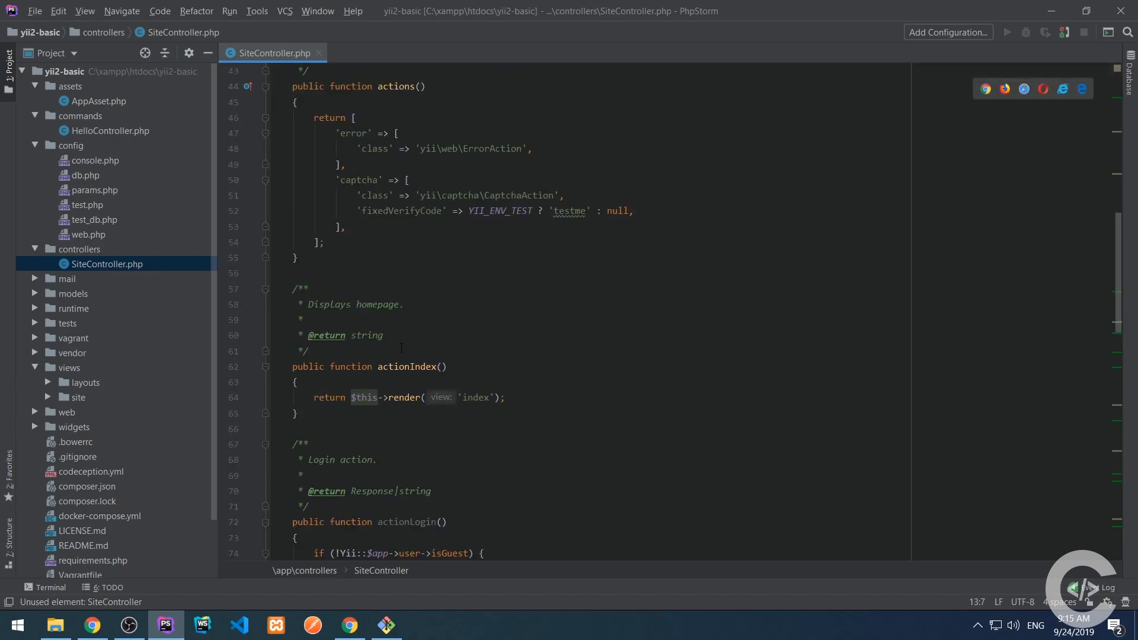
scroll(down, 3)
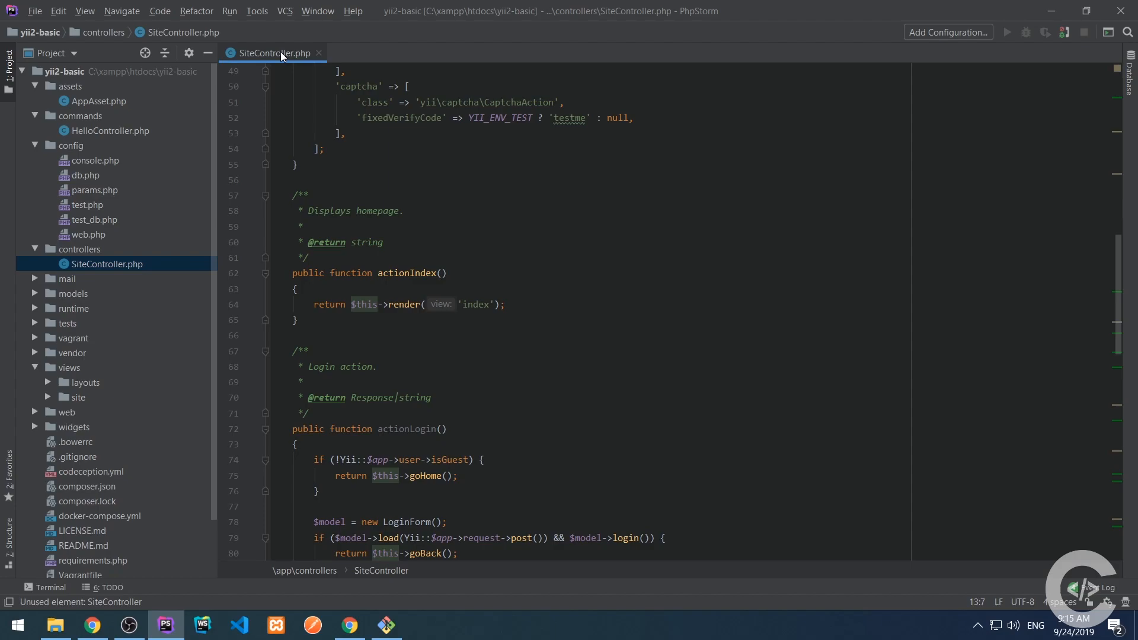
click(317, 52)
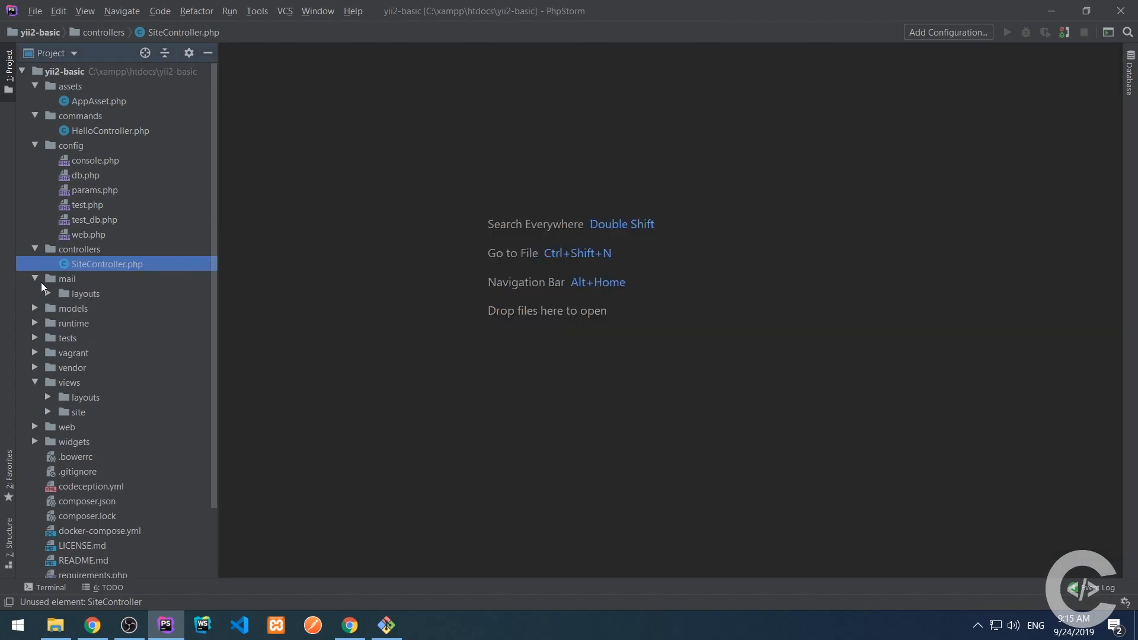
mouse_move(44, 291)
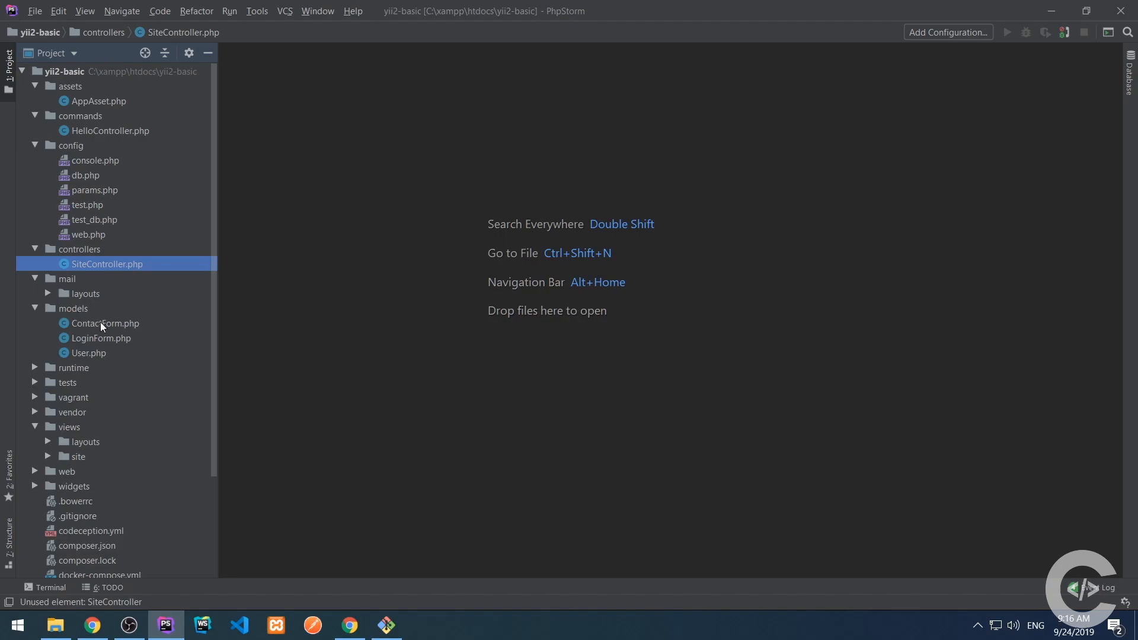
mouse_move(43, 367)
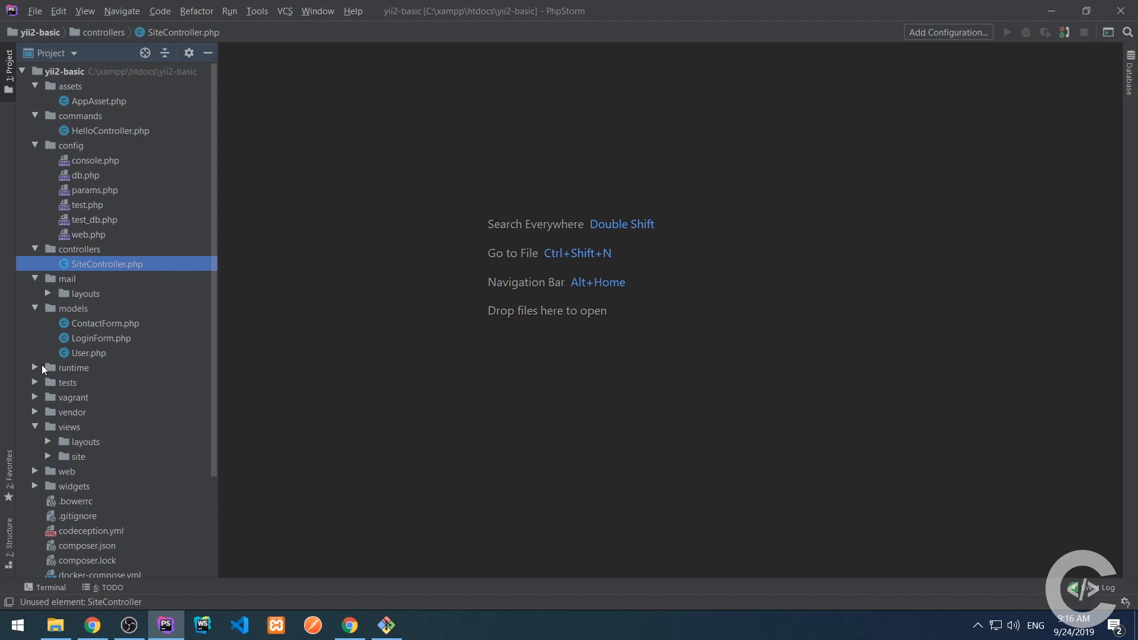
mouse_move(34, 332)
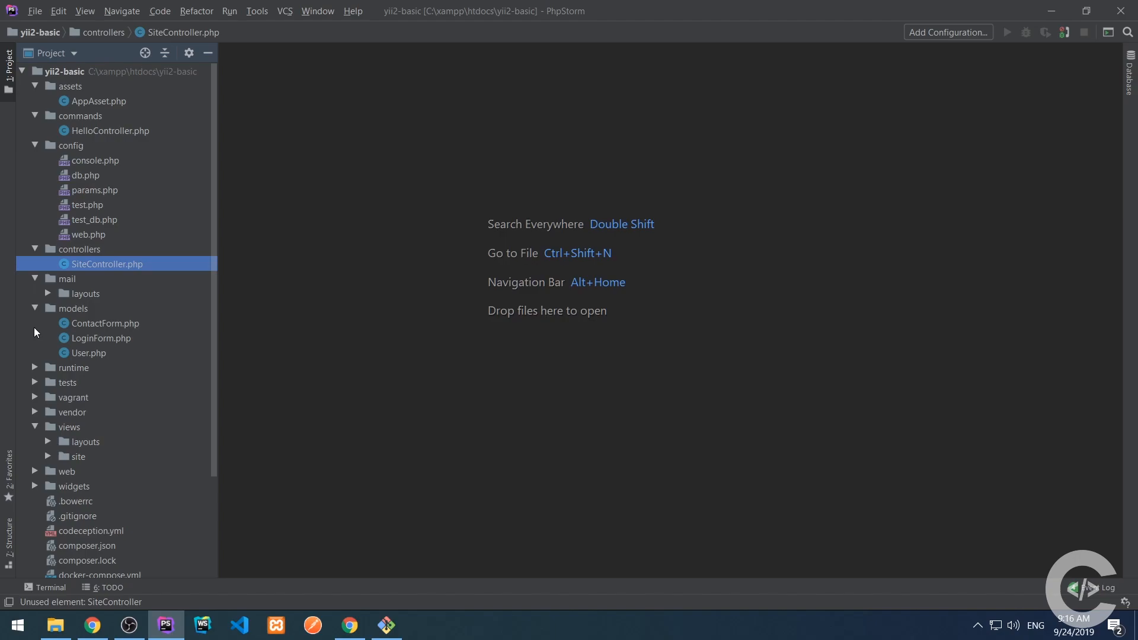
click(34, 367)
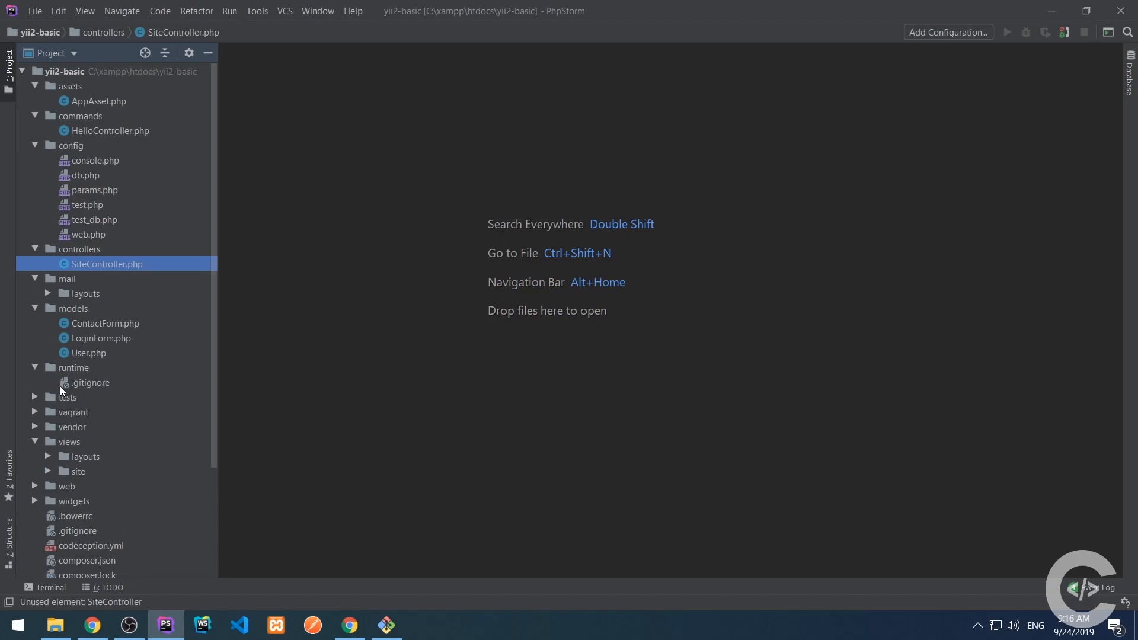
double_click(89, 383)
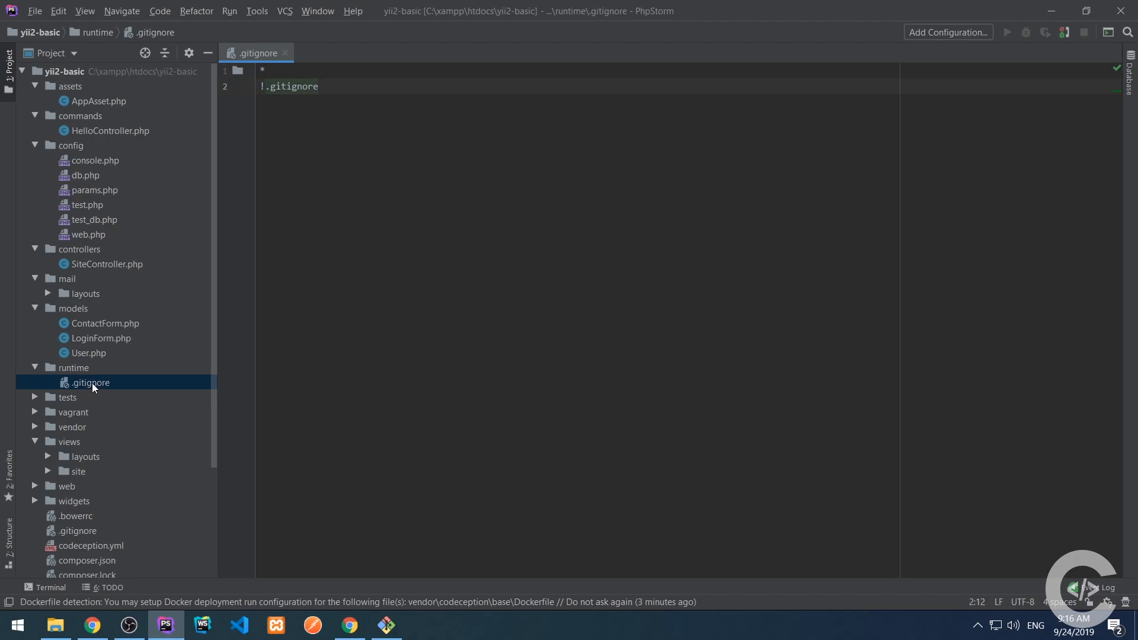
click(34, 397)
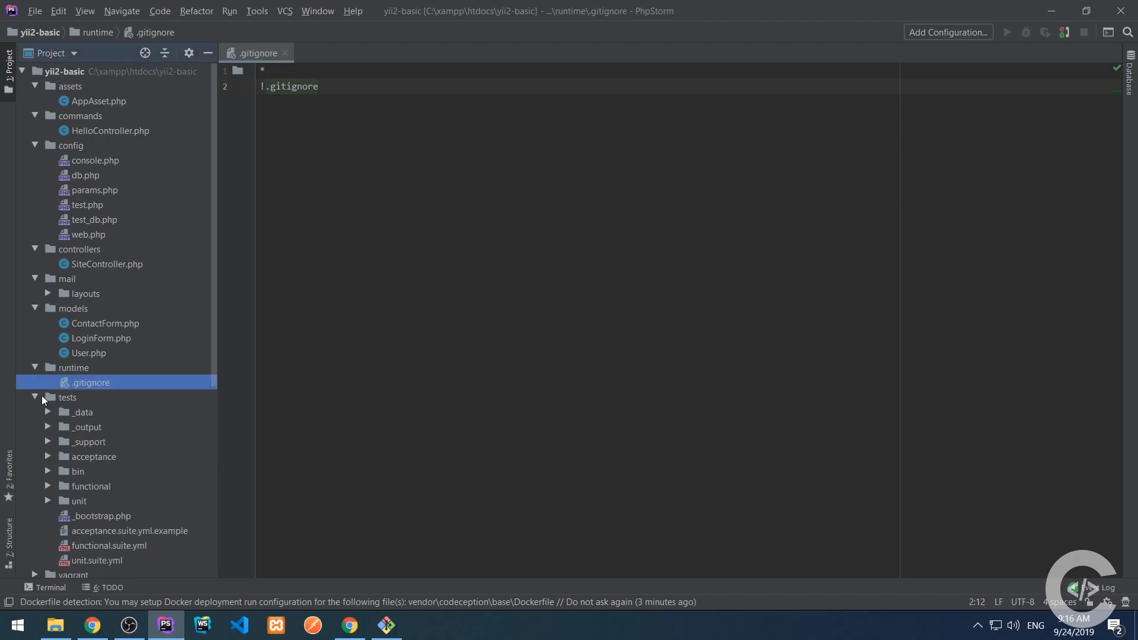
mouse_move(56, 401)
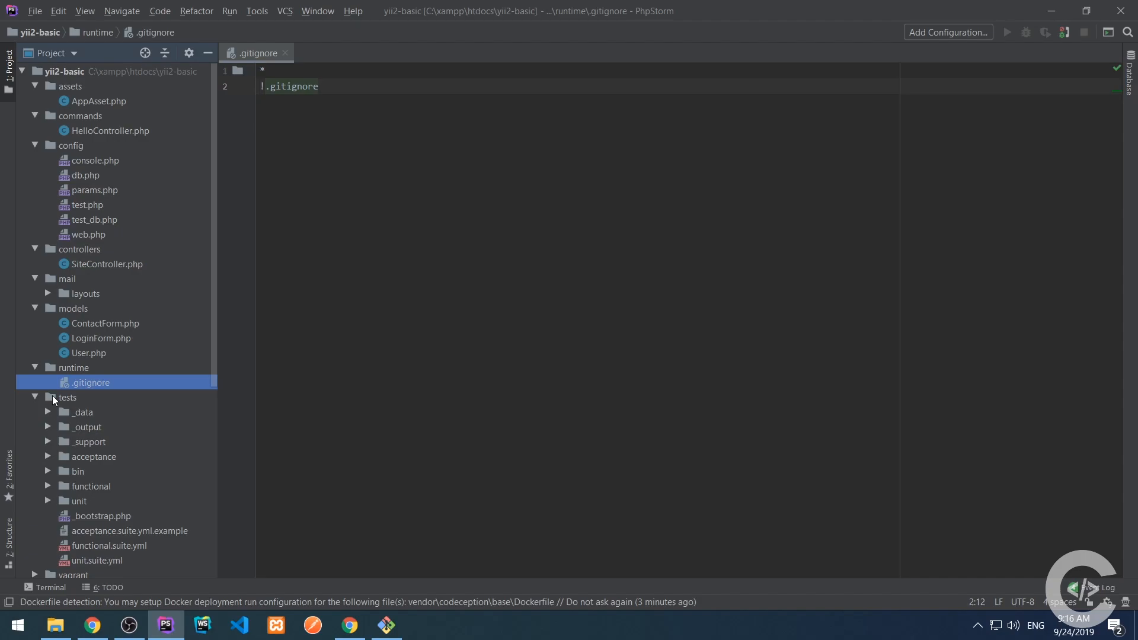
click(34, 397)
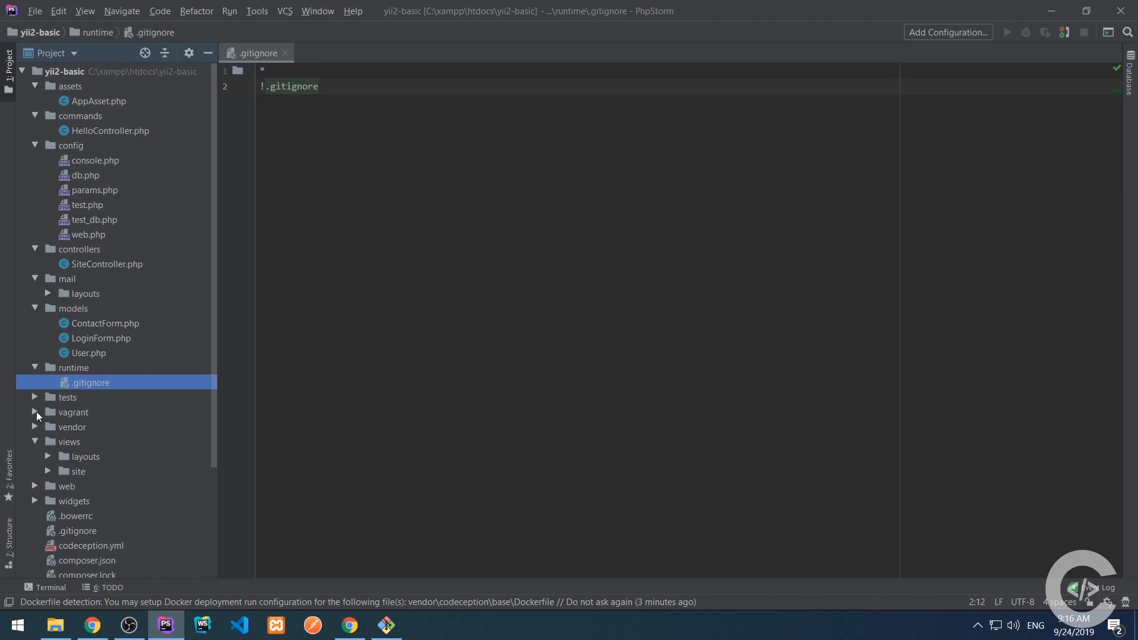
click(35, 413)
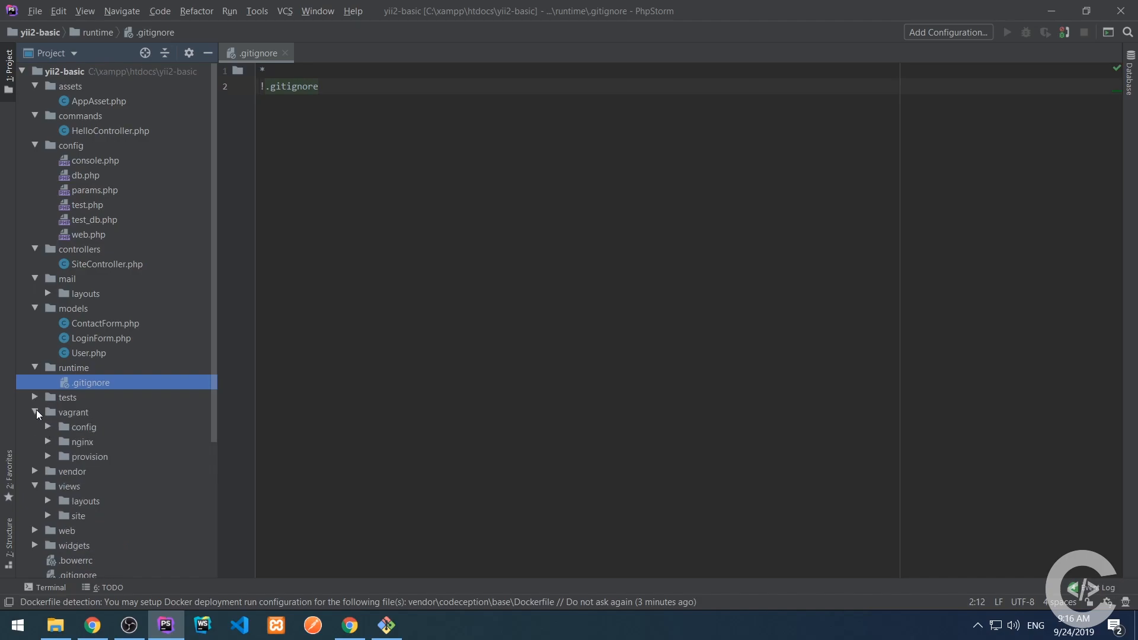
scroll(down, 3)
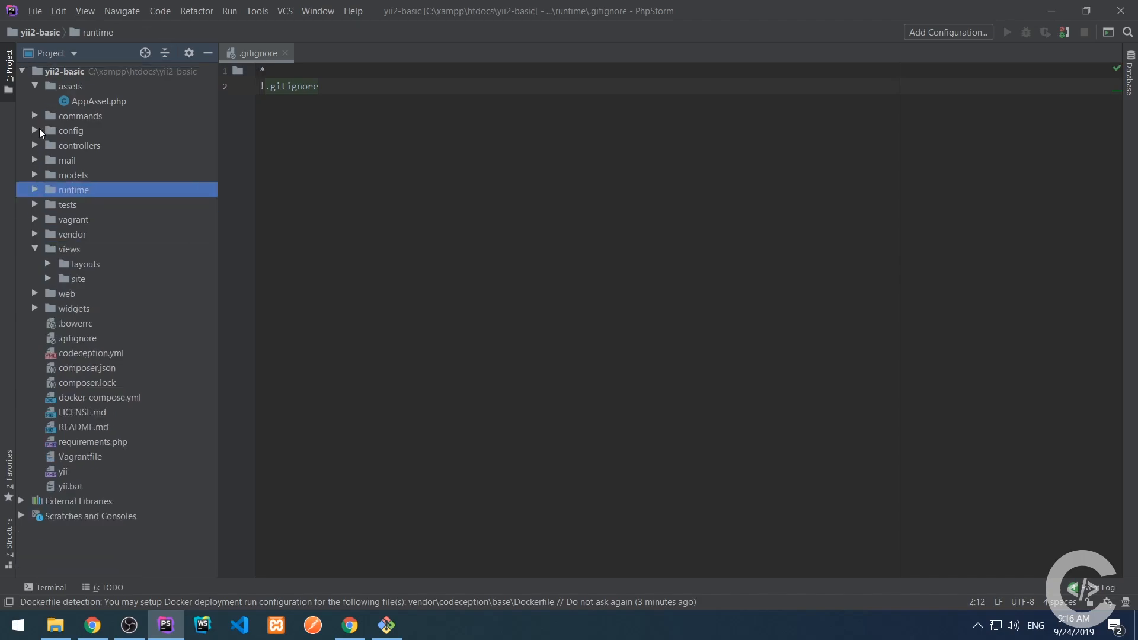
click(34, 85)
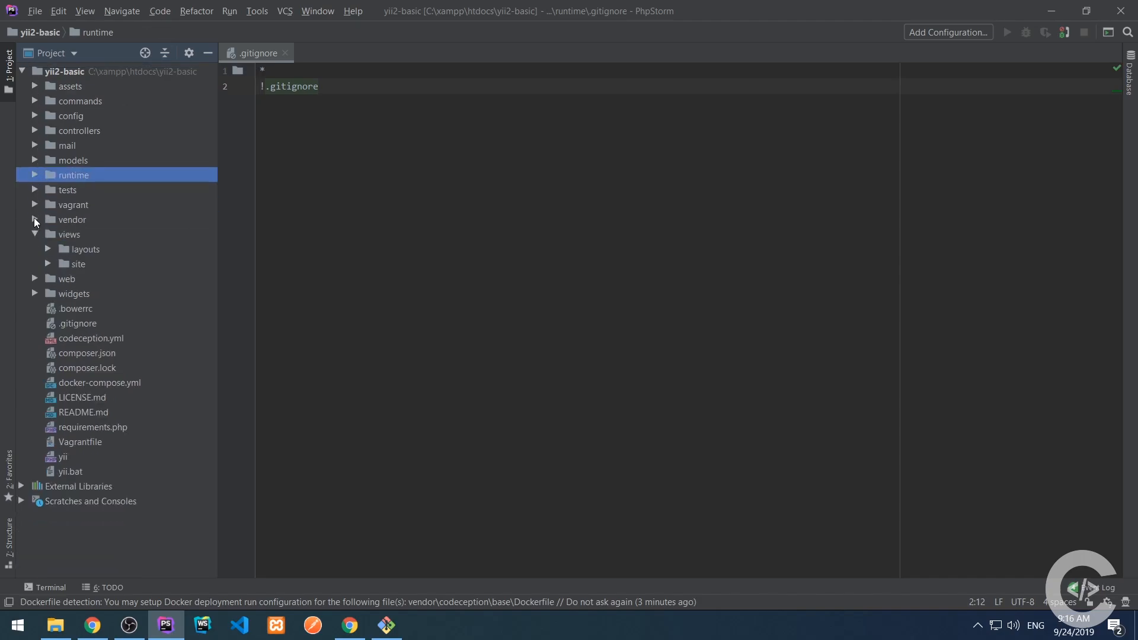
click(34, 219)
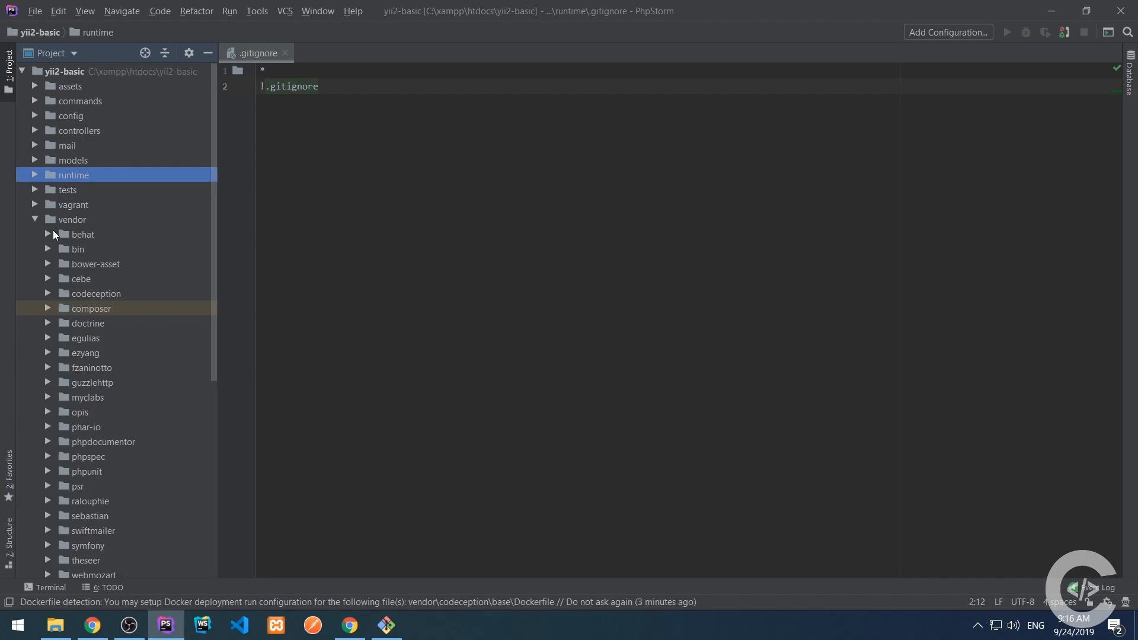
mouse_move(29, 216)
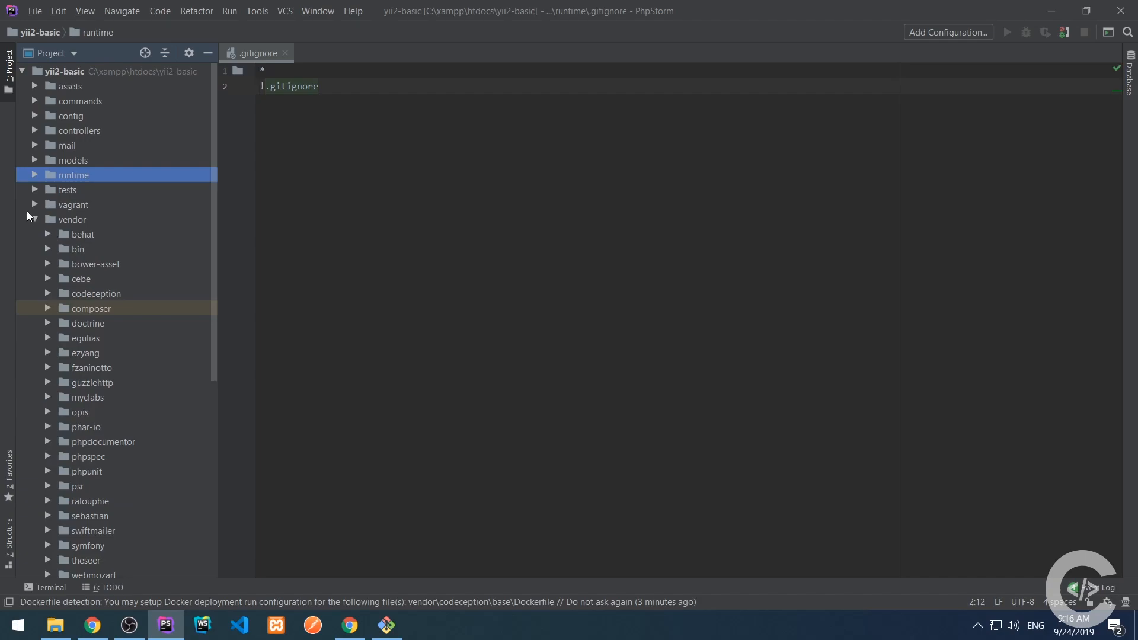
click(34, 220)
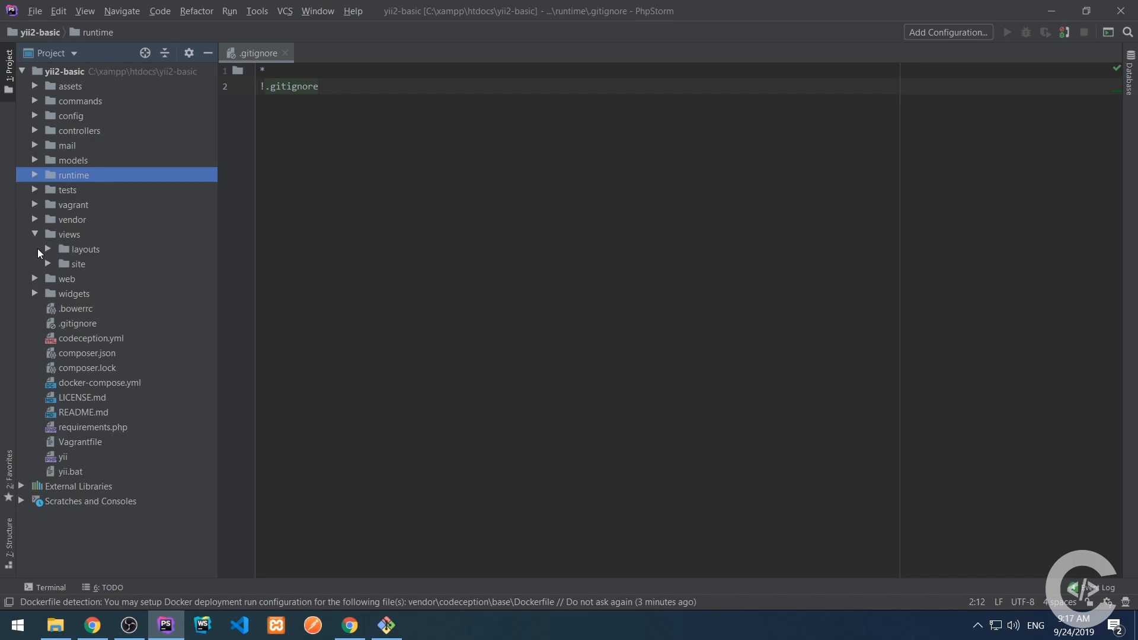
mouse_move(45, 260)
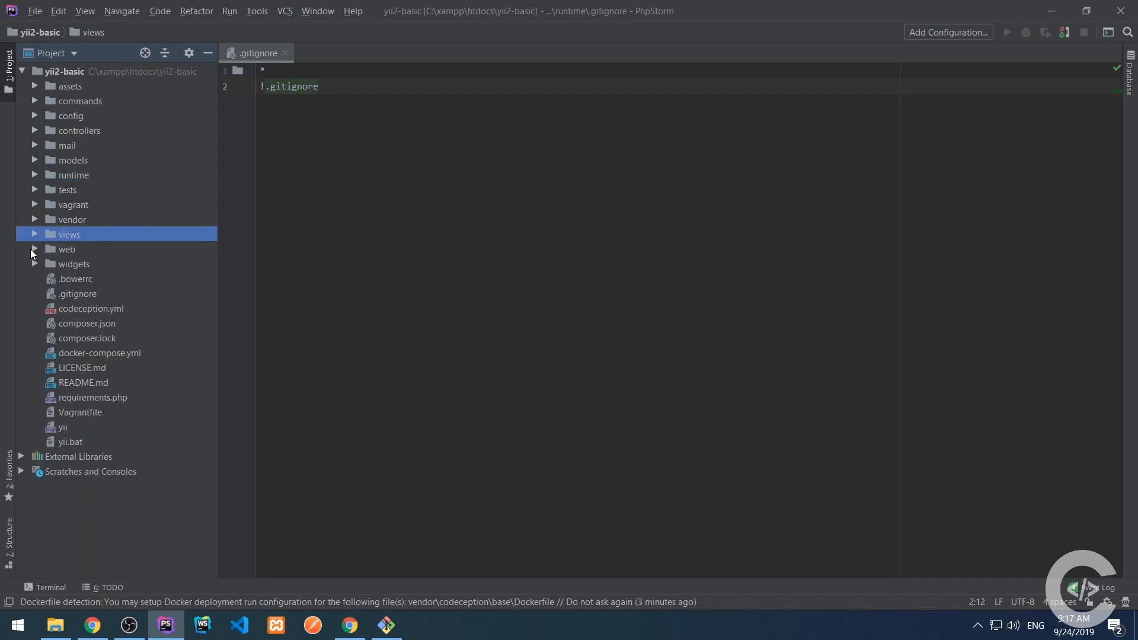
click(33, 249)
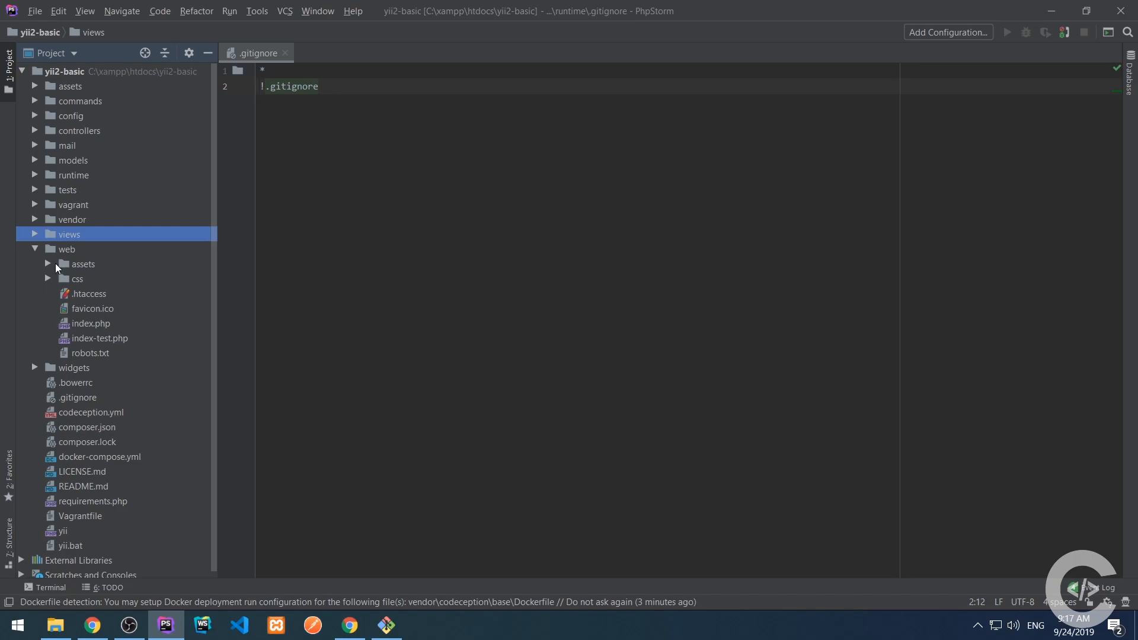
double_click(91, 322)
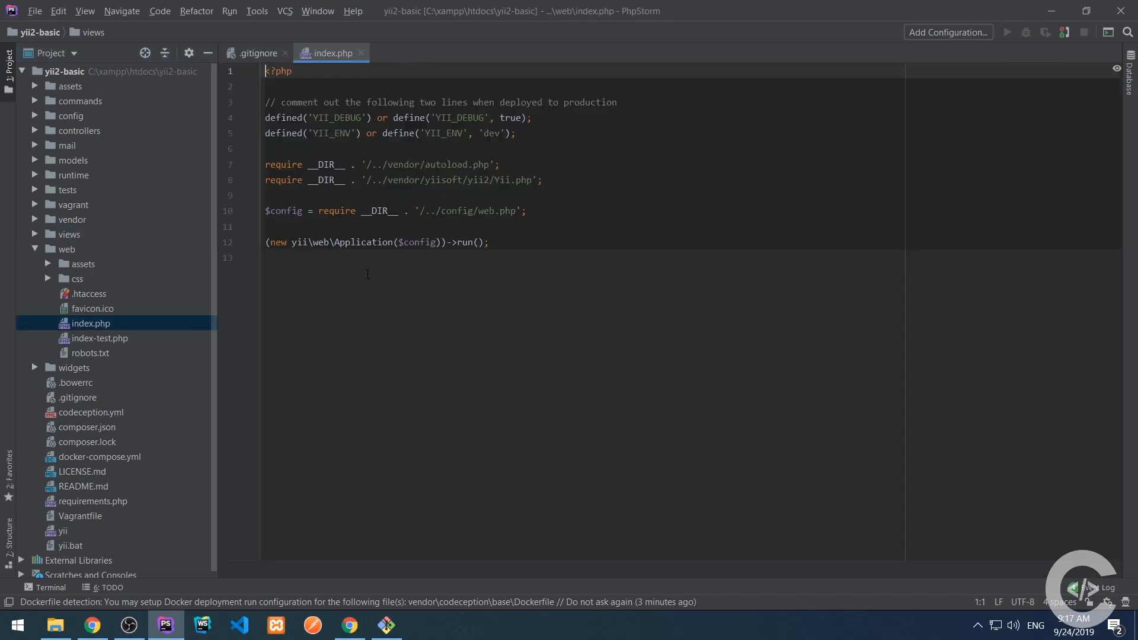
key(ctrl+a)
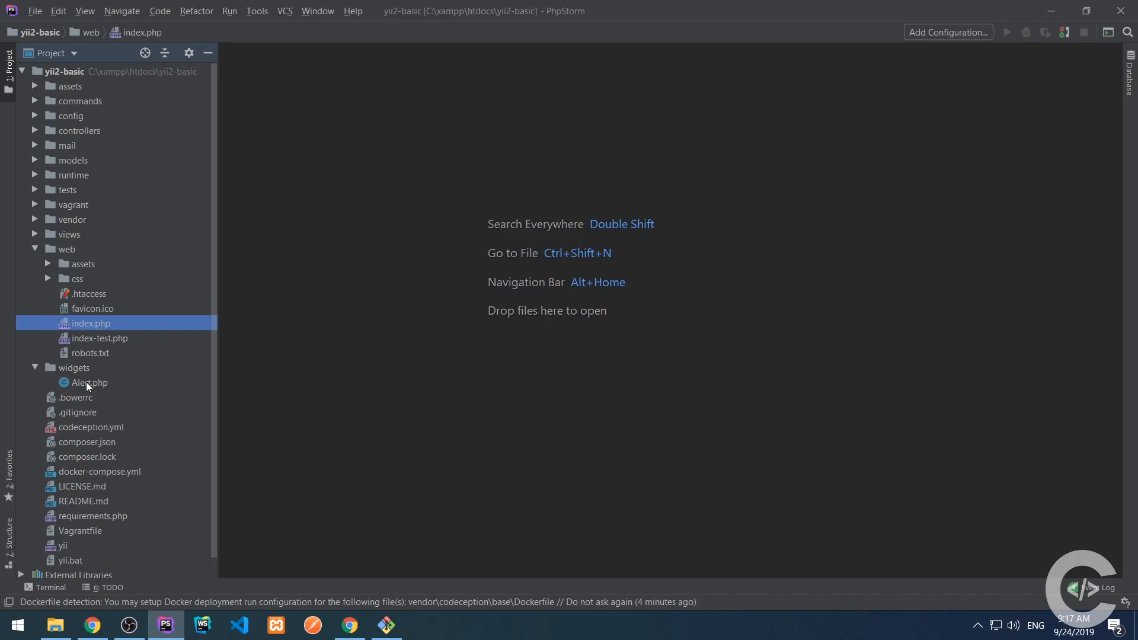
double_click(88, 383)
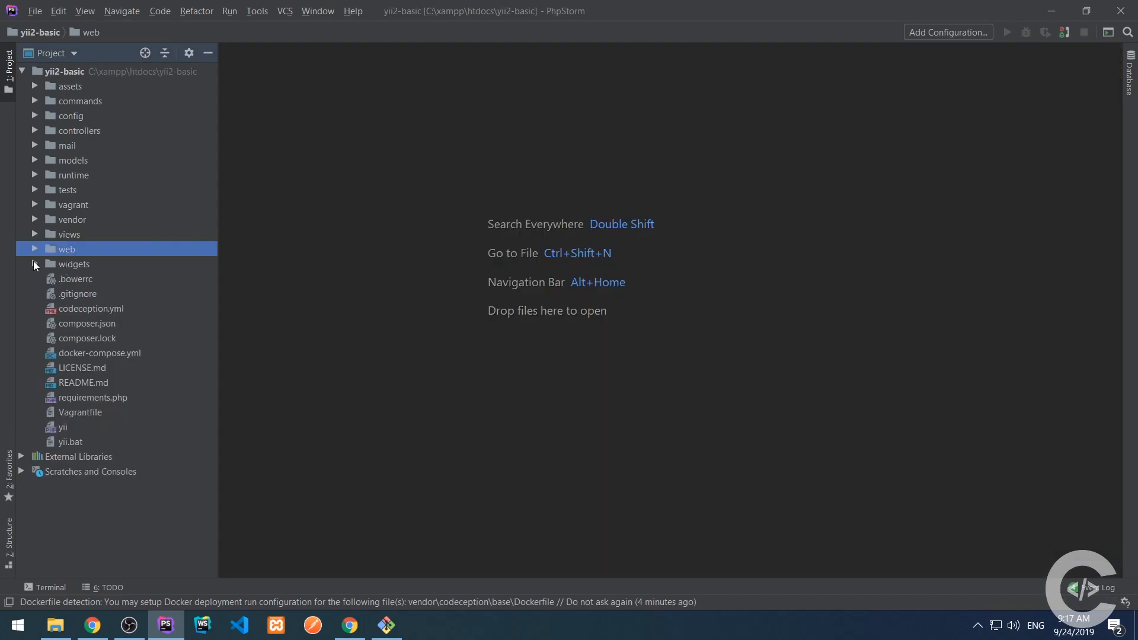
mouse_move(84, 283)
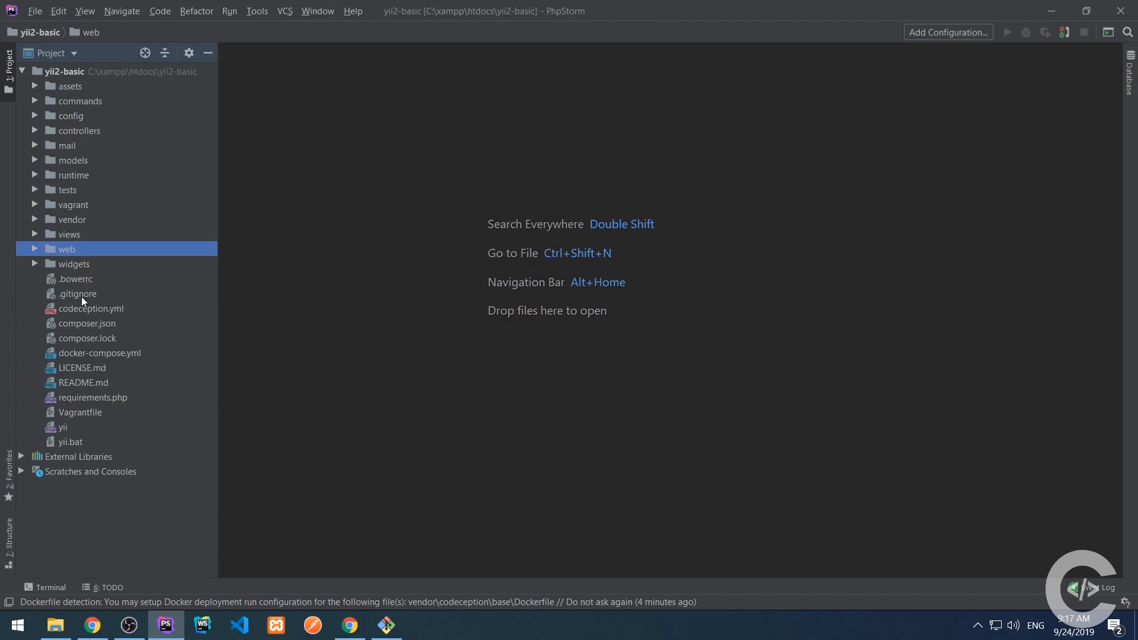
mouse_move(102, 315)
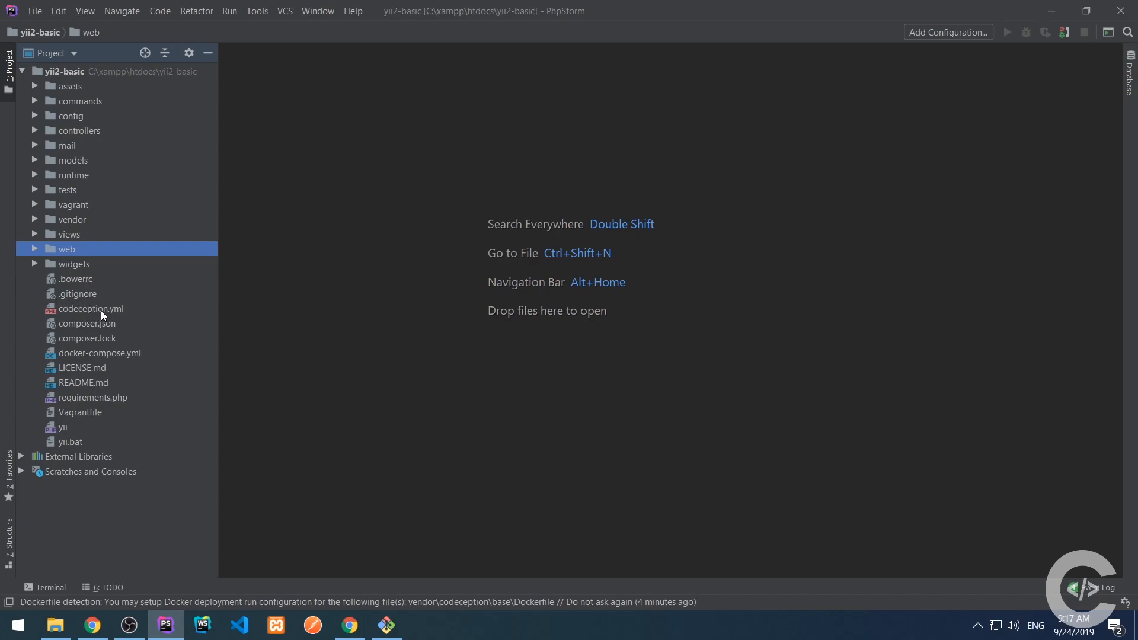
mouse_move(95, 362)
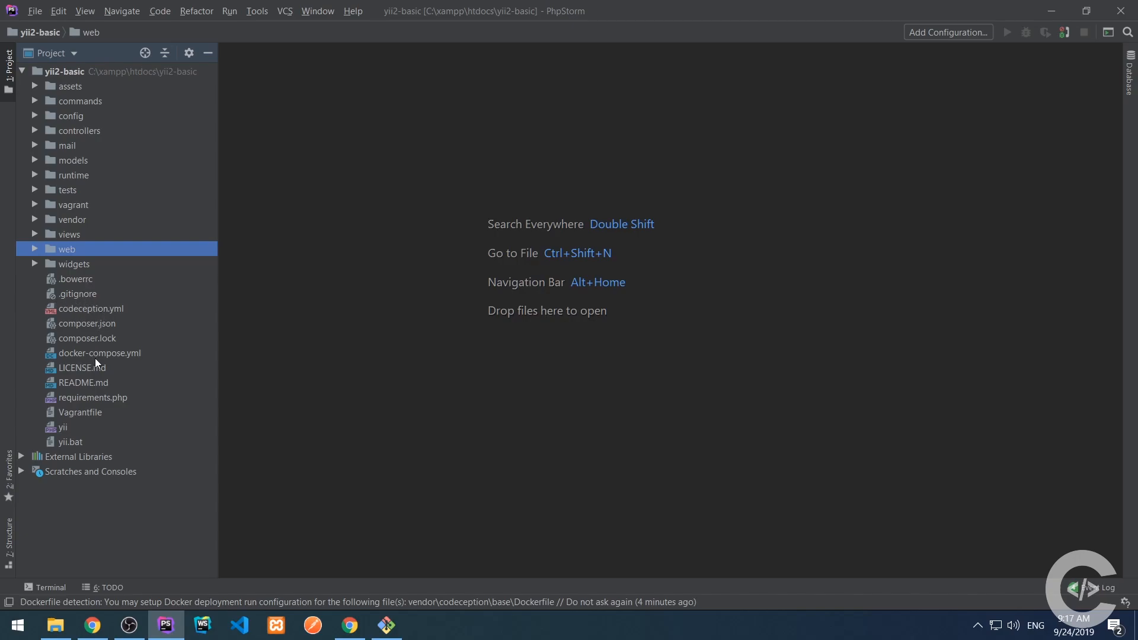
mouse_move(105, 355)
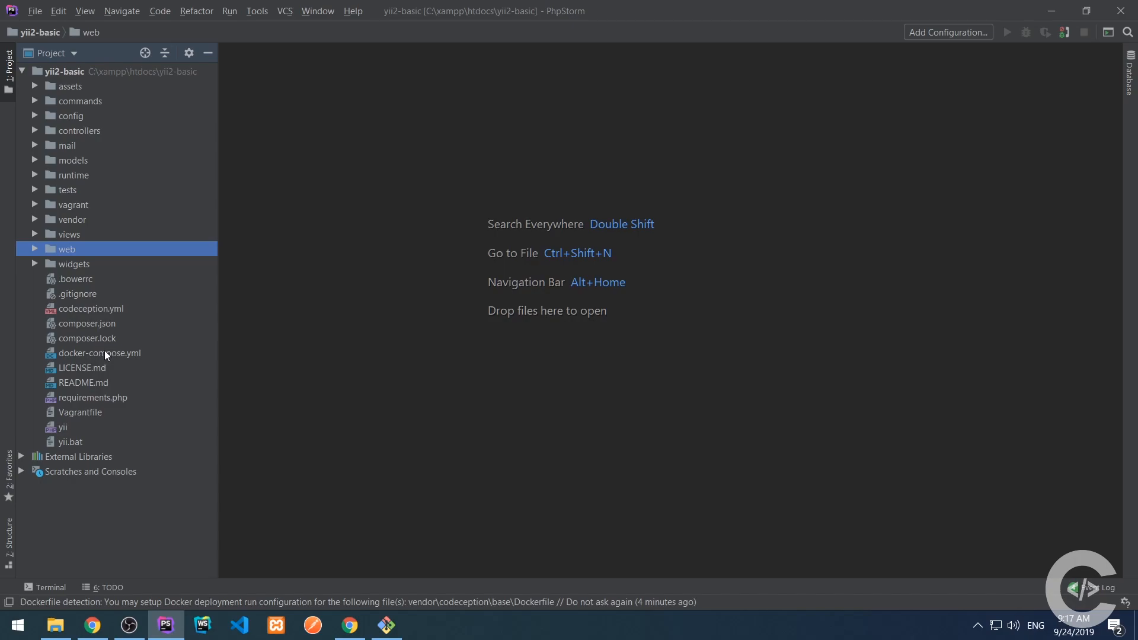
mouse_move(120, 357)
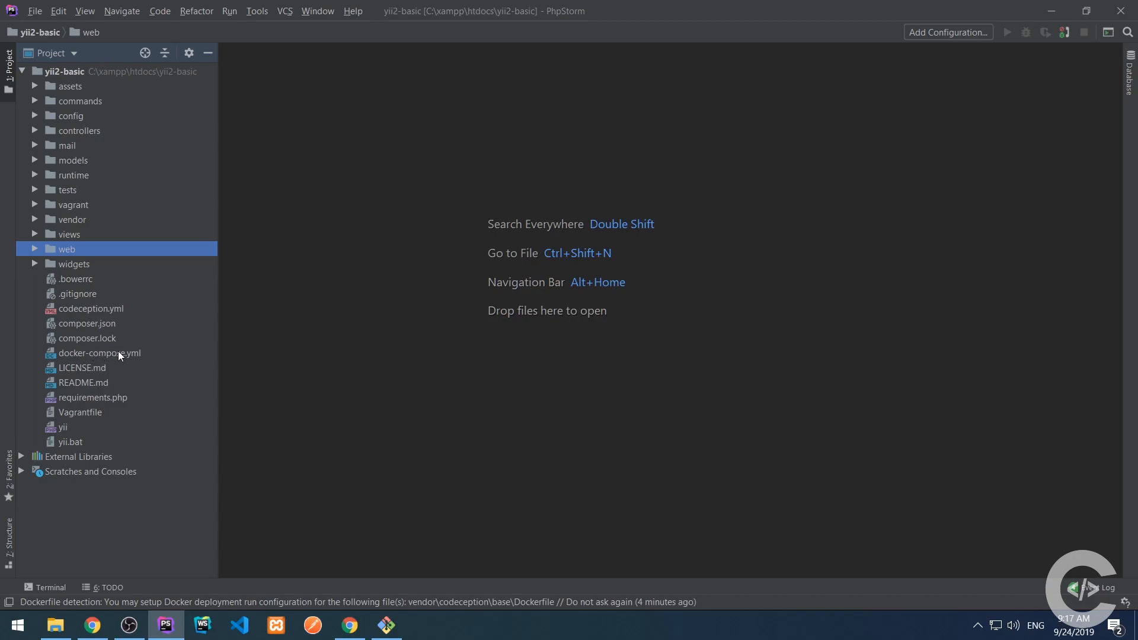
double_click(91, 397)
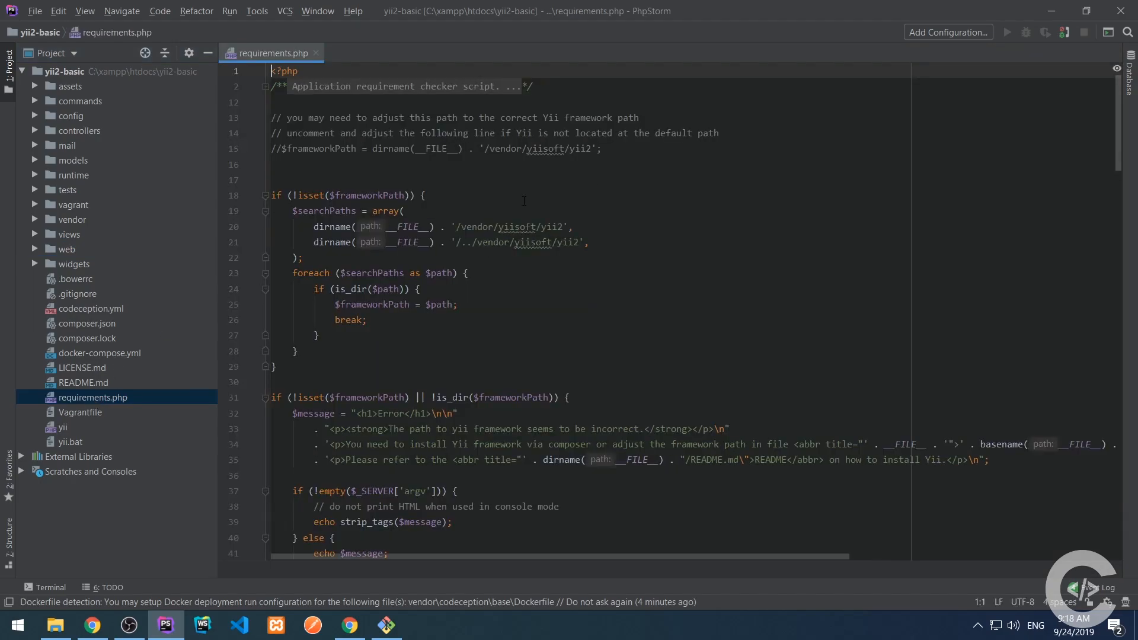
click(315, 54)
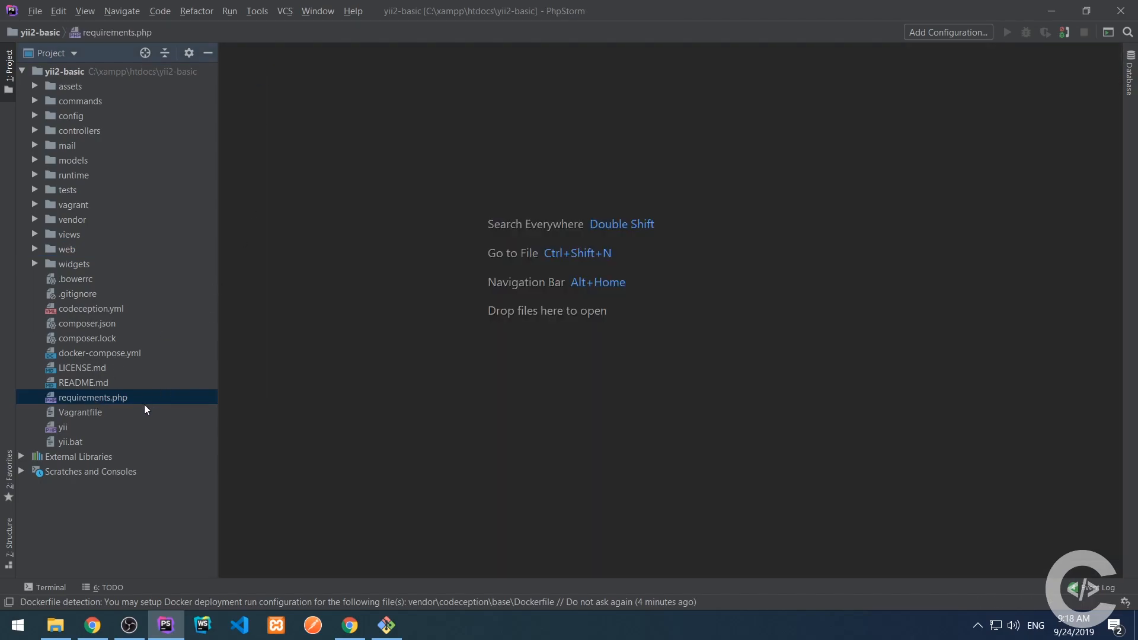
click(64, 426)
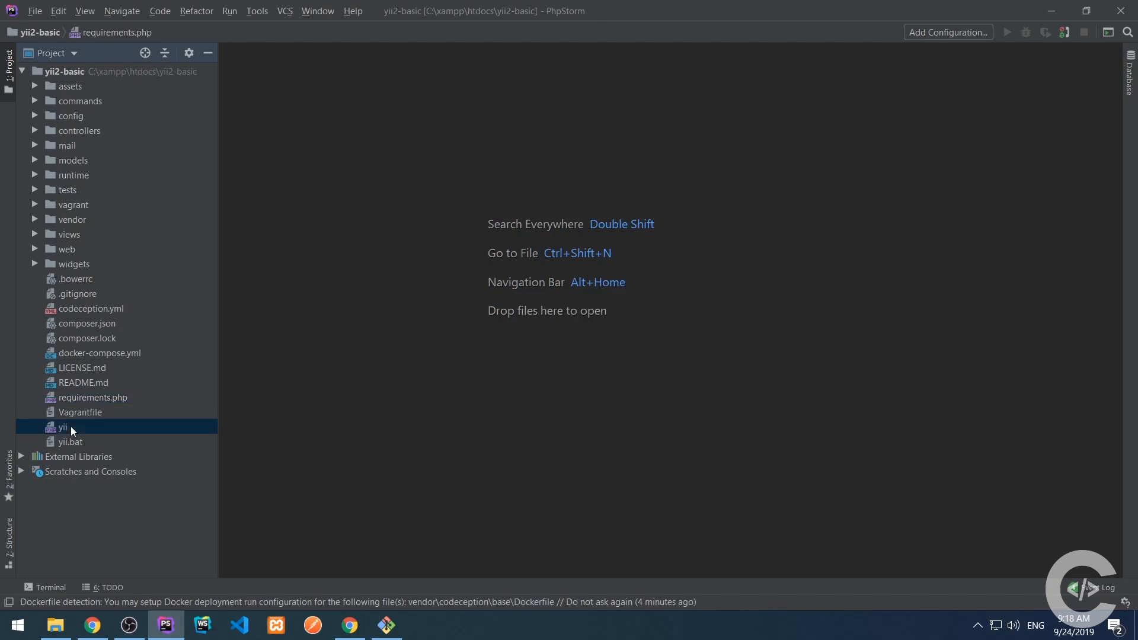
double_click(63, 426)
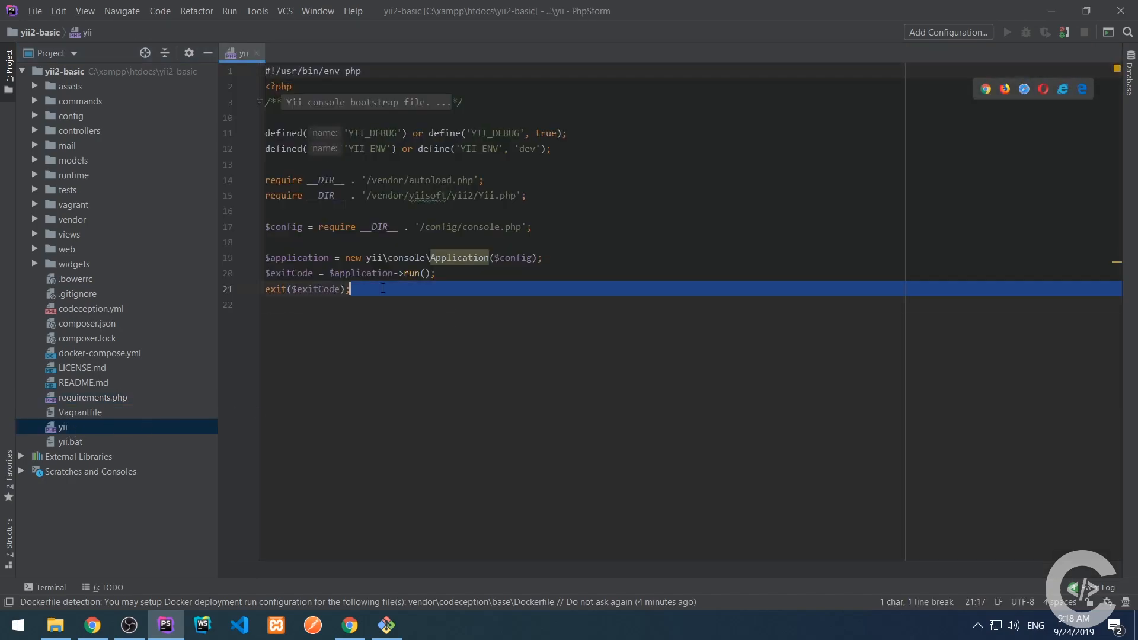
click(423, 180)
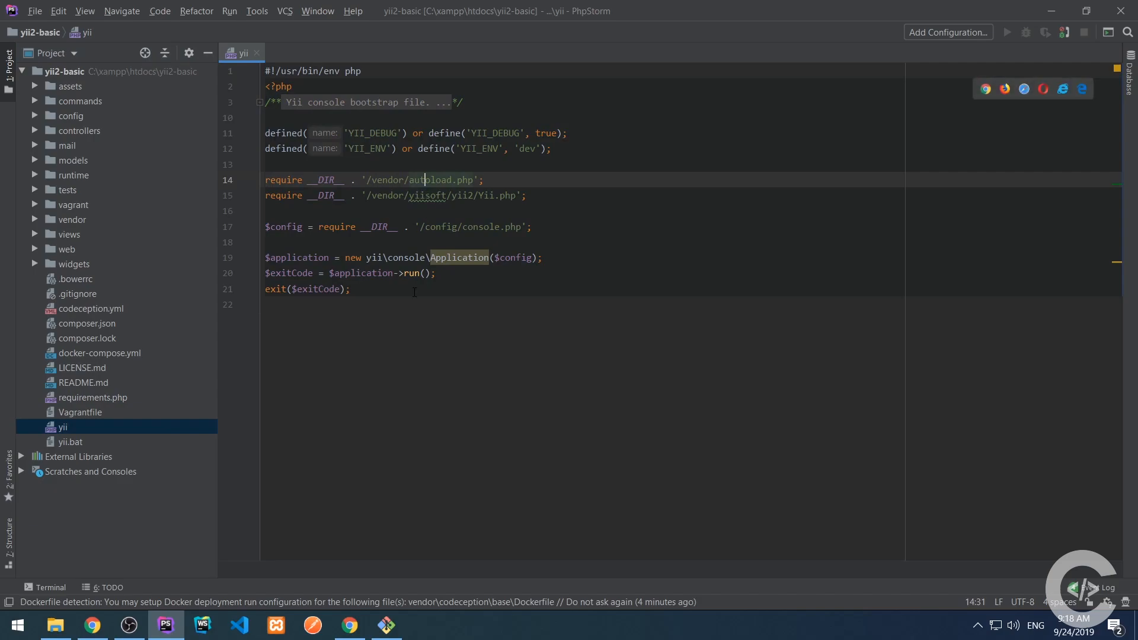
click(390, 289)
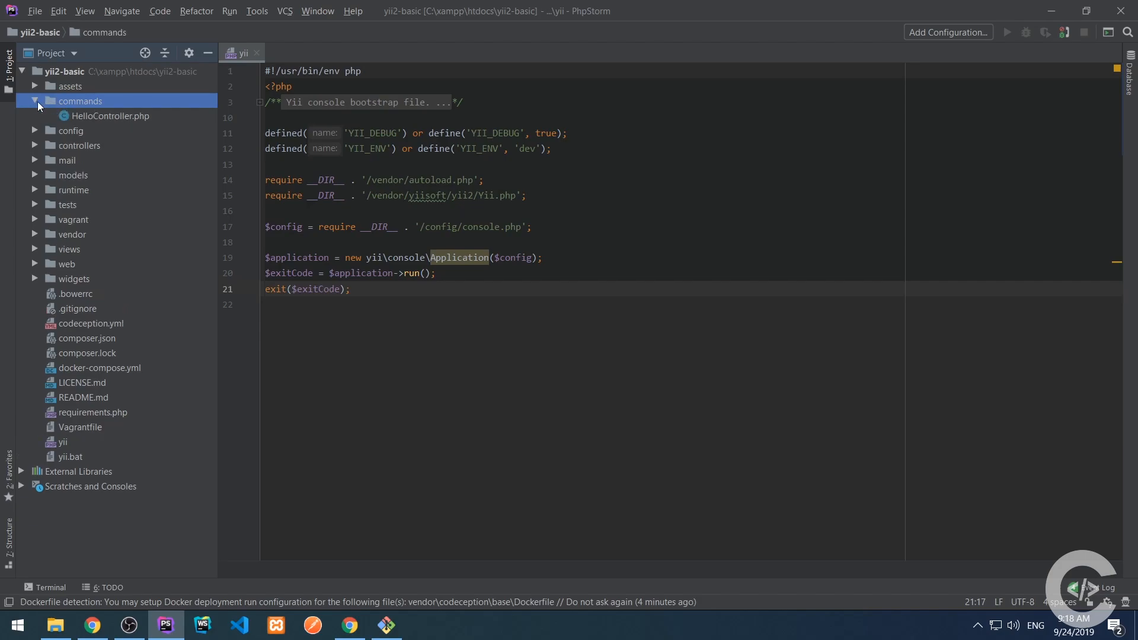
click(34, 101)
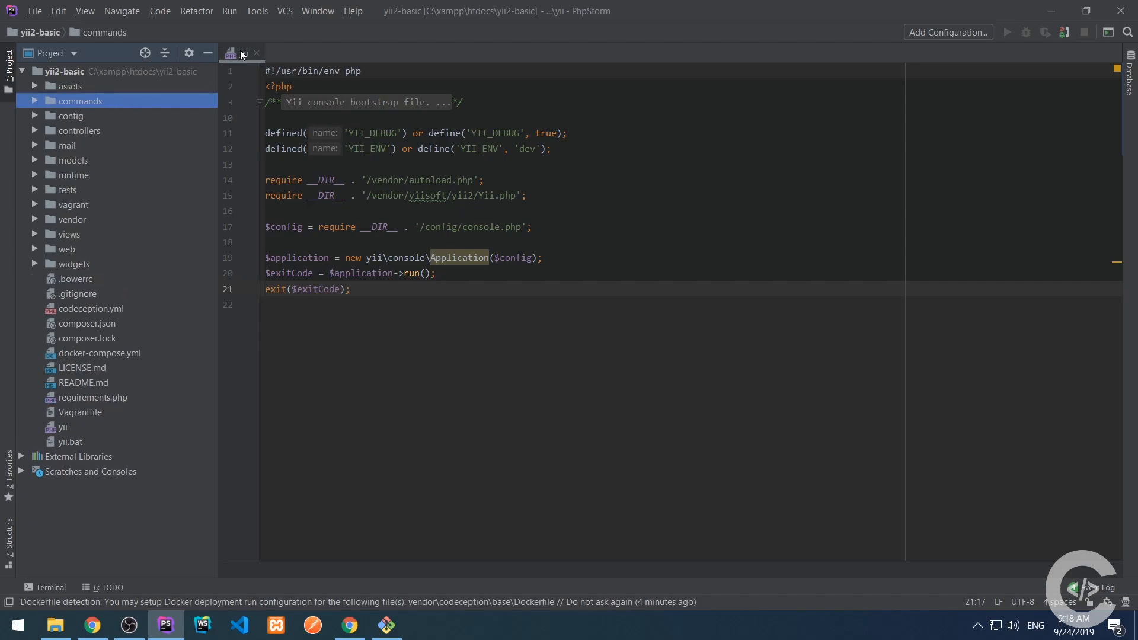
click(256, 52)
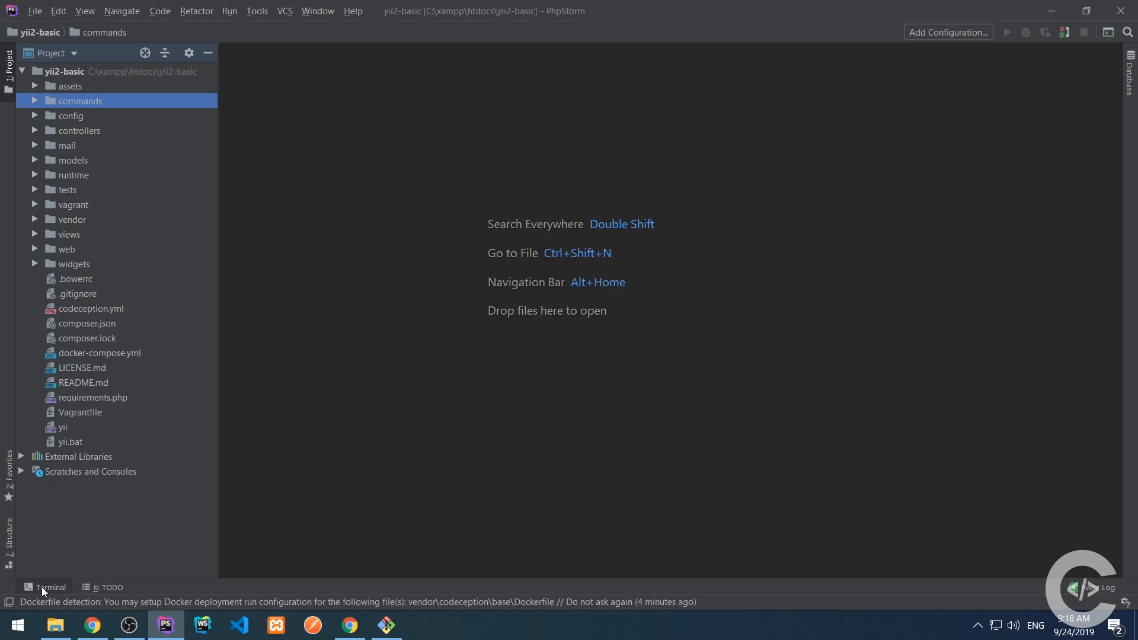
- Run php yii serve in the built-in terminal to start the development server on localhost:8080
click(50, 586)
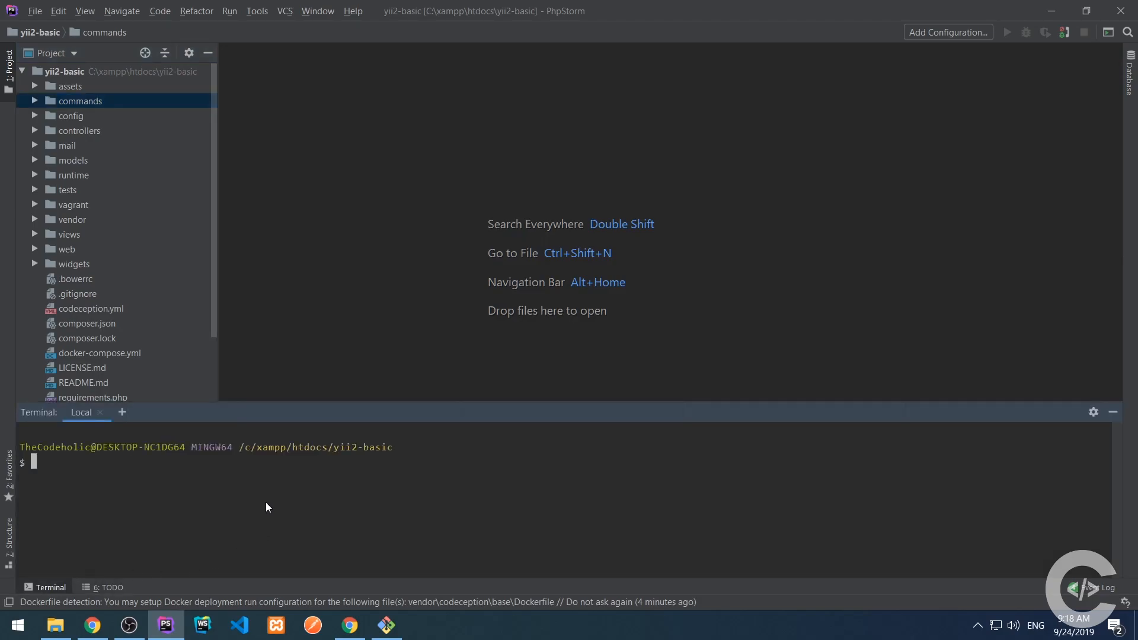
text(php yii)
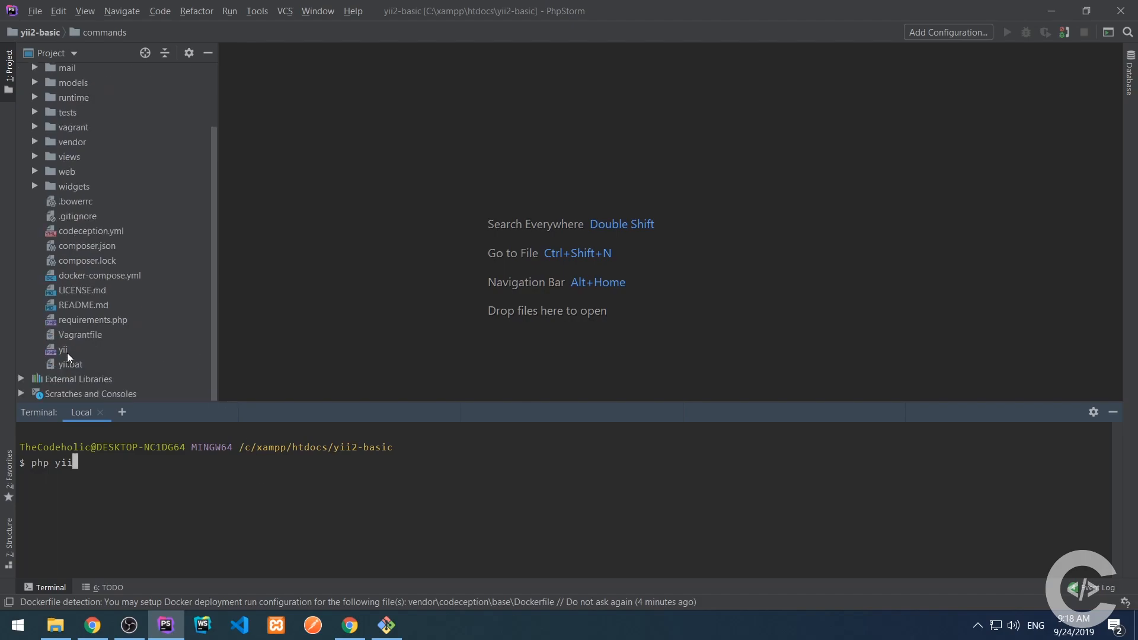
double_click(62, 350)
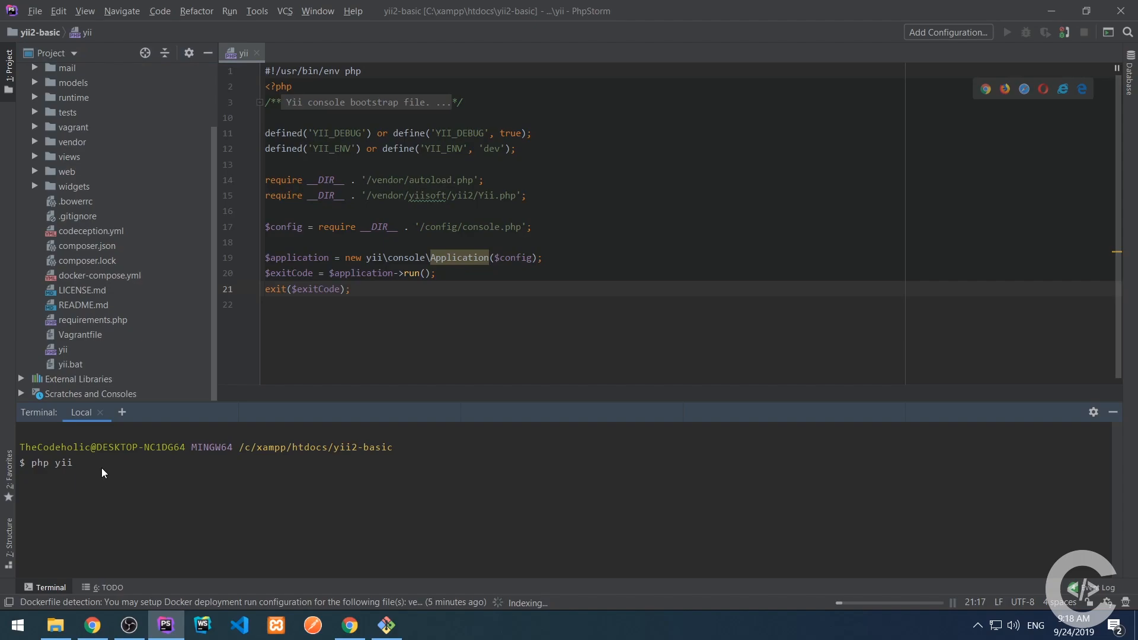
text(server)
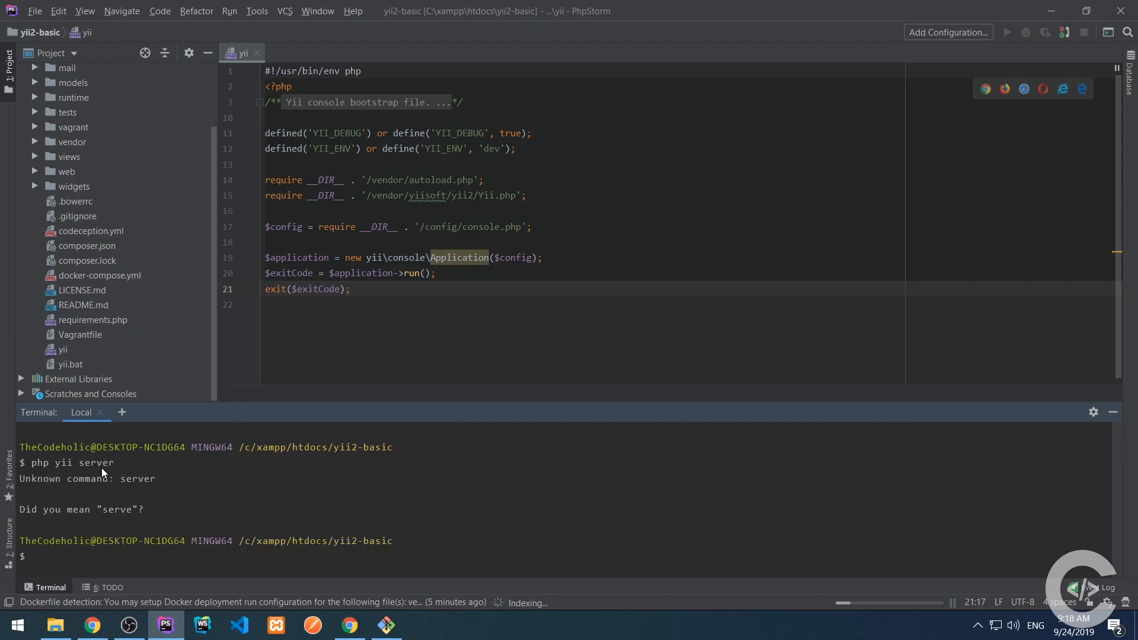
text(php yii serve)
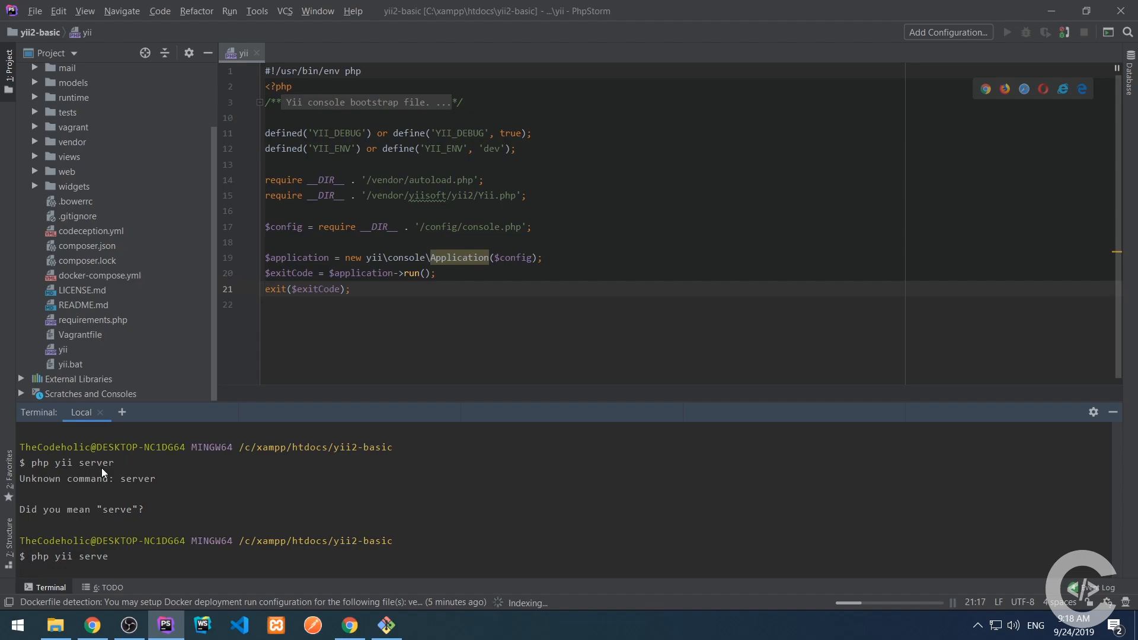
key(Return)
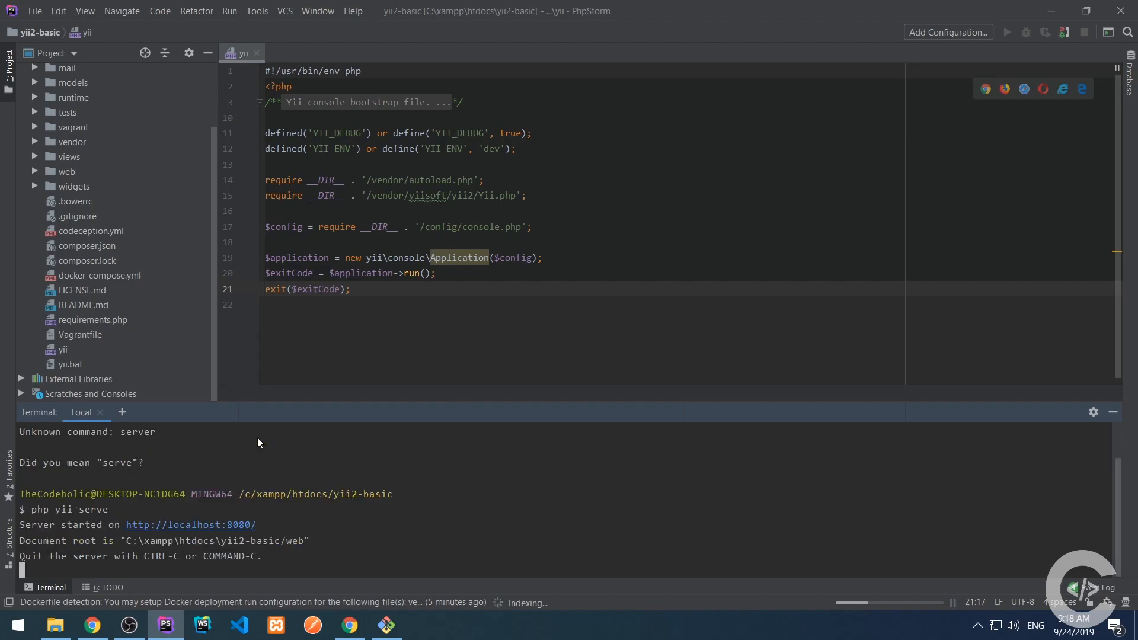
mouse_move(198, 525)
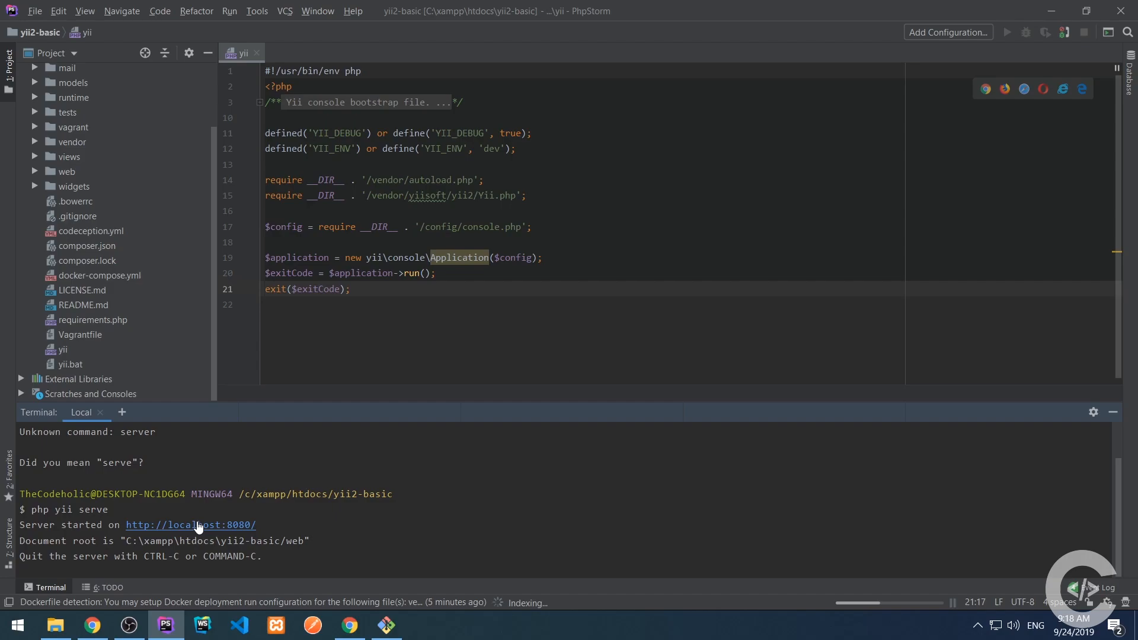
mouse_move(233, 528)
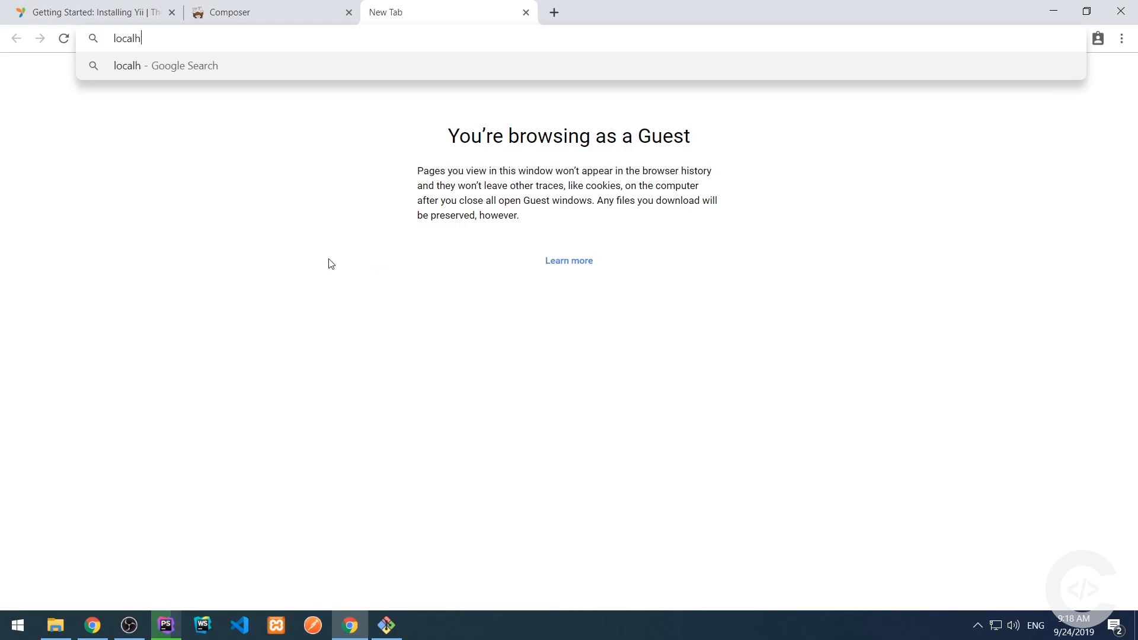
- Load the local app in Chrome and browse its About and Contact pages, checking the address route
key(Return)
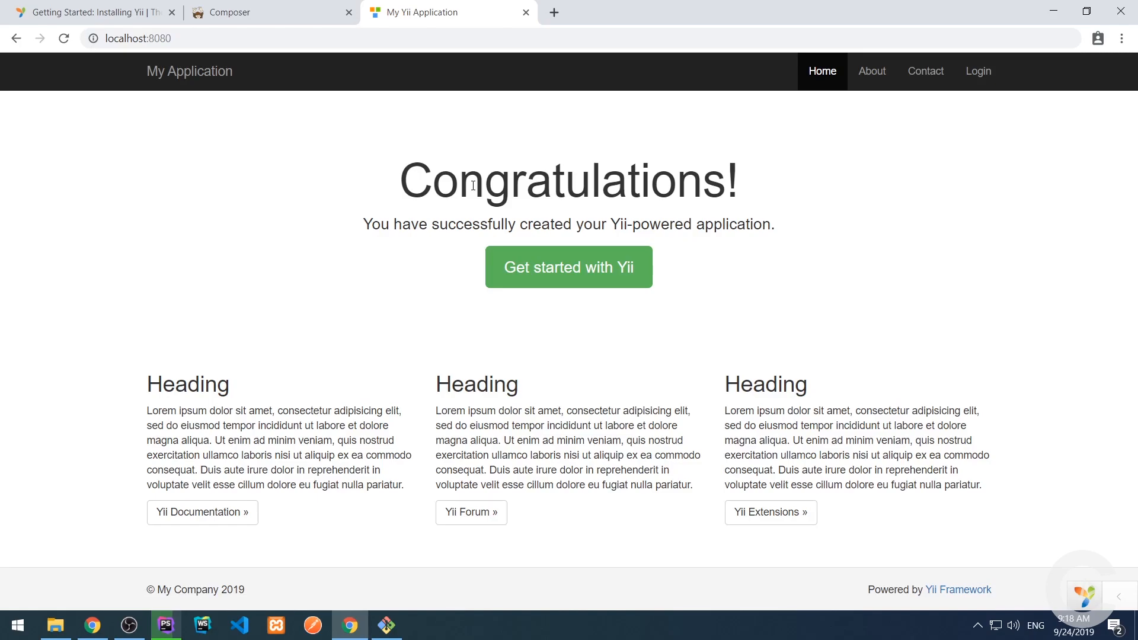
click(871, 71)
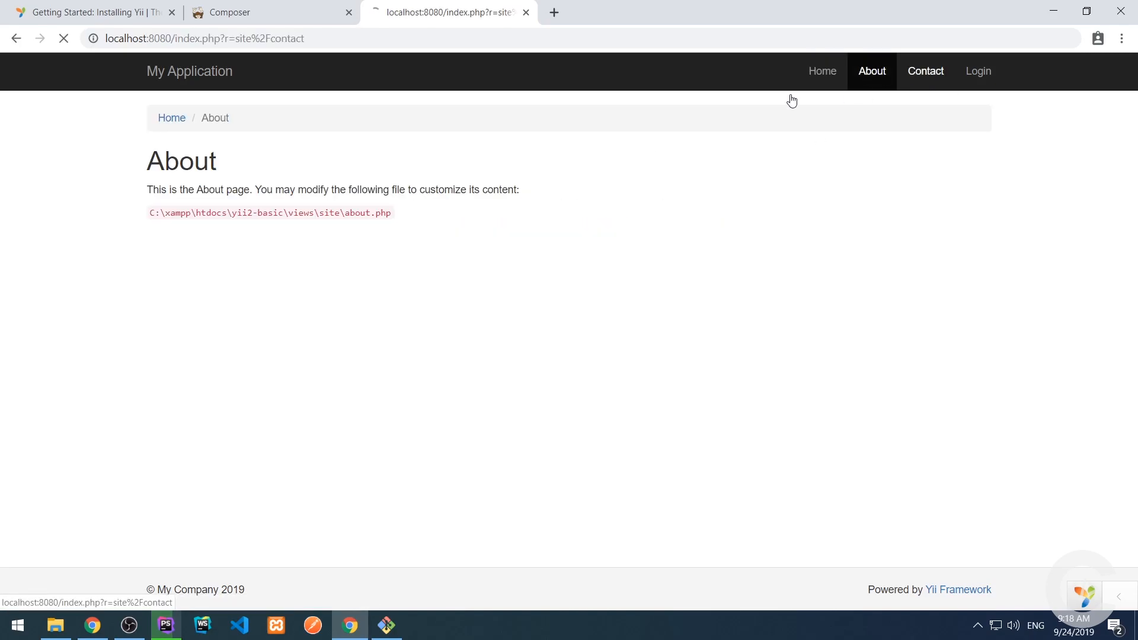
click(924, 69)
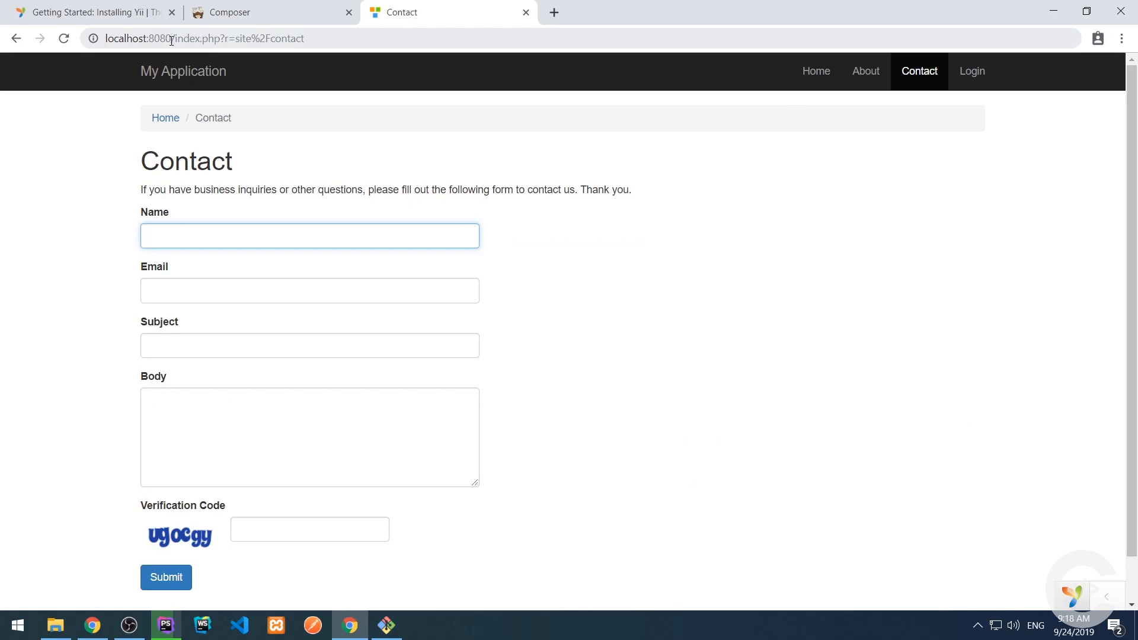
click(166, 578)
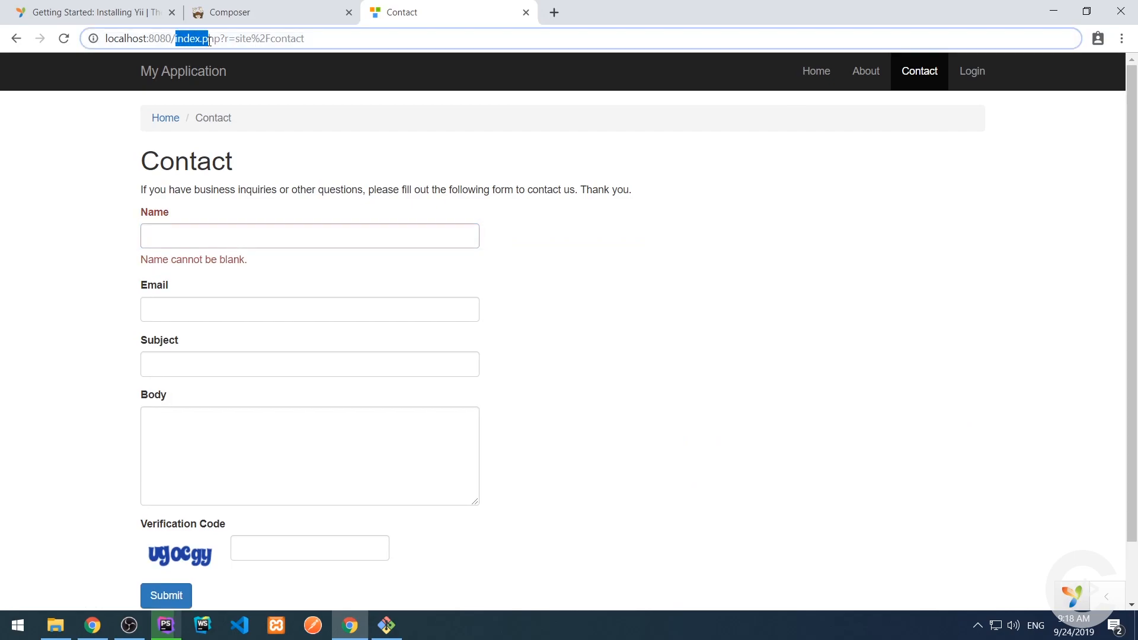
click(310, 235)
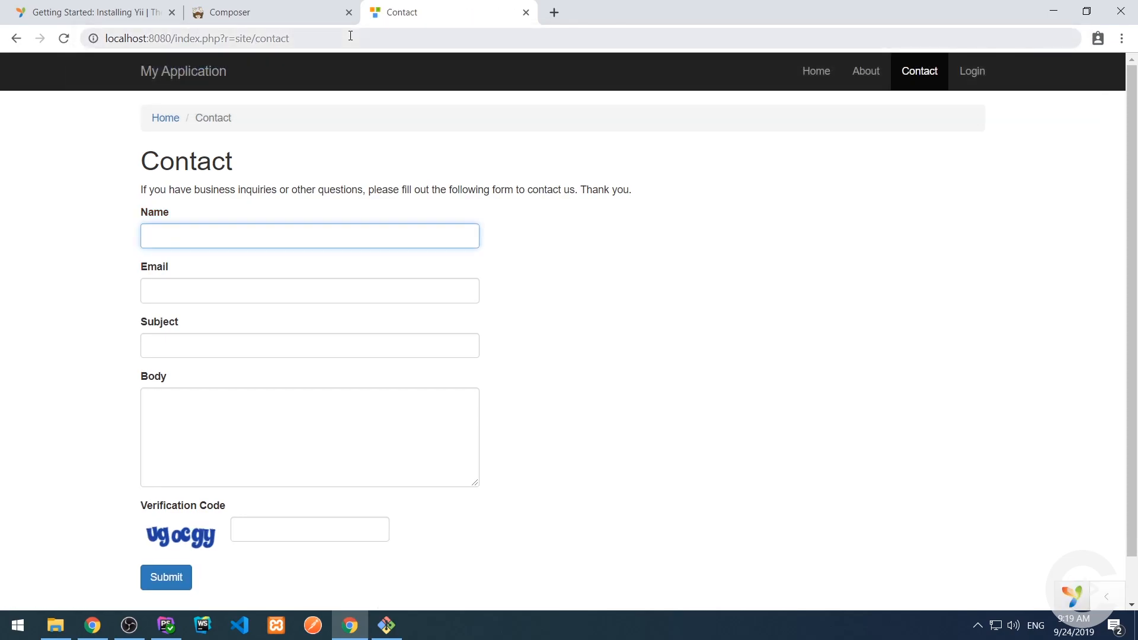
click(166, 577)
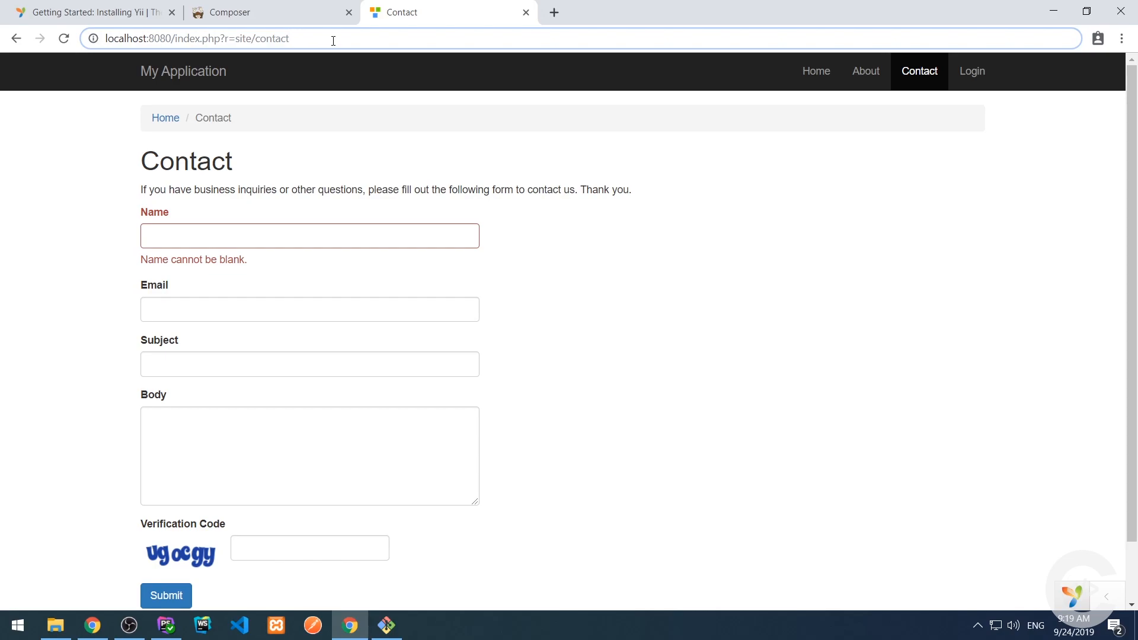
mouse_move(320, 39)
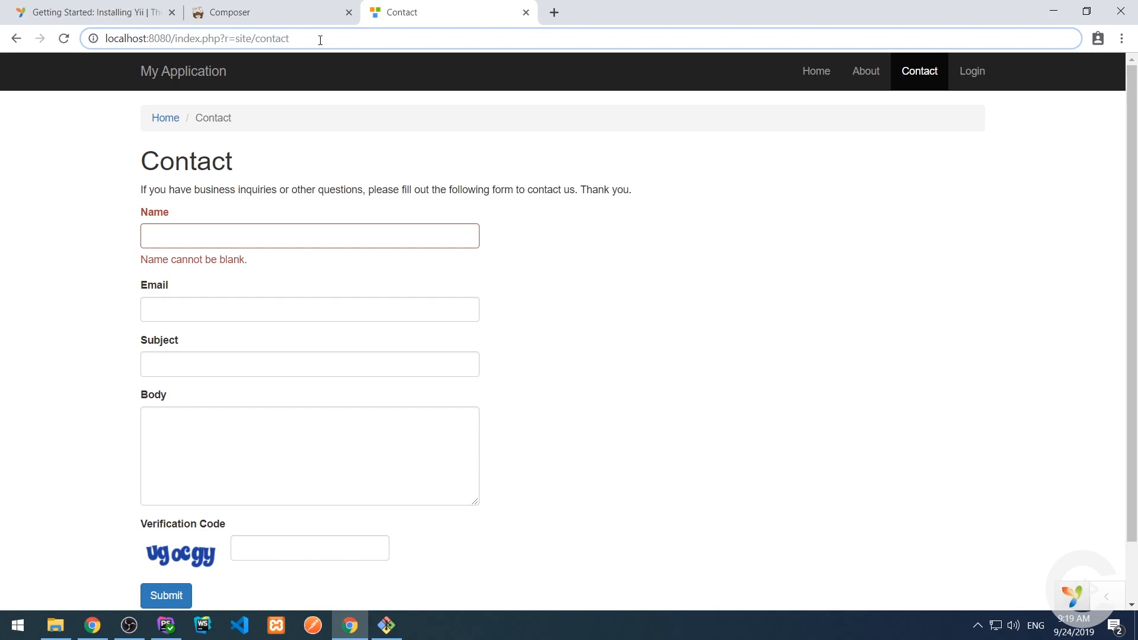
mouse_move(865, 71)
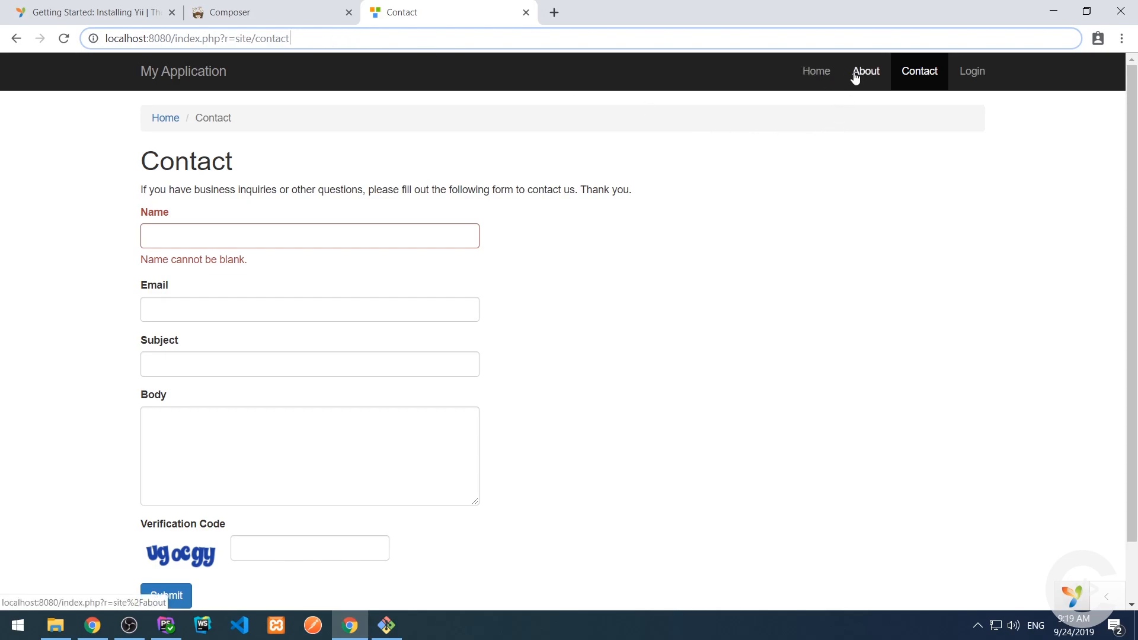
- Browse About, Home and Login (r=site%2Flogin), then return to SiteController in PhpStorm
click(865, 71)
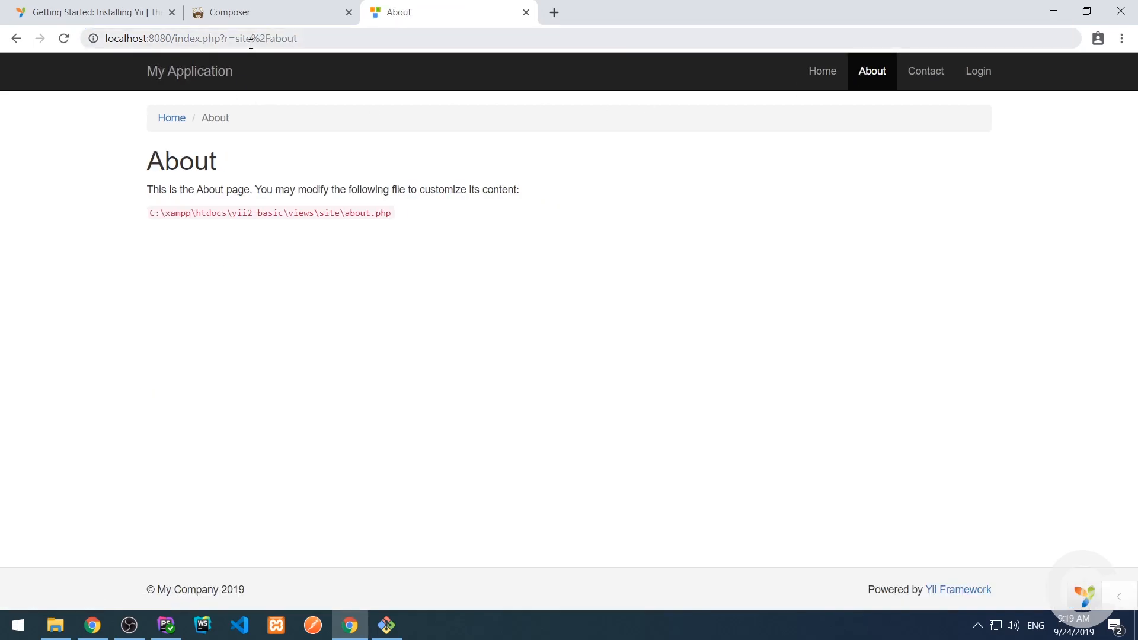
mouse_move(821, 71)
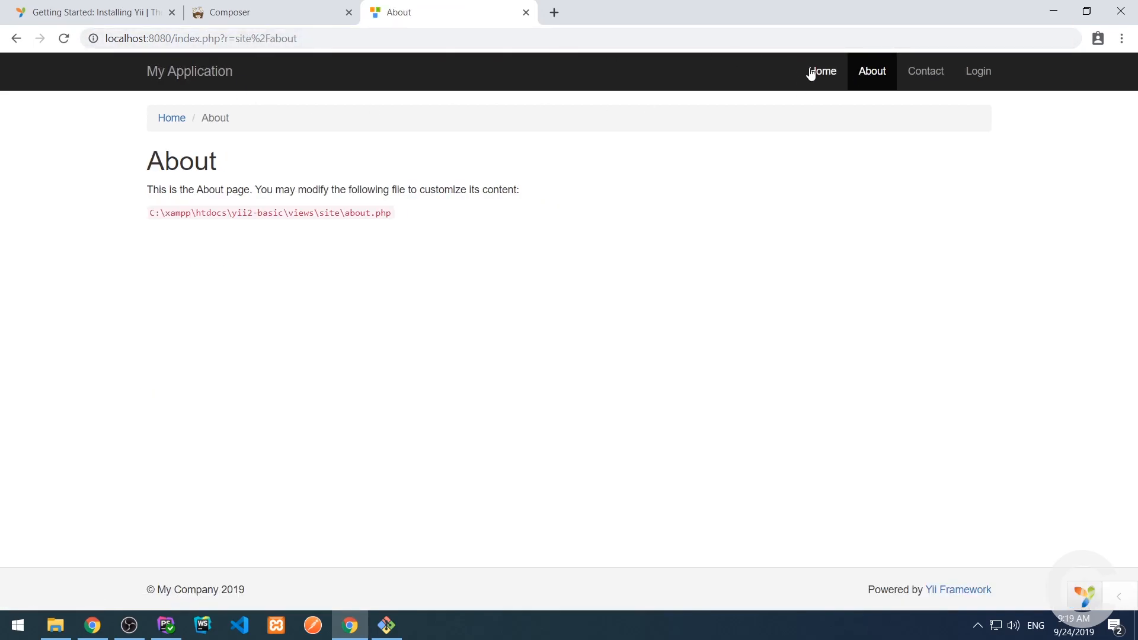
click(822, 71)
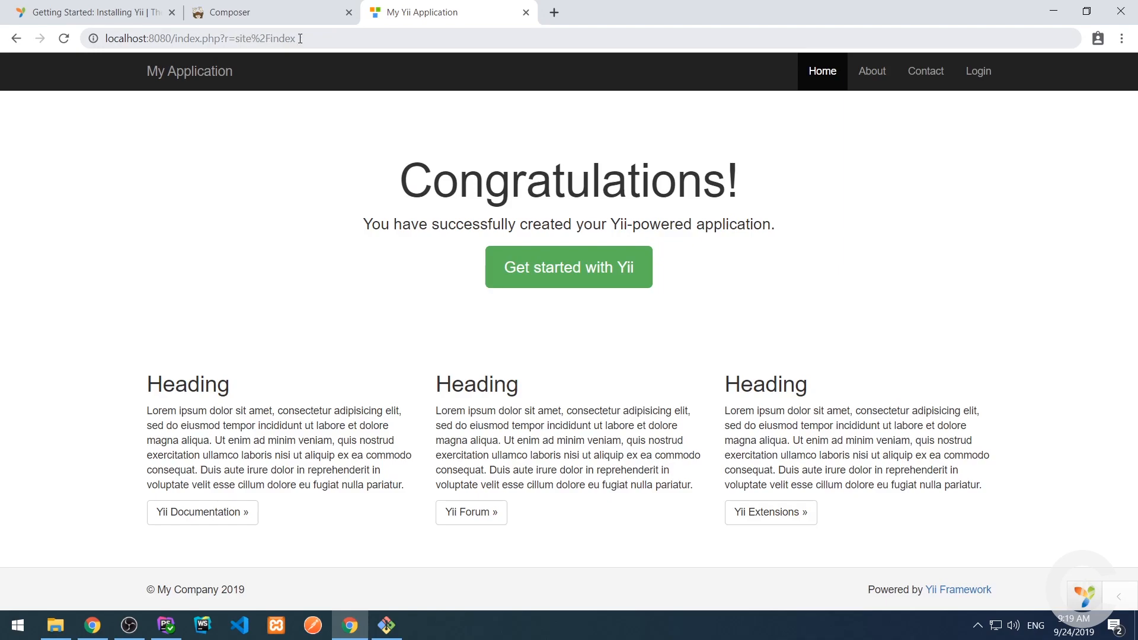
click(977, 70)
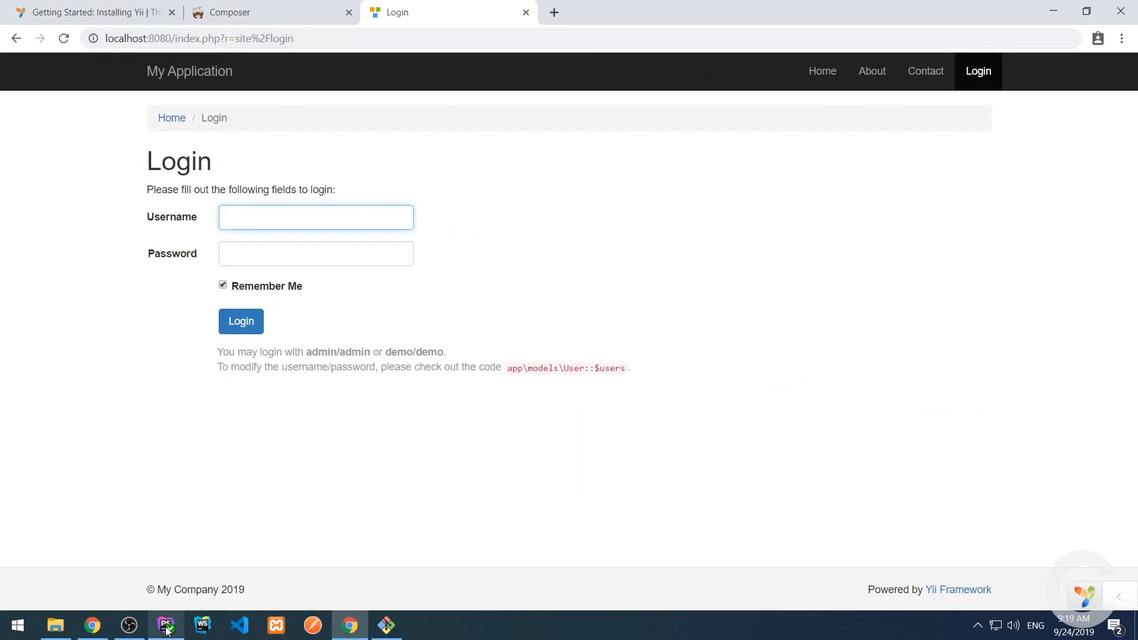
click(166, 625)
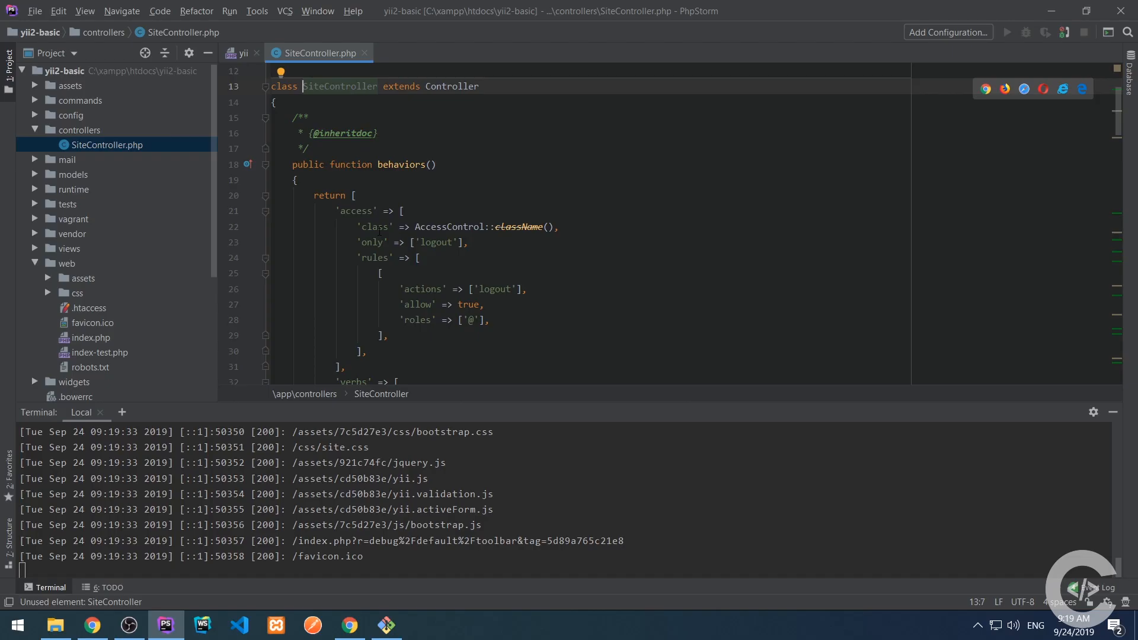
click(348, 629)
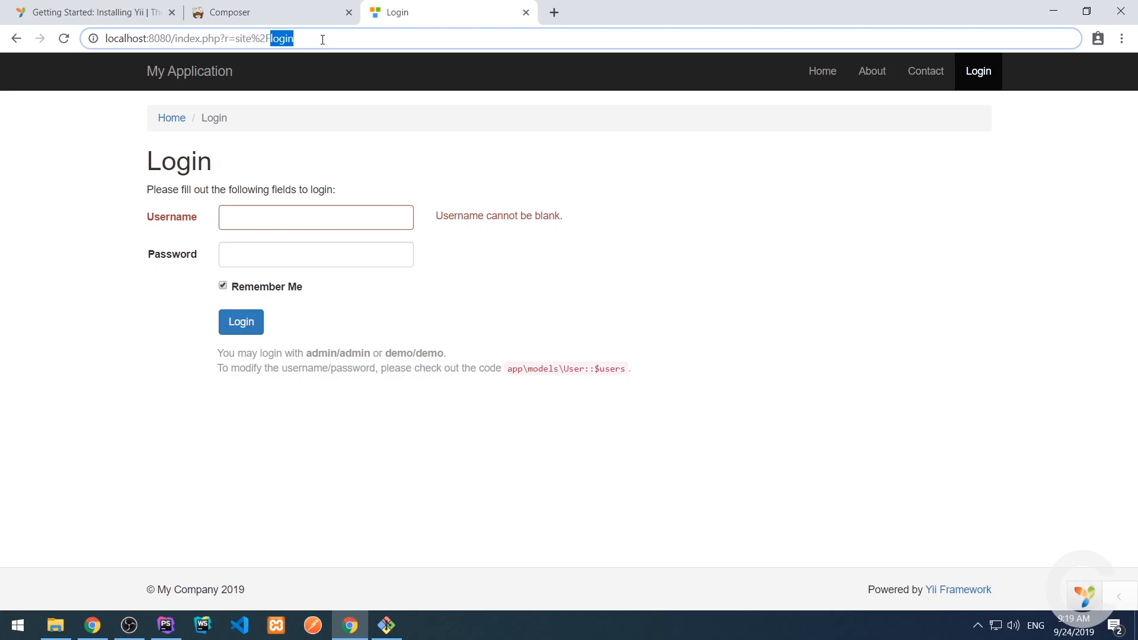
click(166, 624)
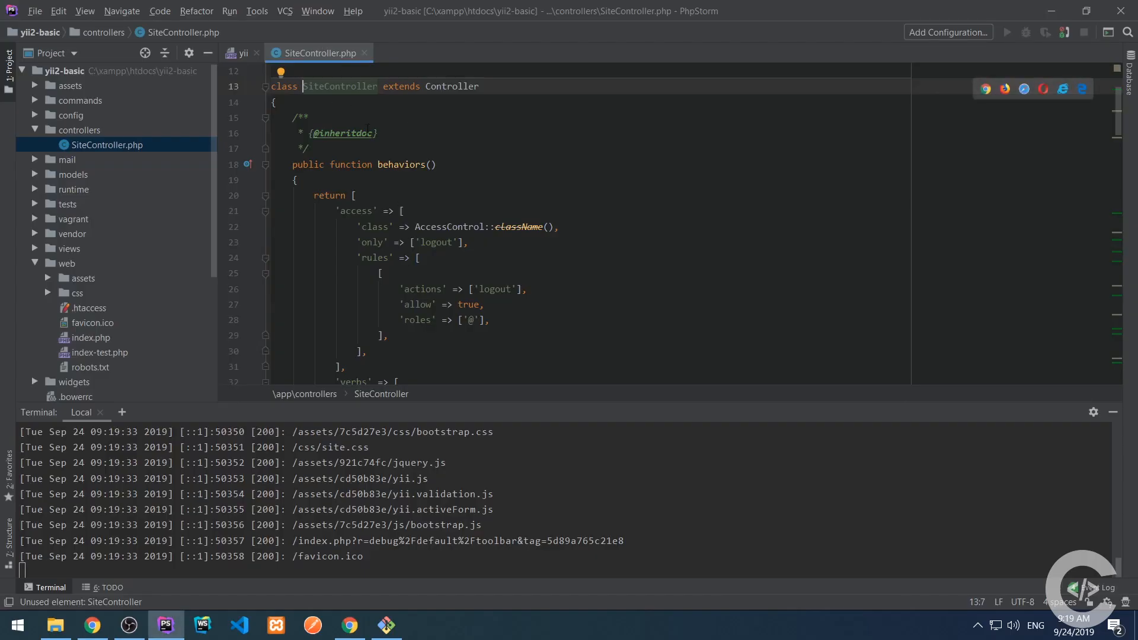
scroll(down, 3)
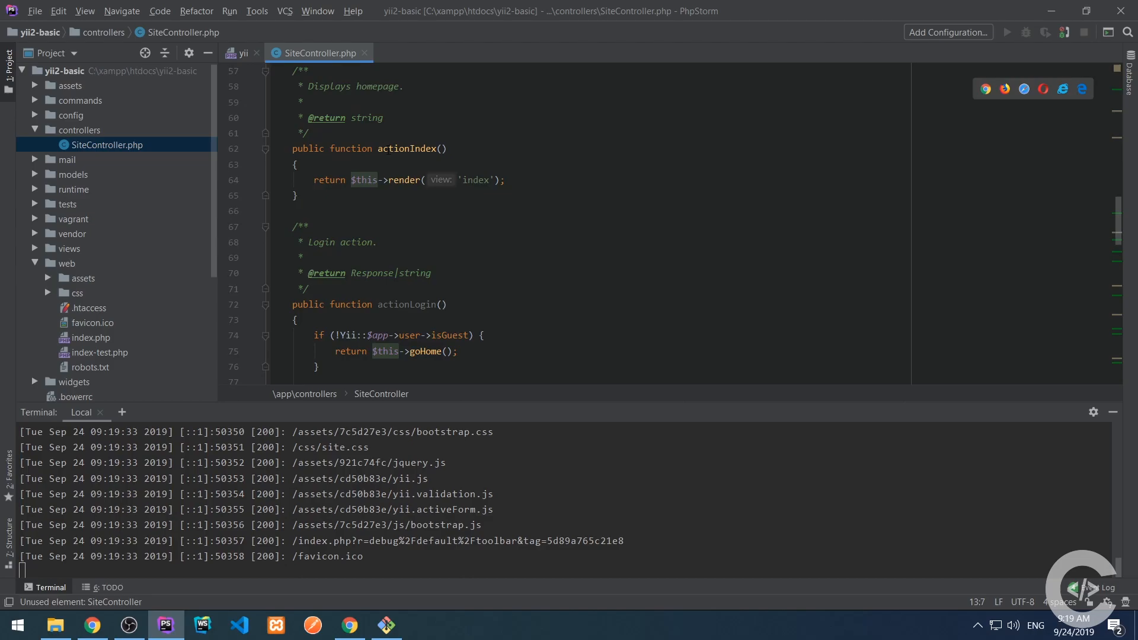
click(349, 625)
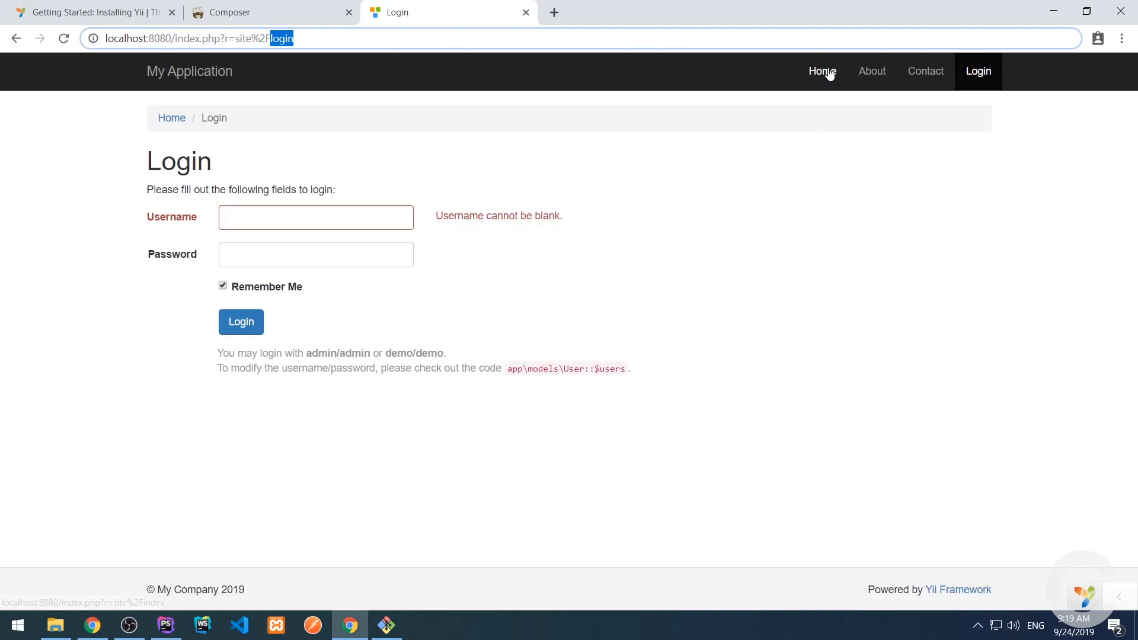
click(166, 625)
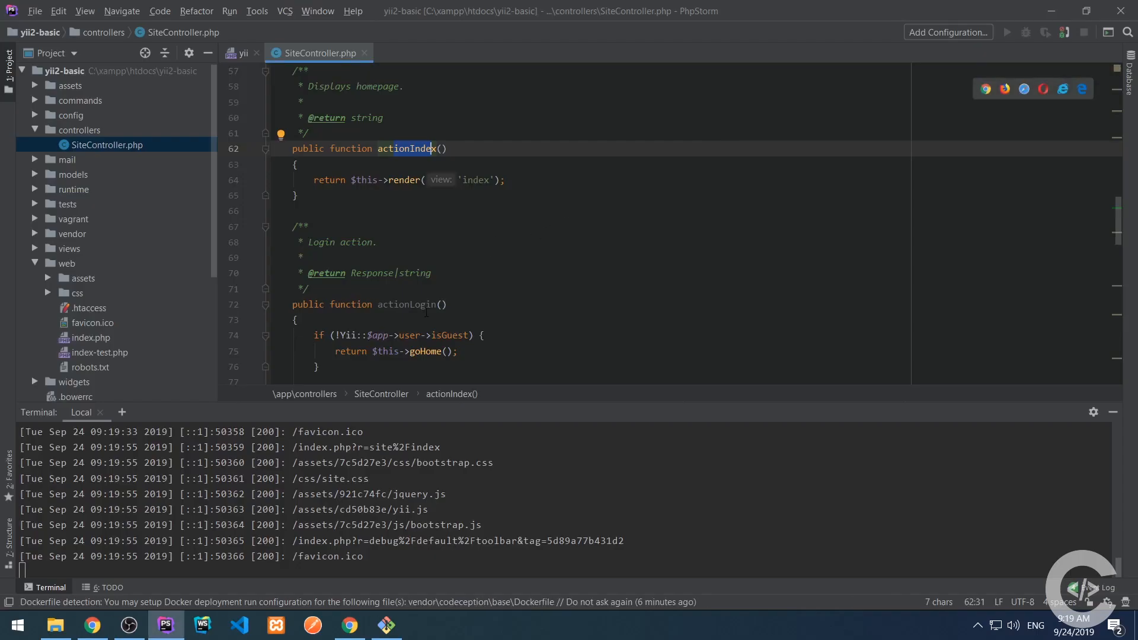
click(348, 625)
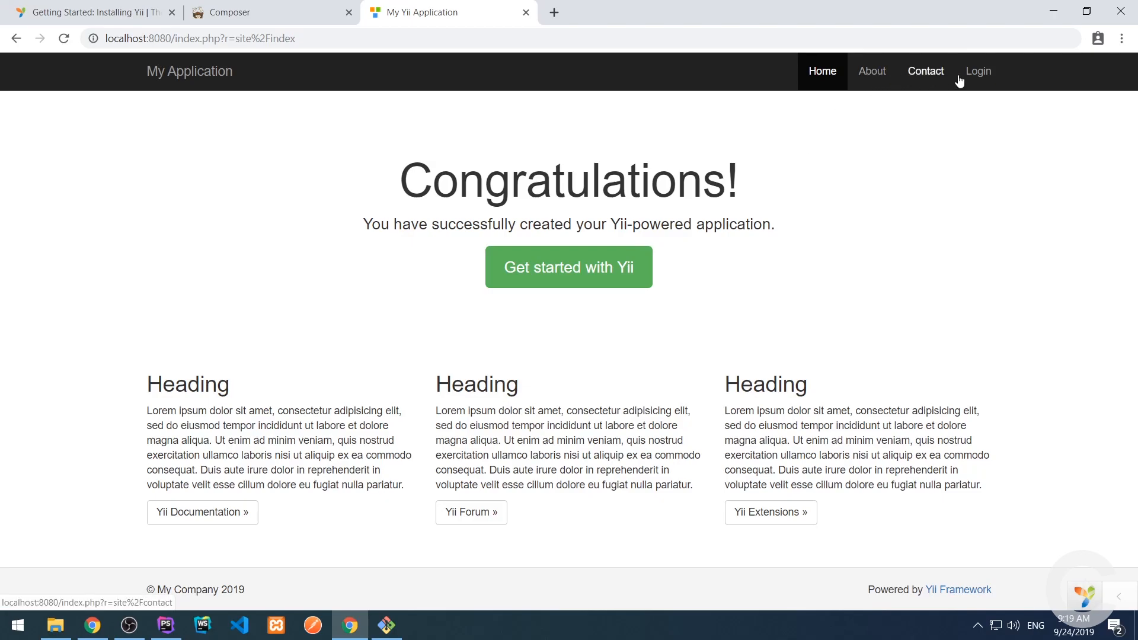
click(166, 625)
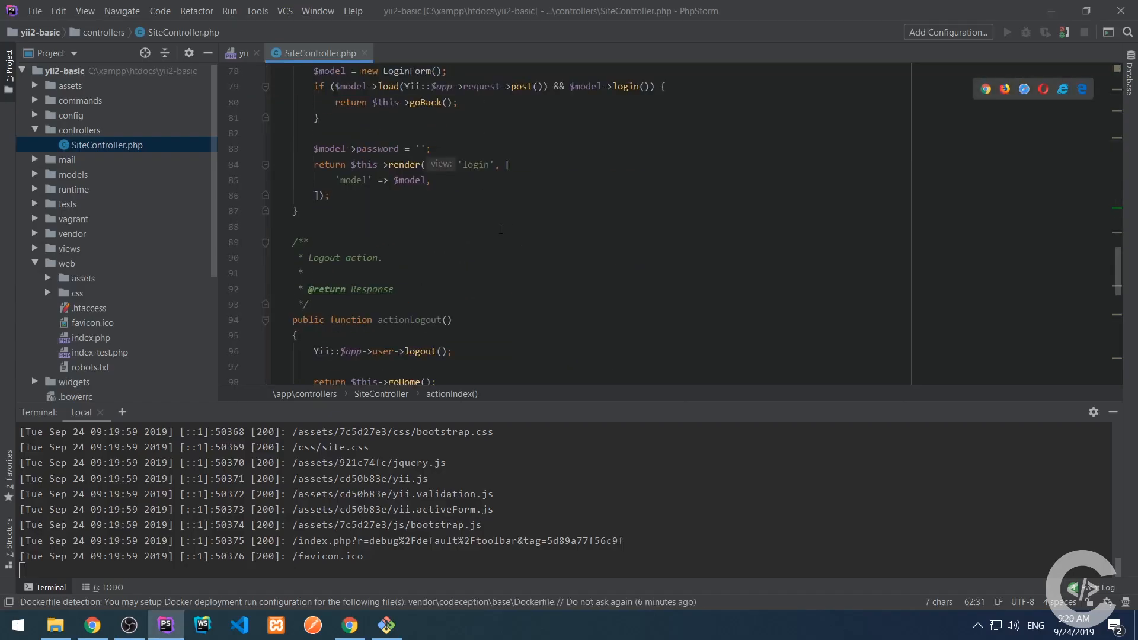
click(348, 624)
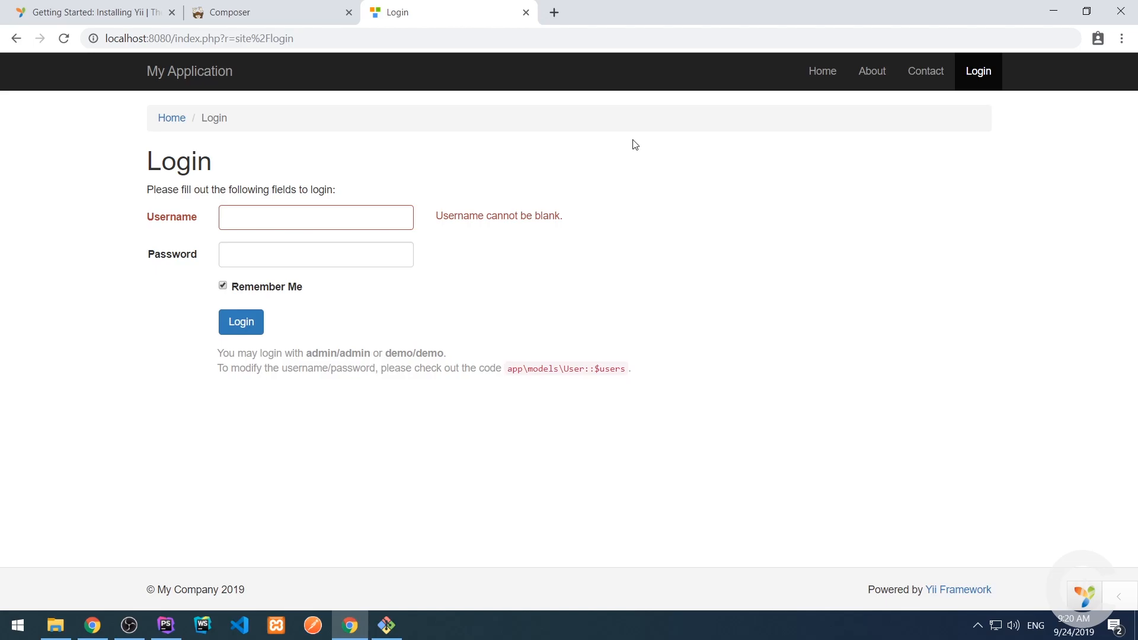
click(166, 625)
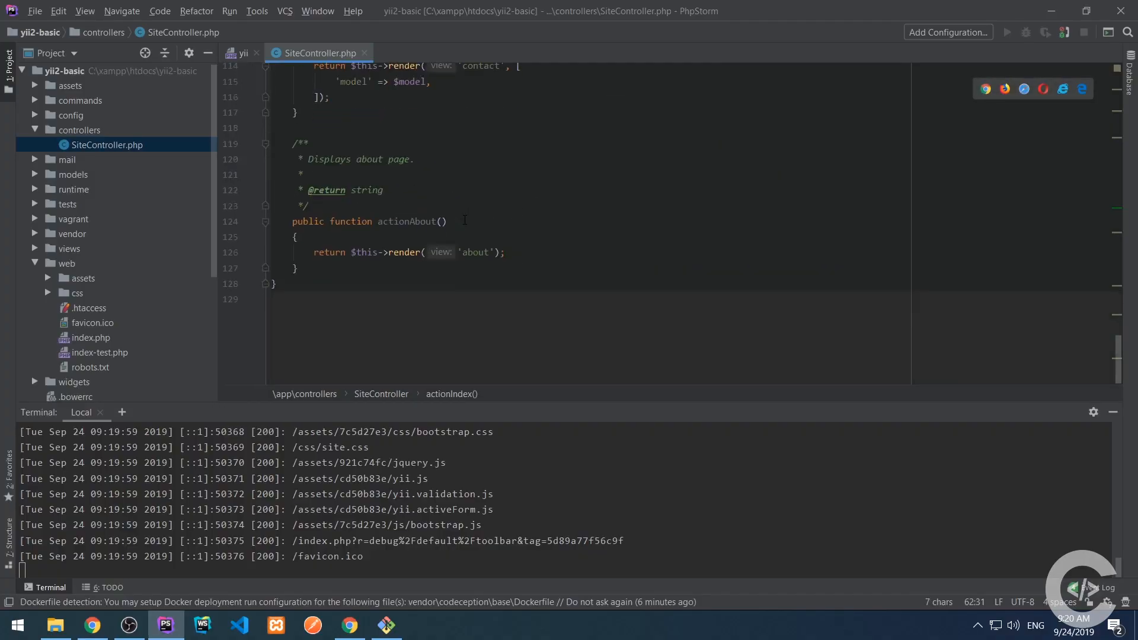
click(295, 268)
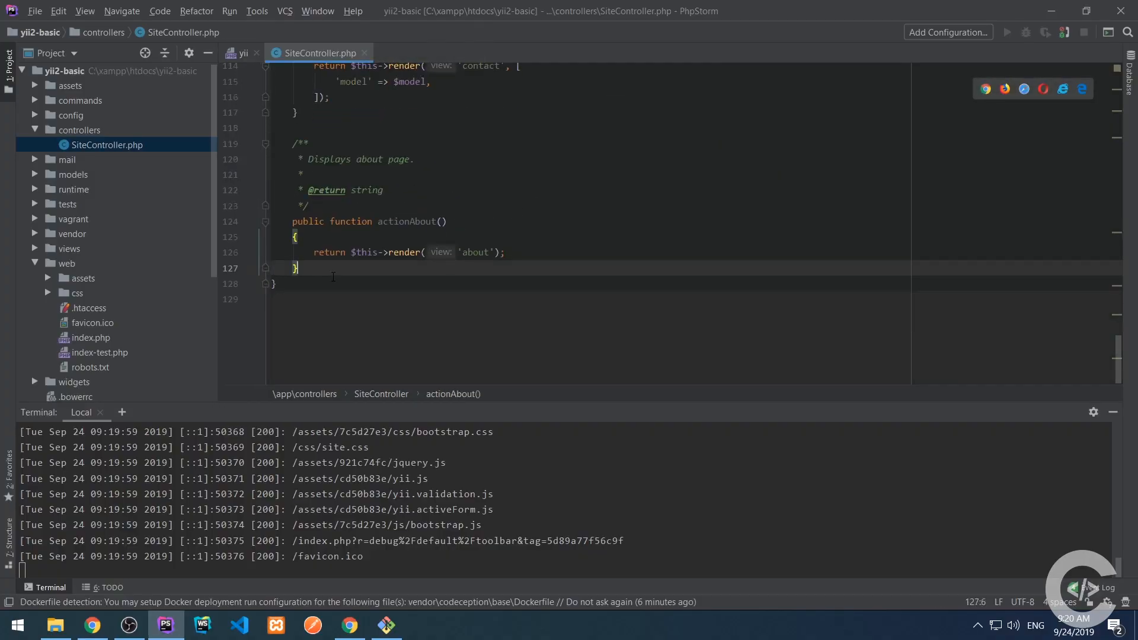
text(public function a()
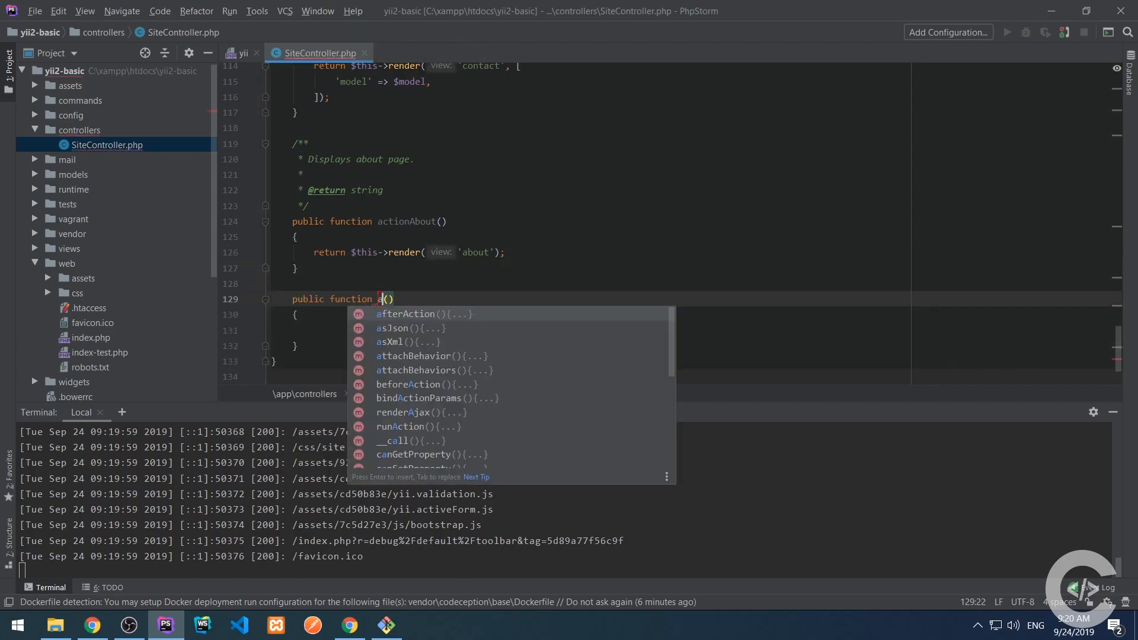
- Add public function actionHello() returning $this->render('hello') below actionAbout
text(ctionHello)
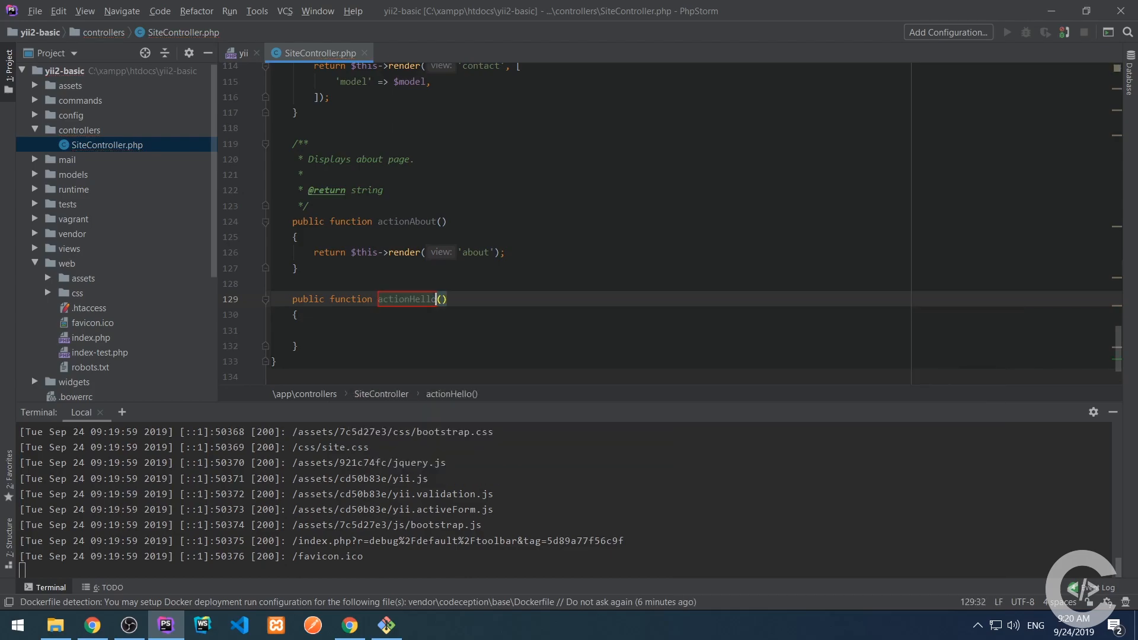
text($n)
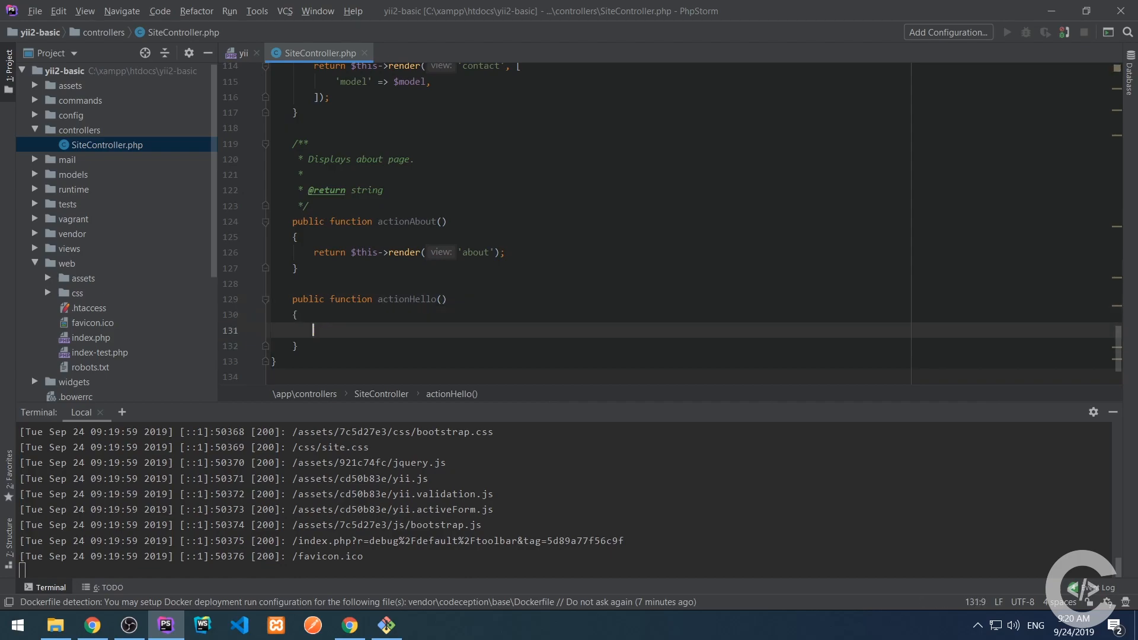
text(return $this->render('hello)
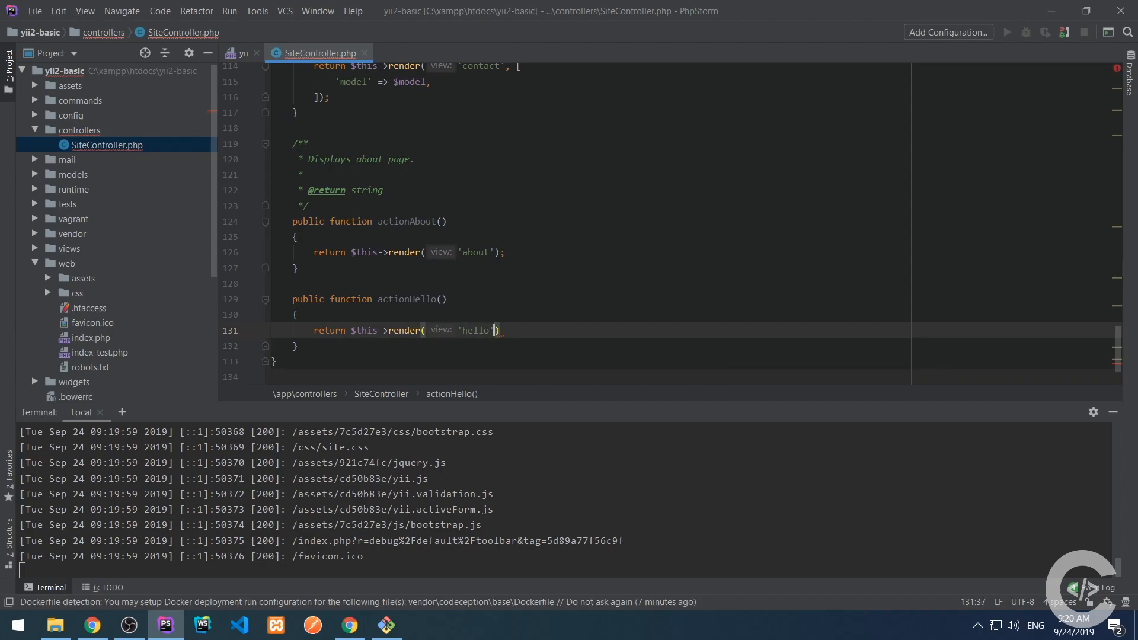
text(');)
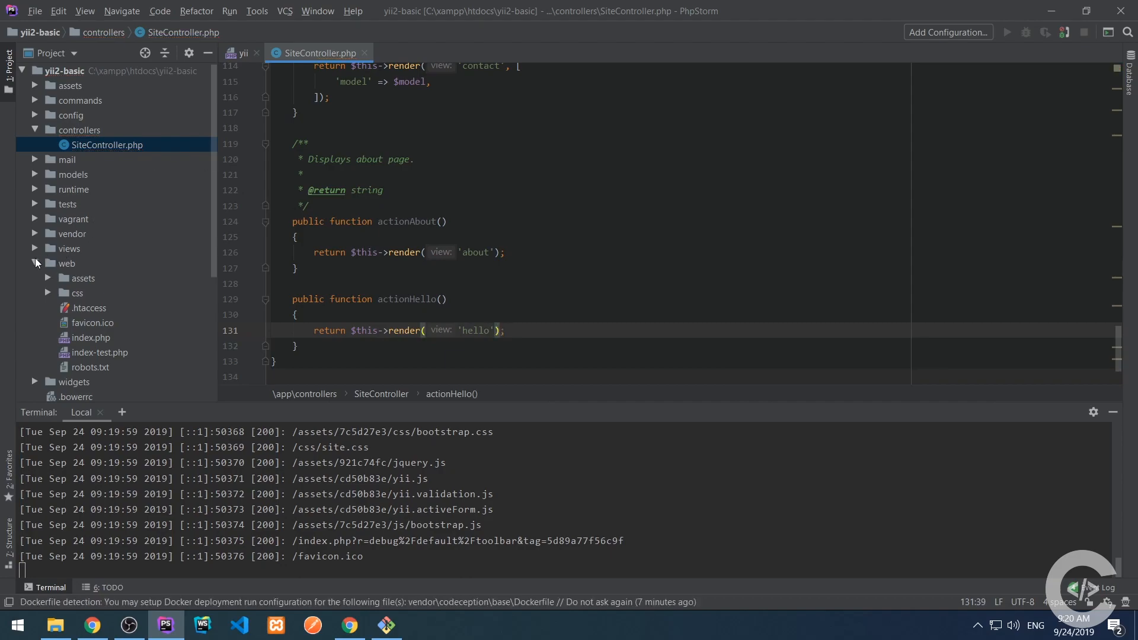
- Expand views/site to list its view files and bring up the site folder's context menu
click(34, 249)
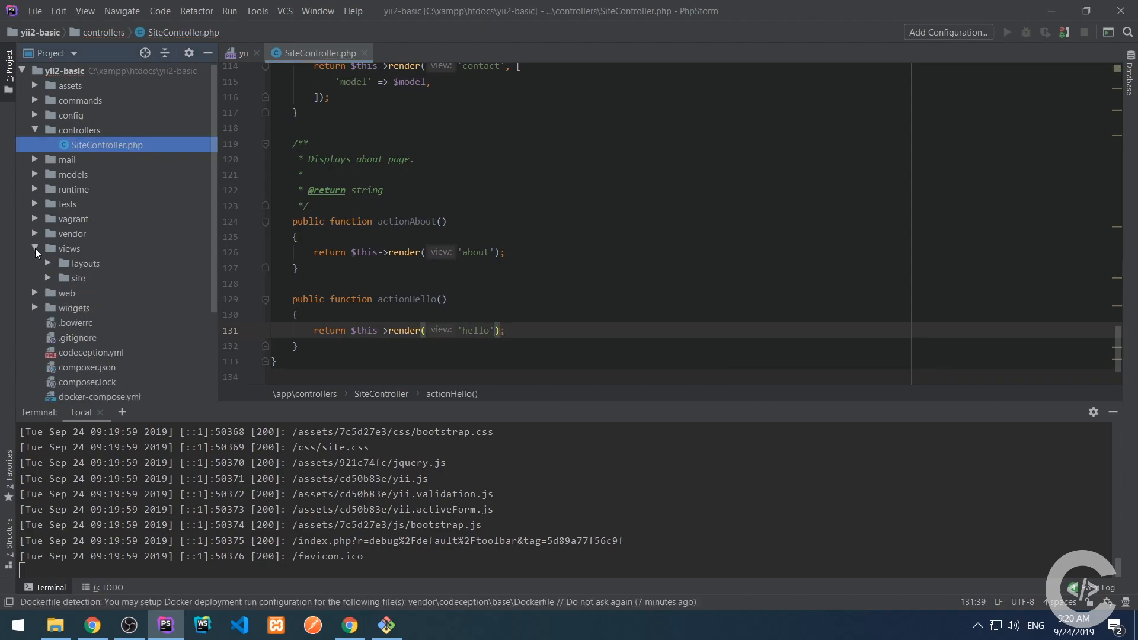
mouse_move(47, 277)
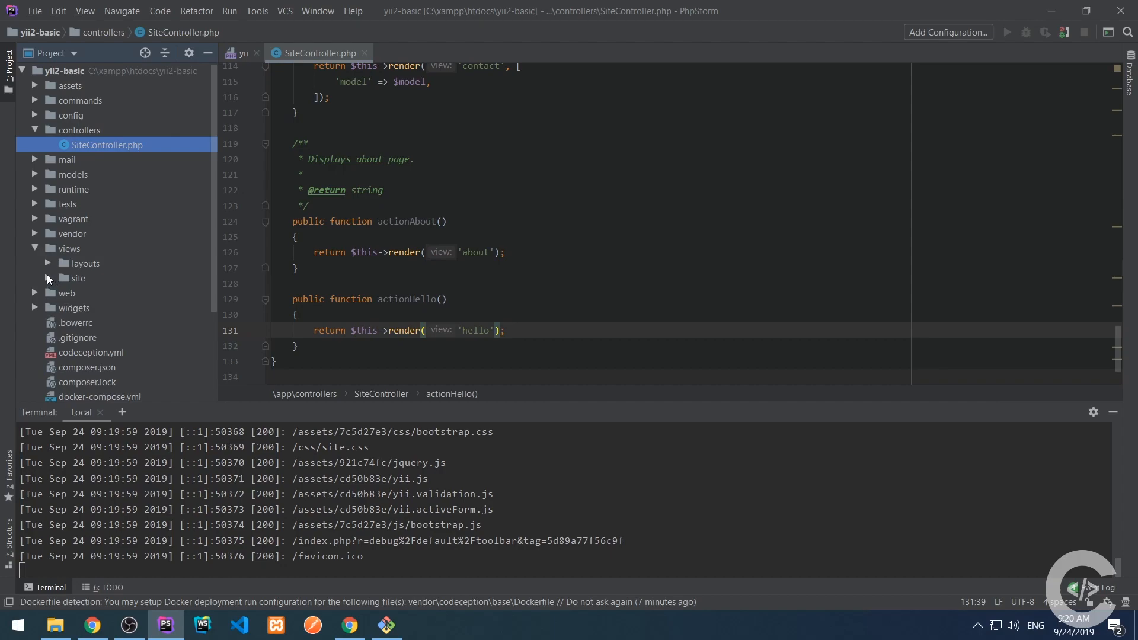
click(77, 277)
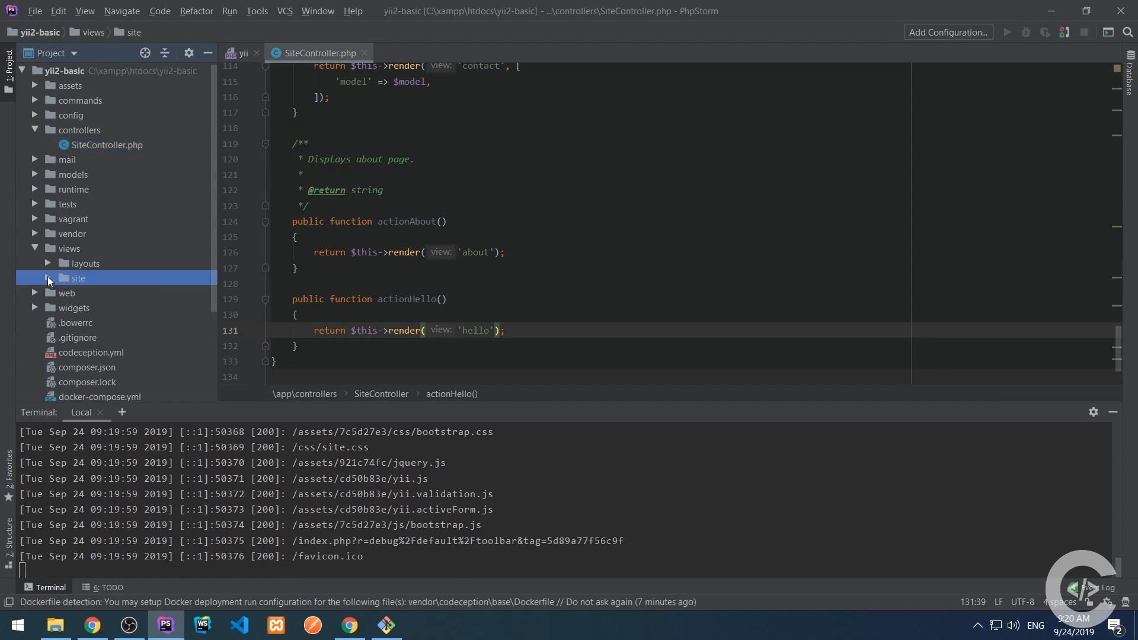
mouse_move(96, 154)
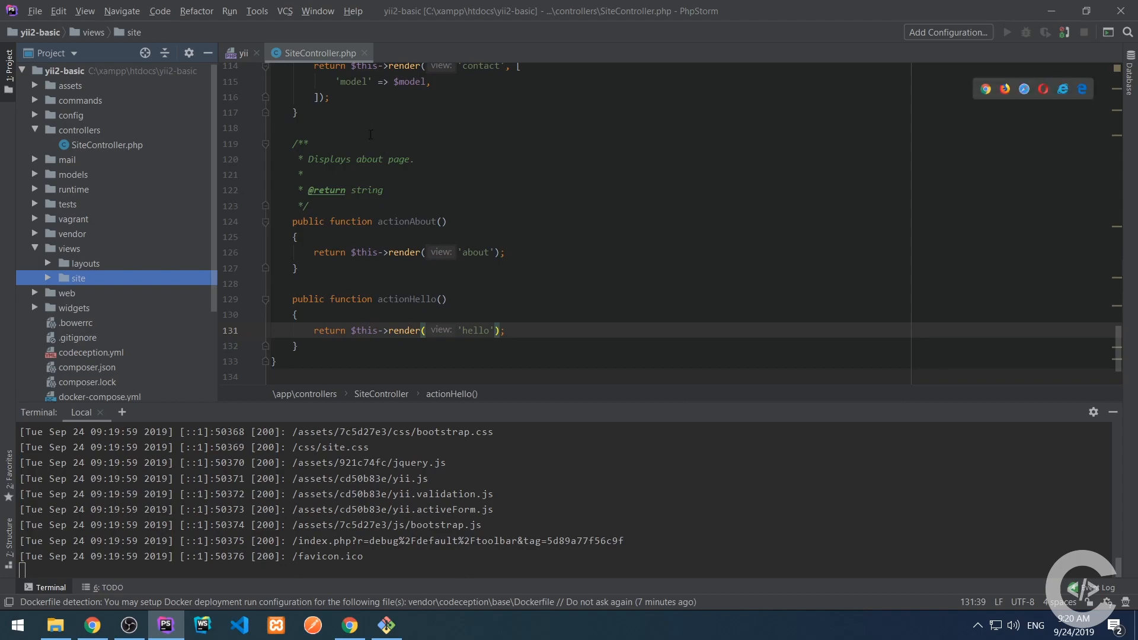
mouse_move(366, 140)
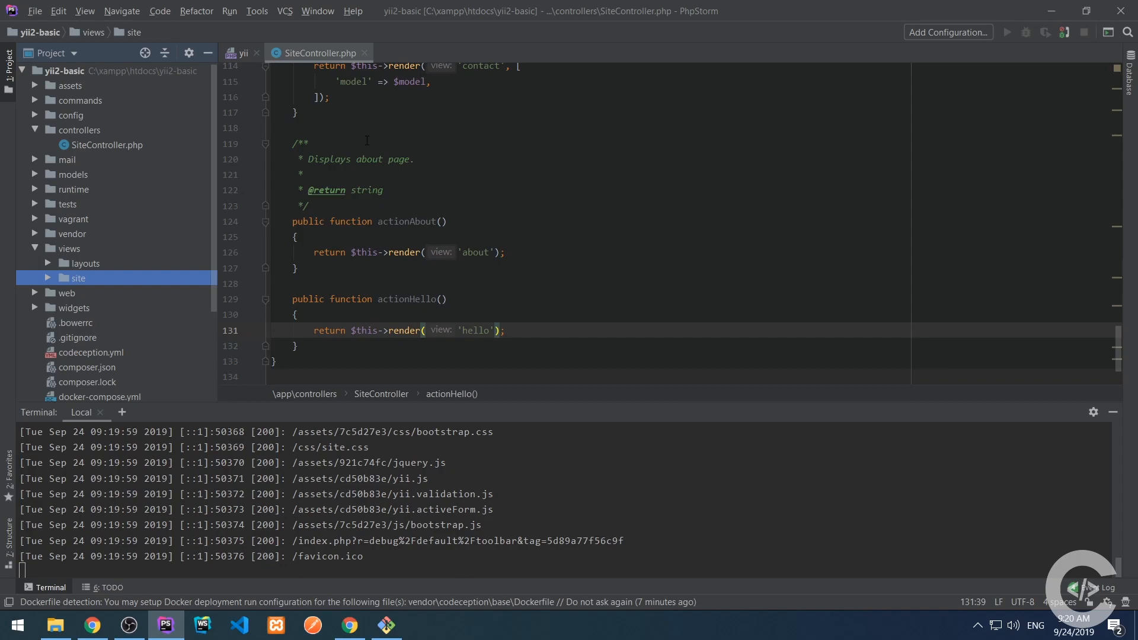
click(76, 278)
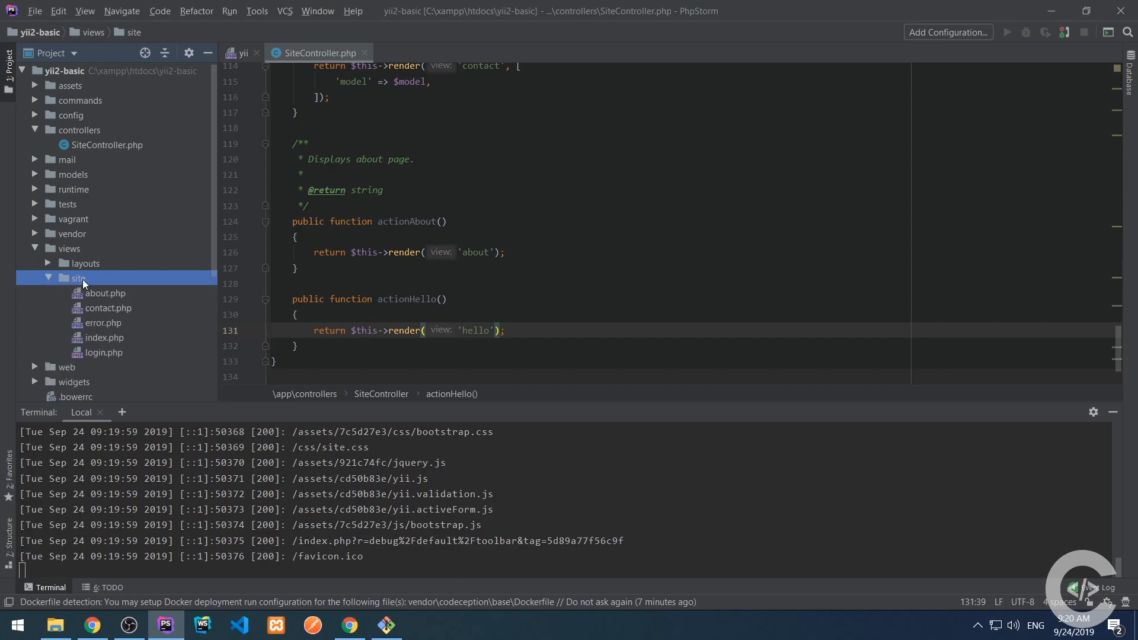
mouse_move(95, 295)
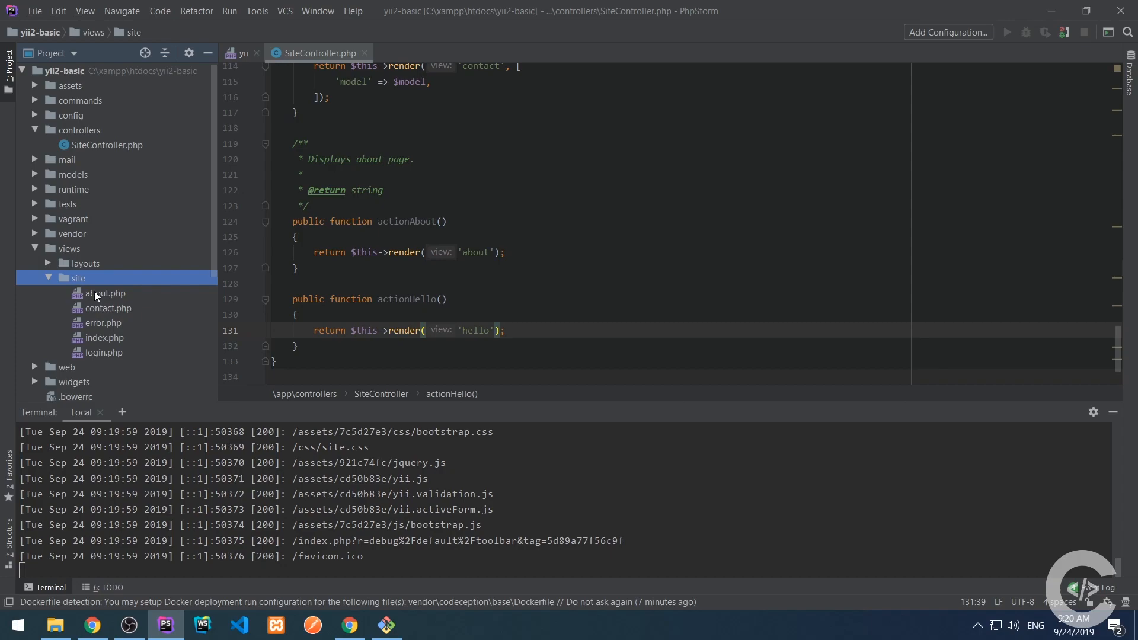
mouse_move(86, 280)
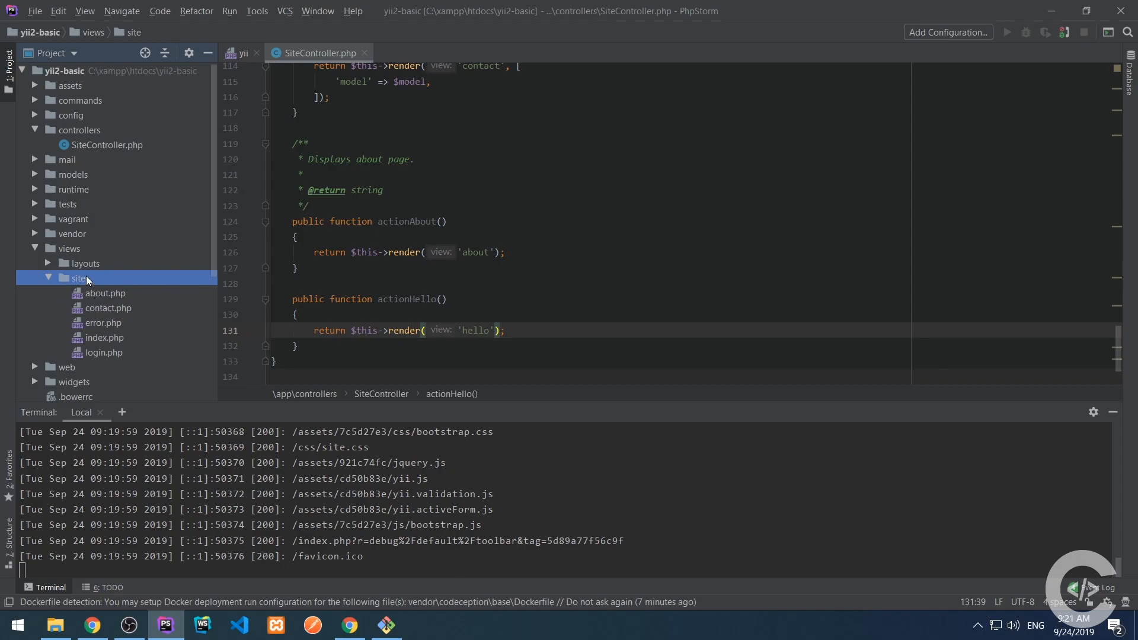
right_click(75, 277)
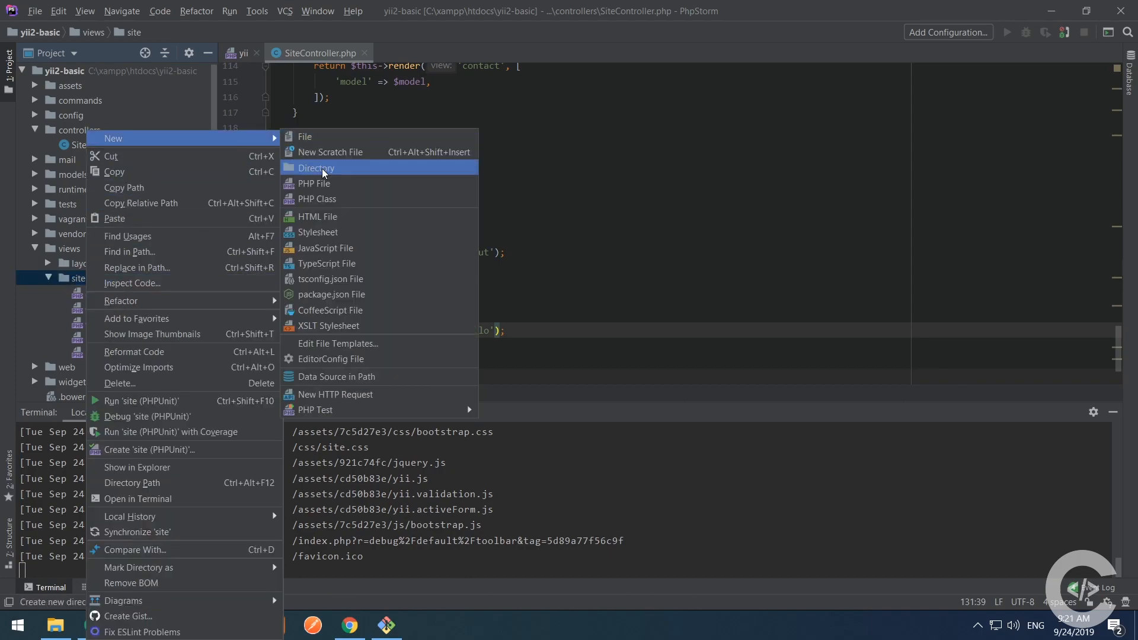
- Create a new PHP view file hello.php in views/site
click(312, 183)
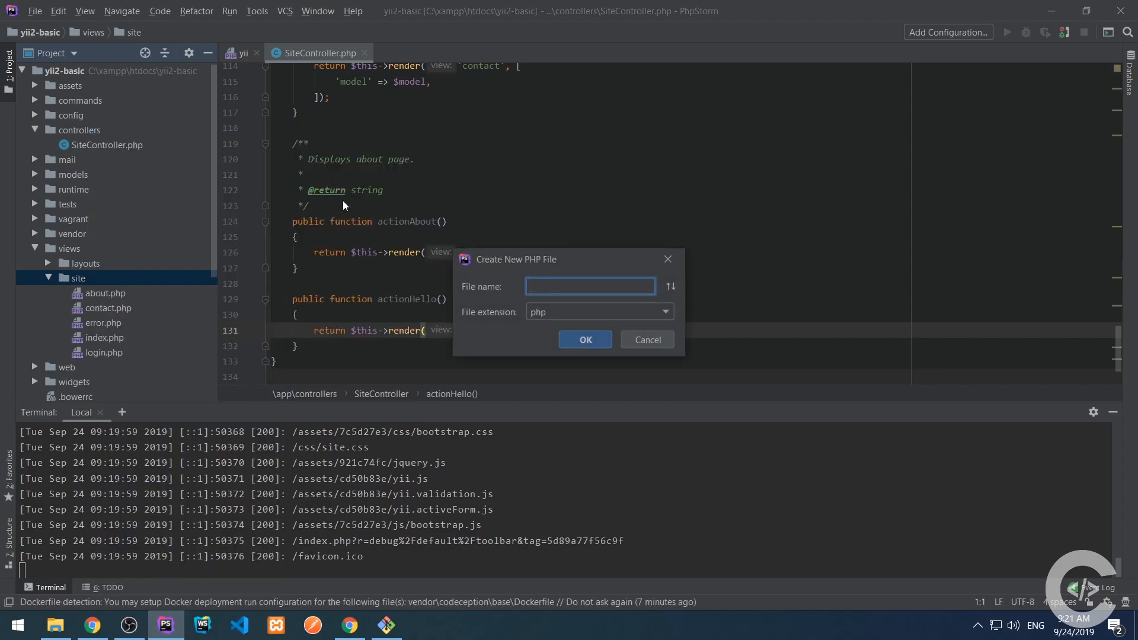
text(hel)
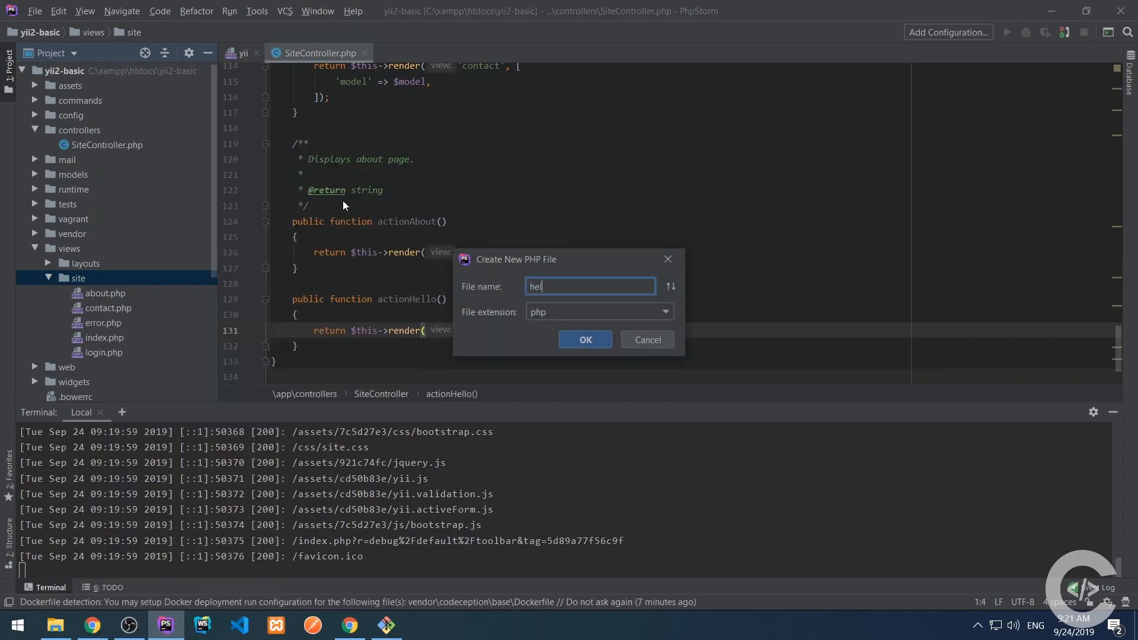
click(585, 339)
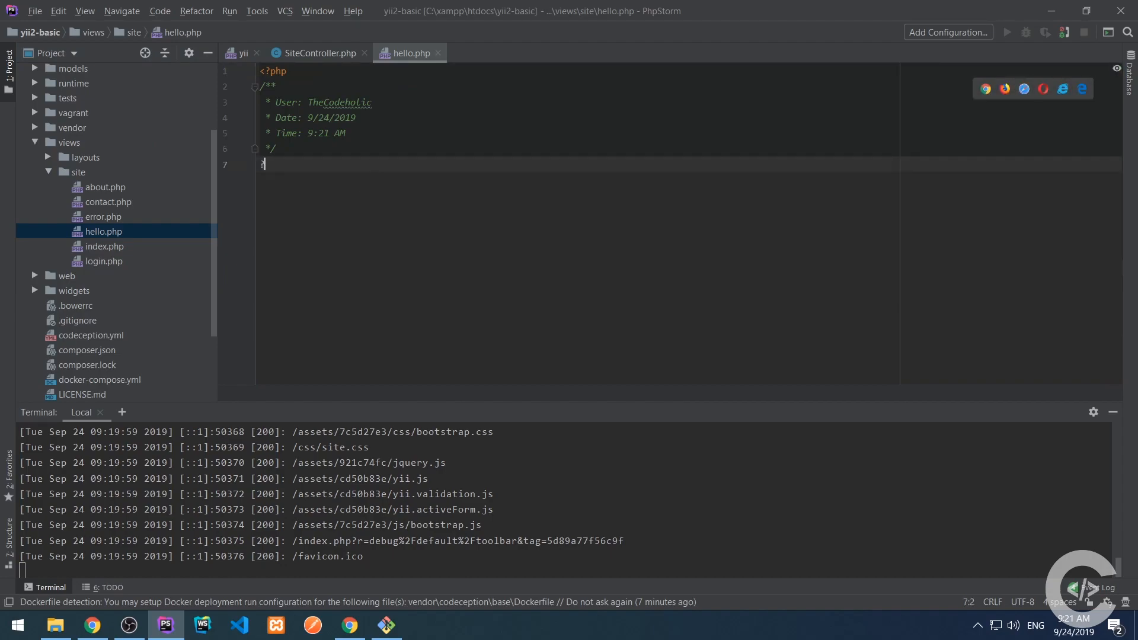
- Add an <h1>Hello From Yii2</h1> heading to hello.php and switch to Chrome
text(h1>Hello </h1>)
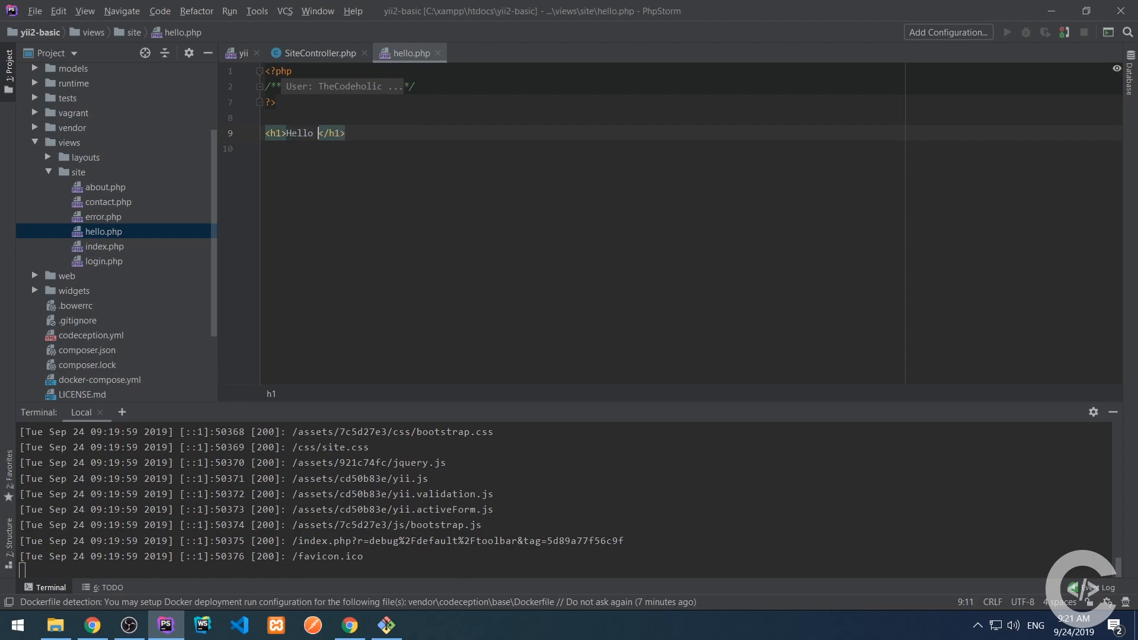
text(From Yii2)
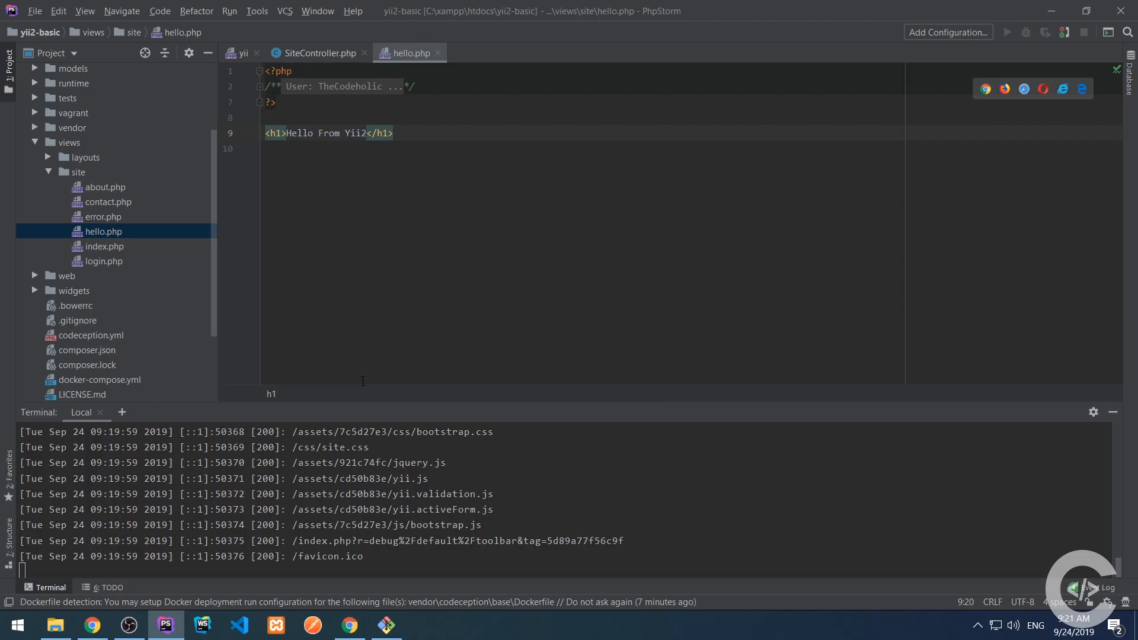
click(348, 624)
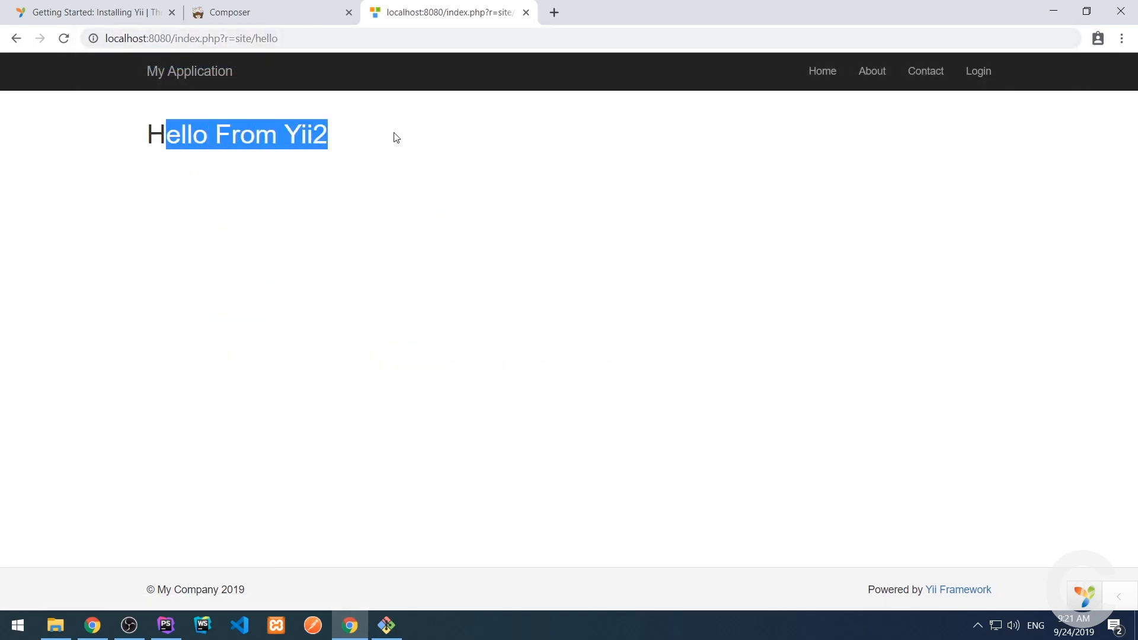
- Select the Hello From Yii2 heading on site/hello to verify it, then return to PhpStorm
click(149, 134)
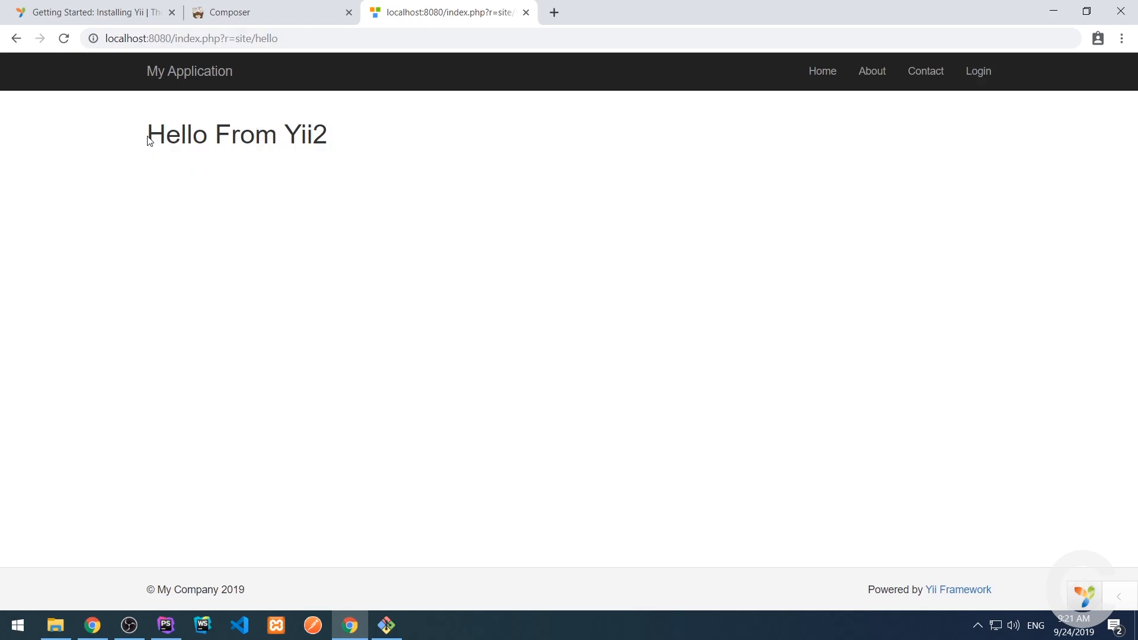
triple_click(236, 134)
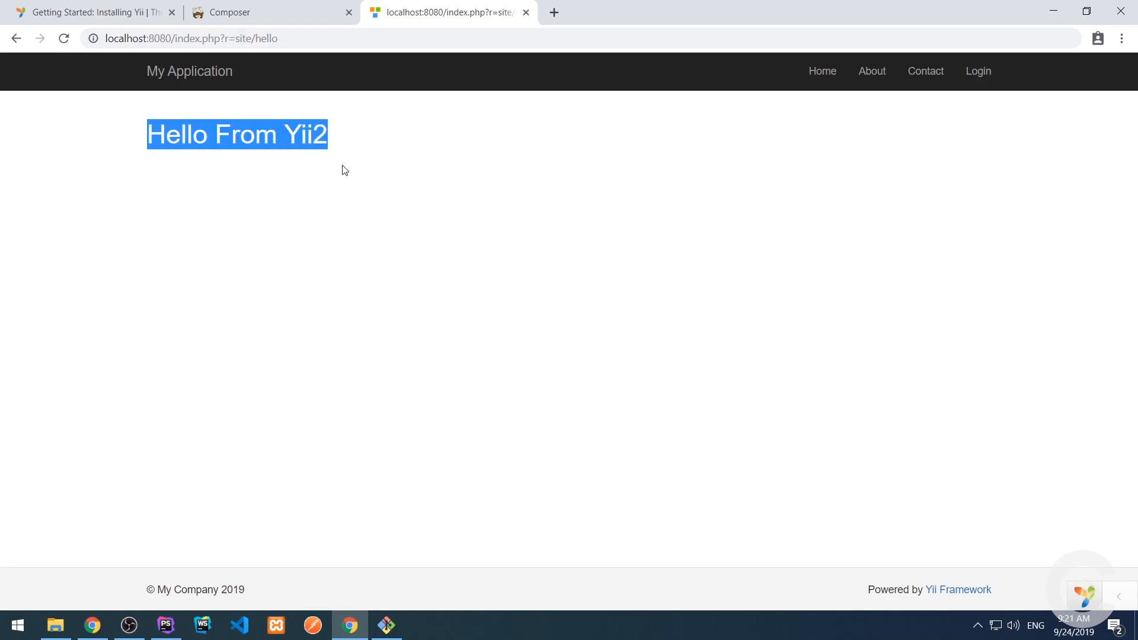
click(322, 163)
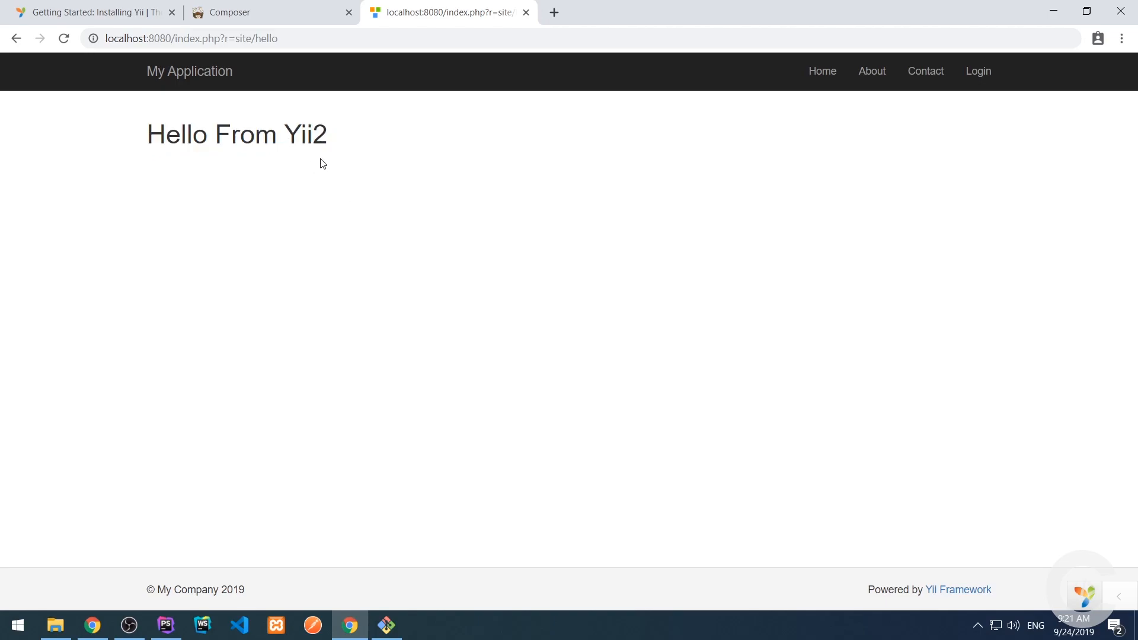
click(164, 625)
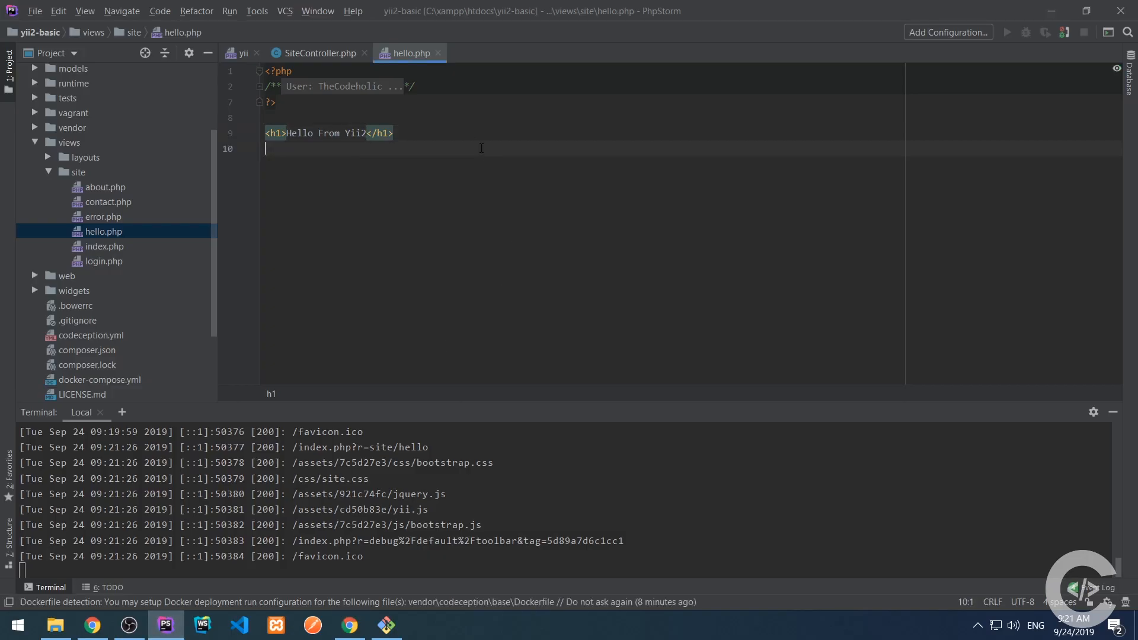
- Add a $message parameter to actionHello and pass it to render() in an array
click(316, 52)
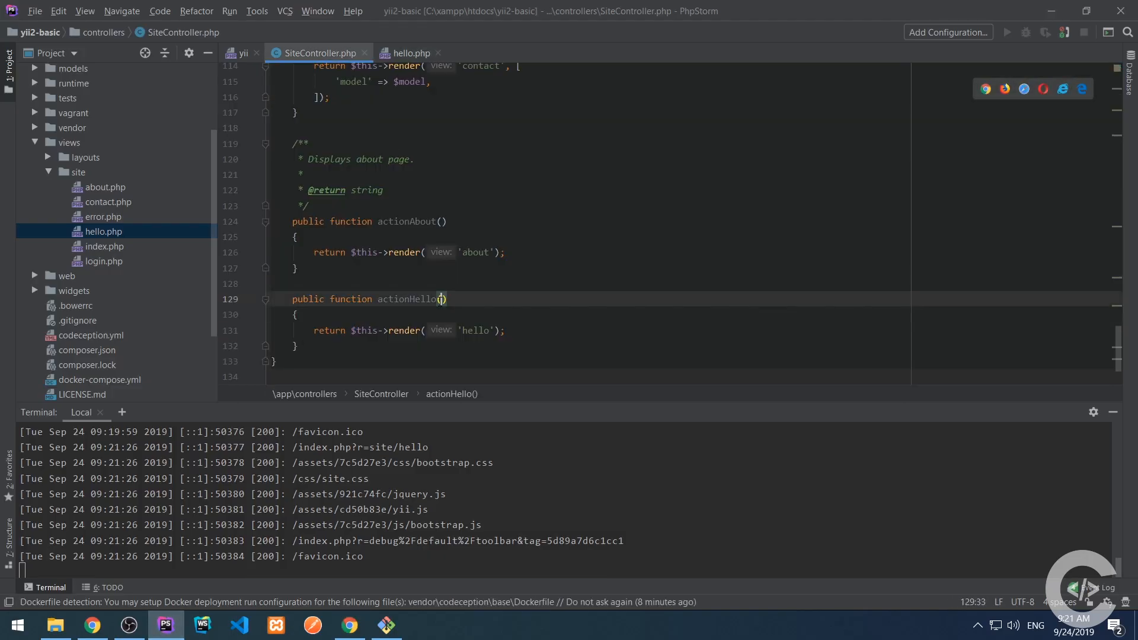
text($message)
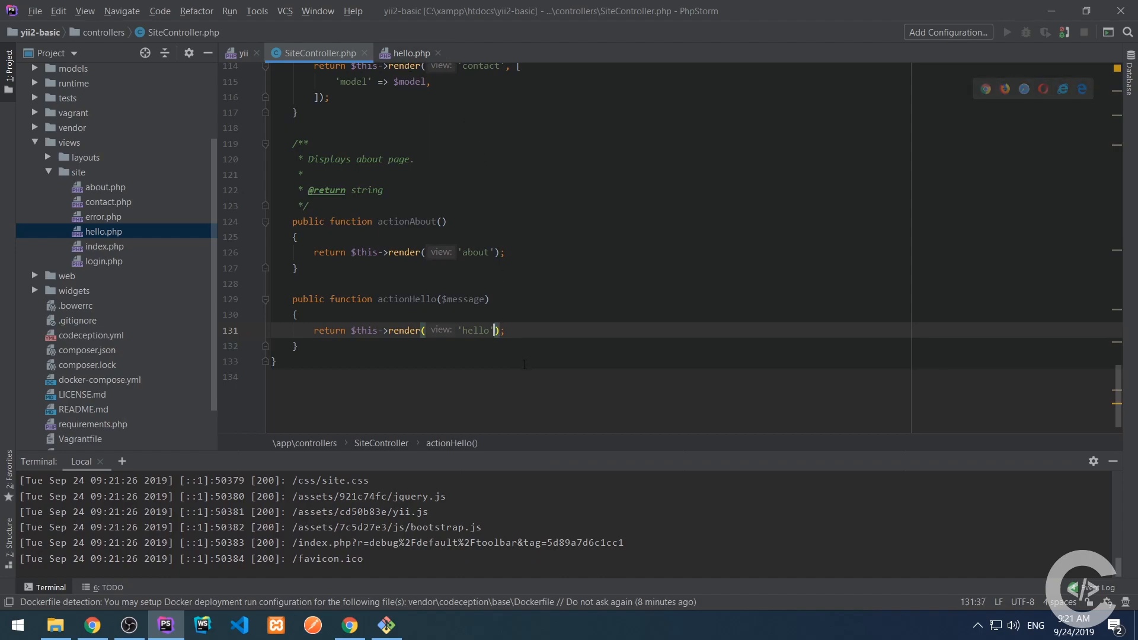
text(,)
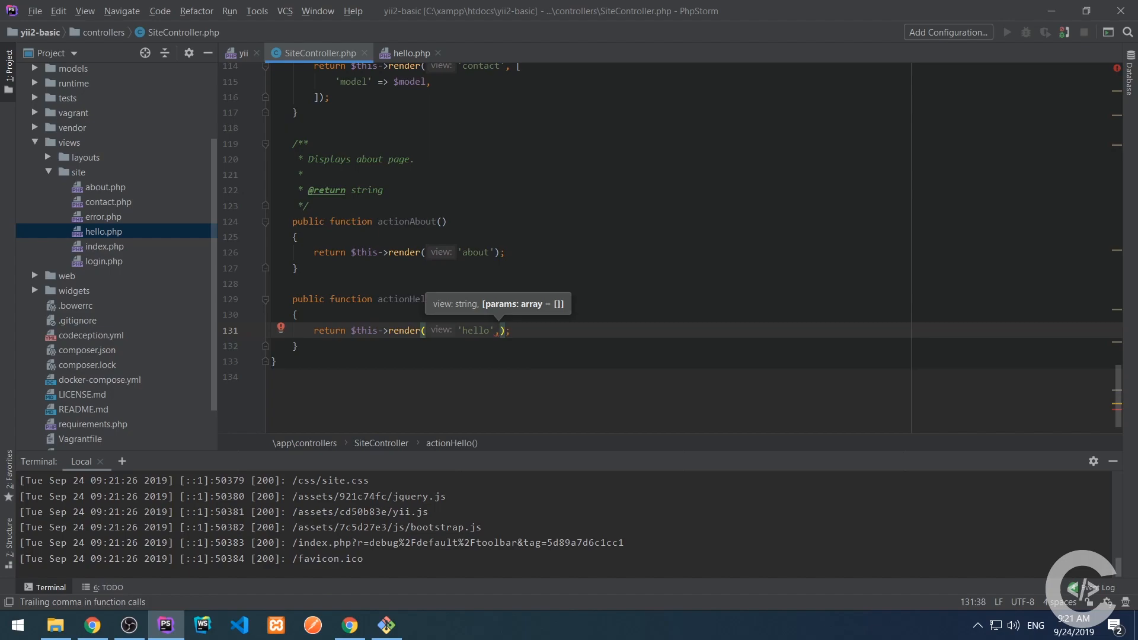
text([)
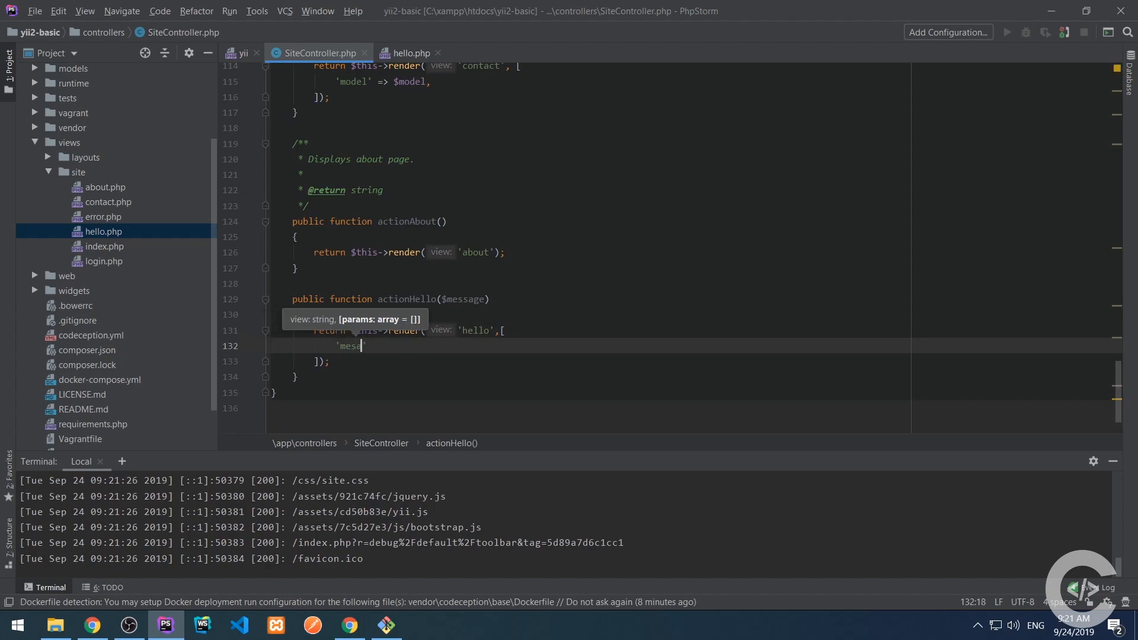
text(age)
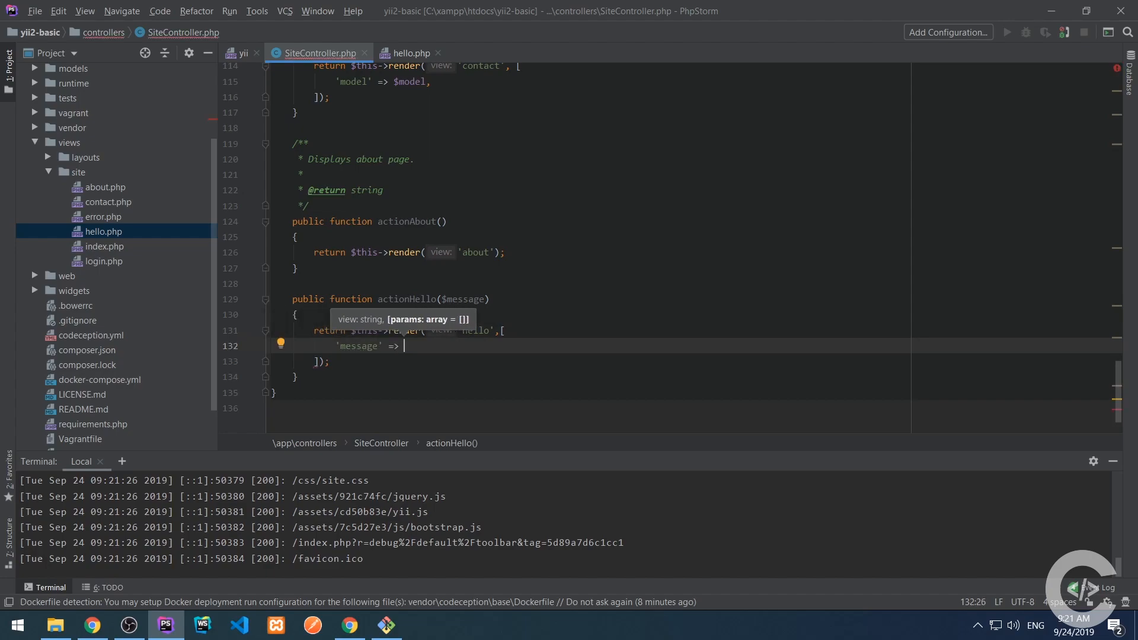
text($message)
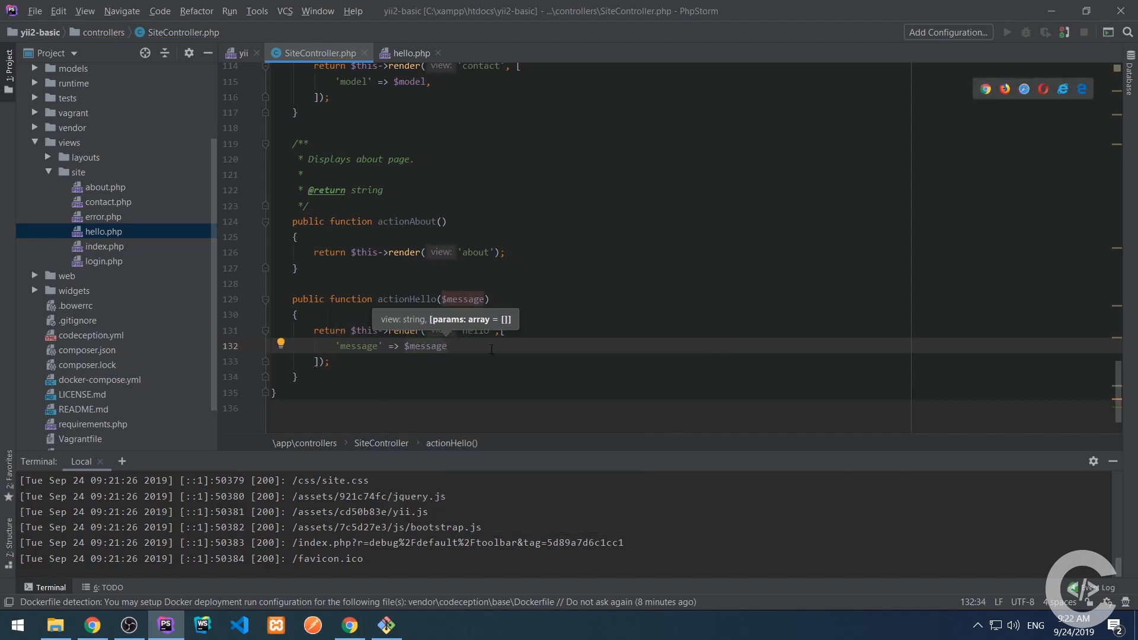
- Rename the render array key to 'msg' => $message and return to hello.php
double_click(358, 345)
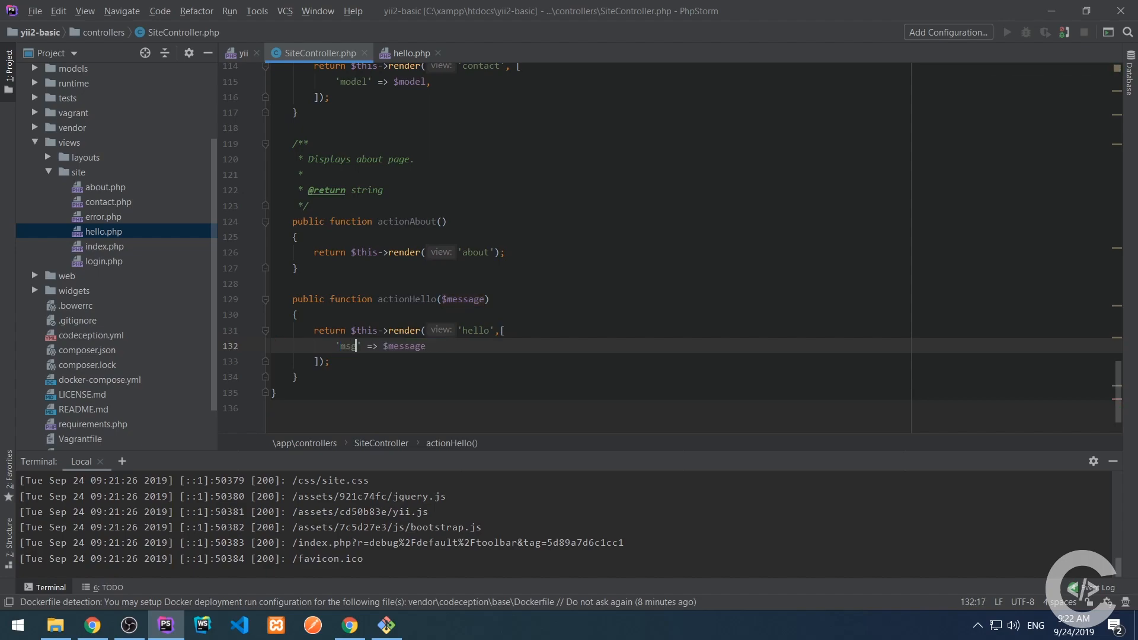
double_click(347, 345)
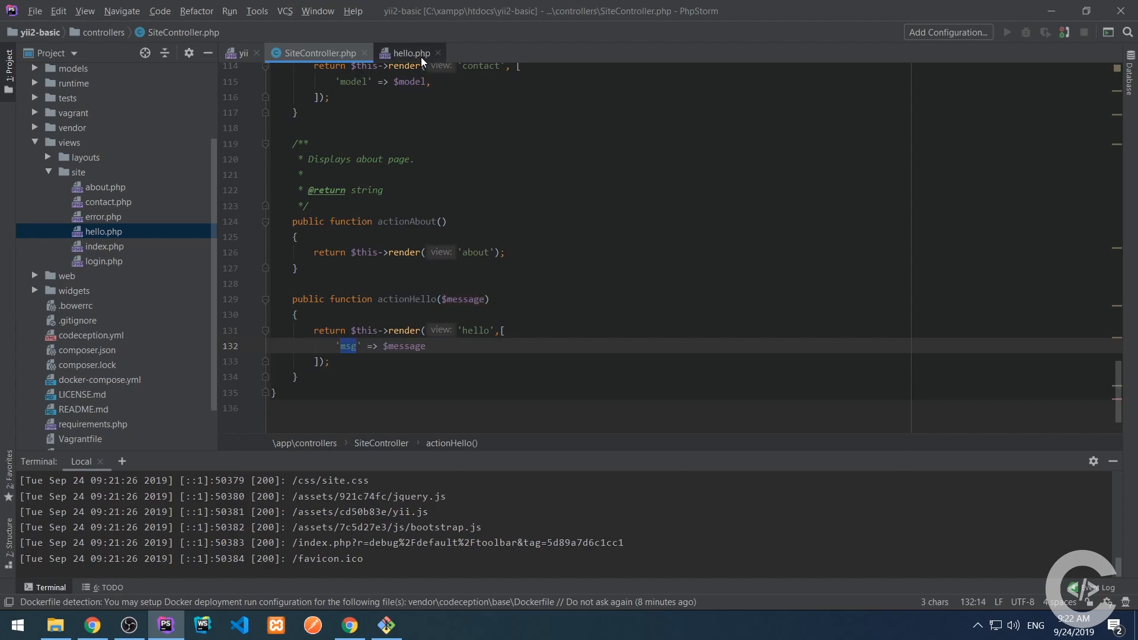
click(410, 52)
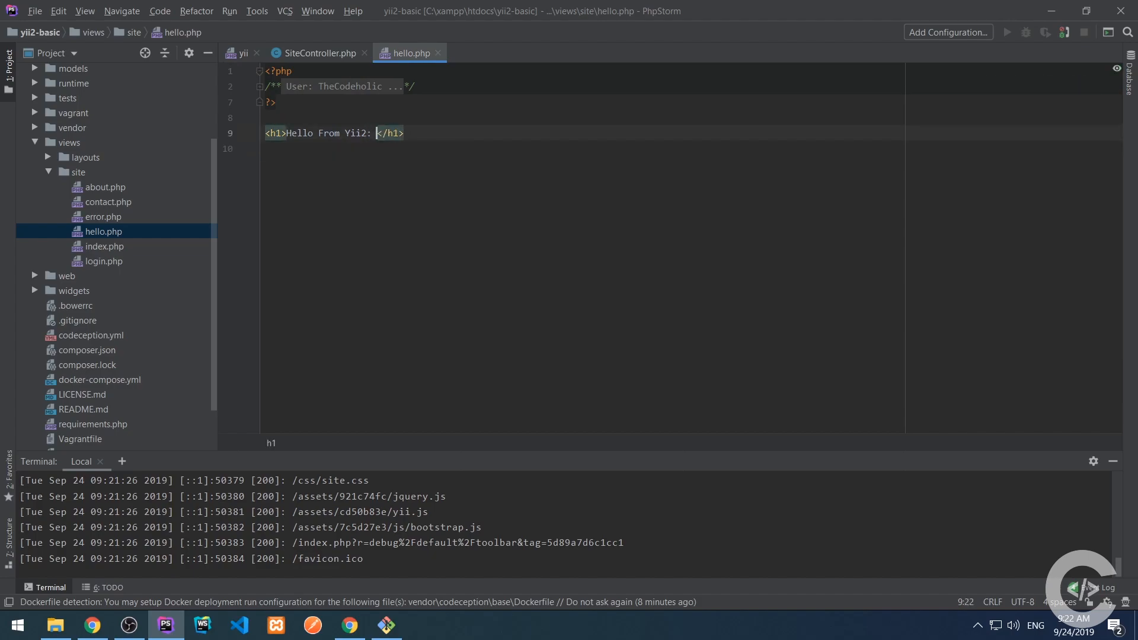
- Echo $msg after 'Hello From Yii2:' inside the h1 with <?php echo $msg; ?>, then switch to Chrome
text(<?php echo  ?><)
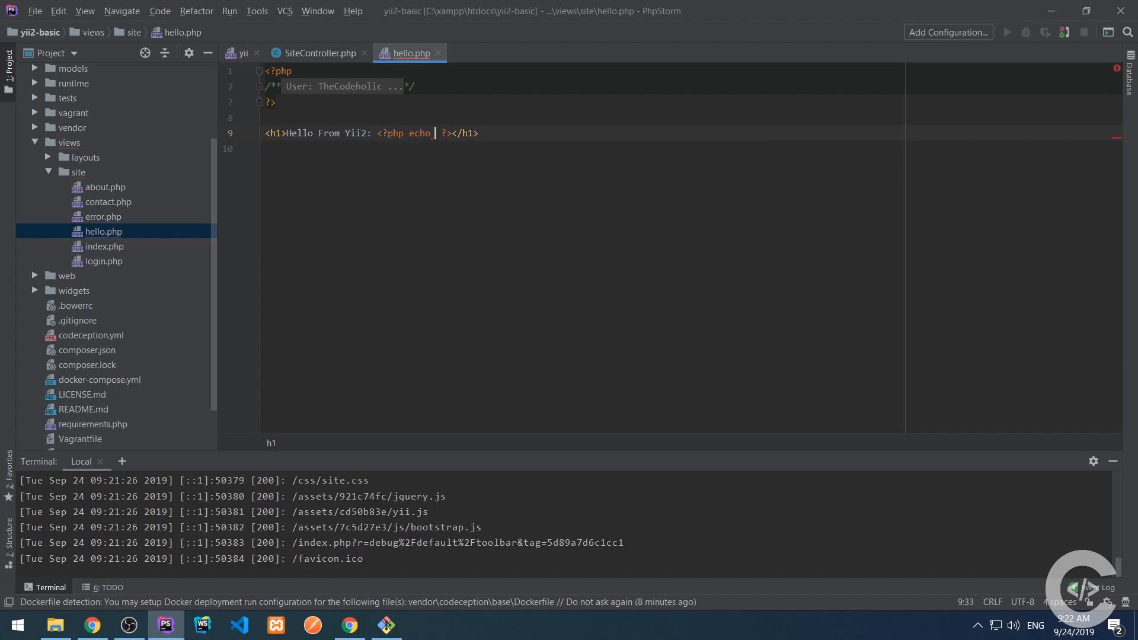
text($msg;)
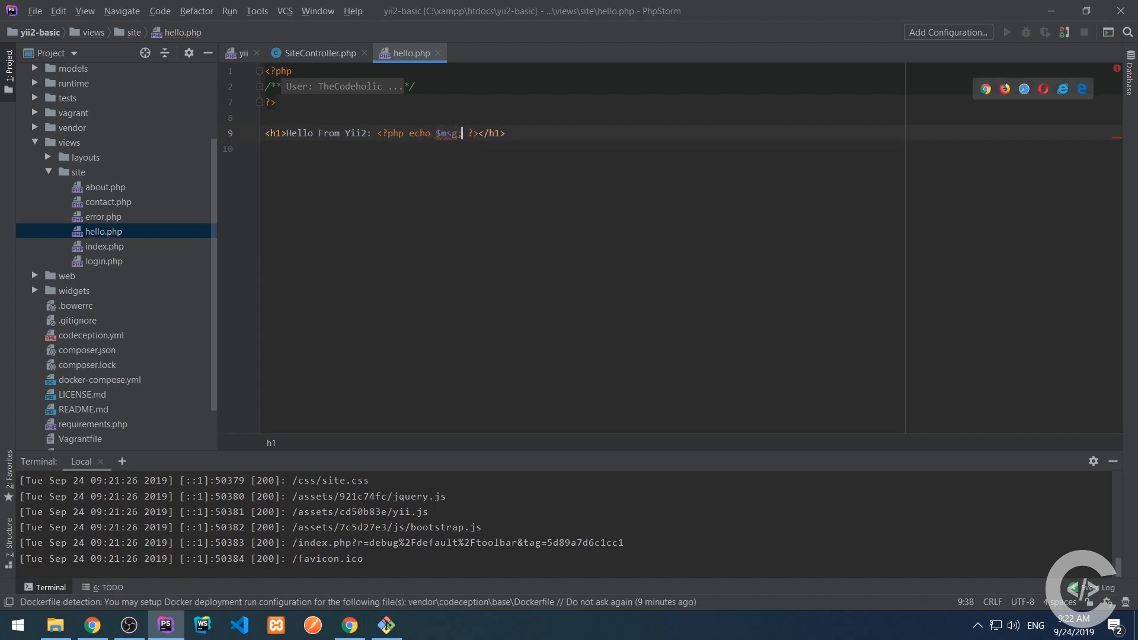
click(349, 624)
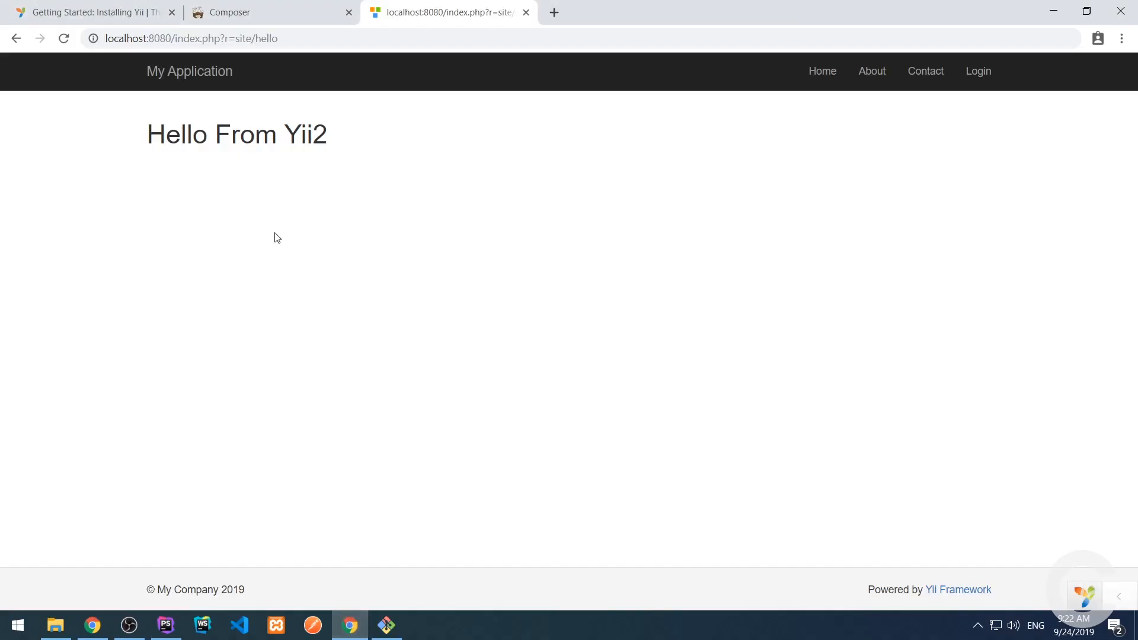
- Reload site/hello and note the Bad Request error for the missing message parameter
click(63, 38)
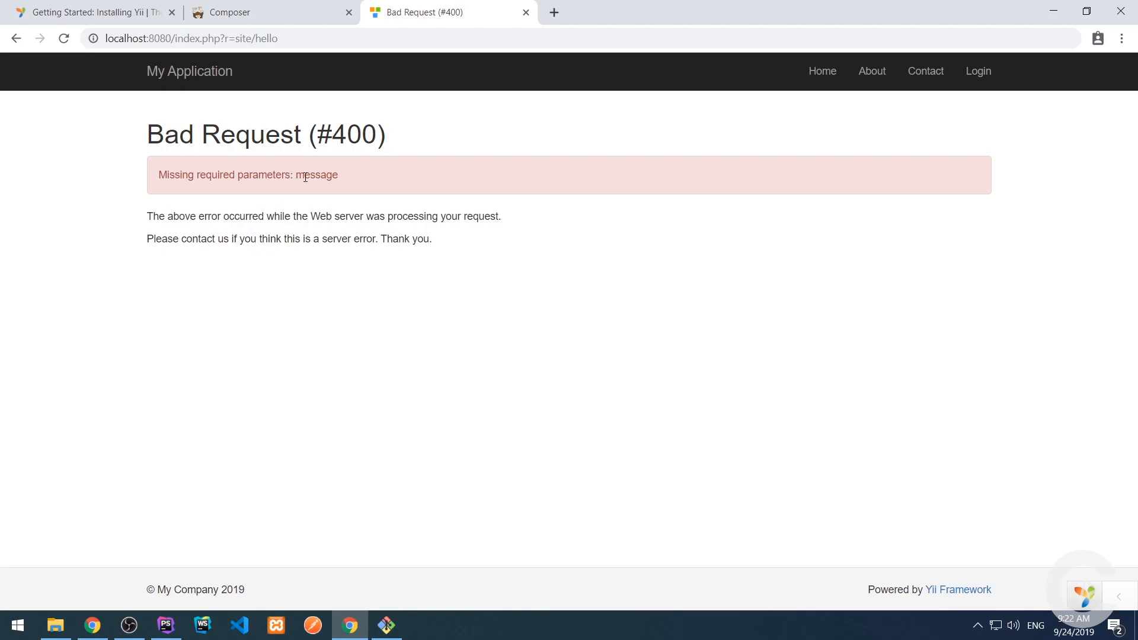
double_click(316, 175)
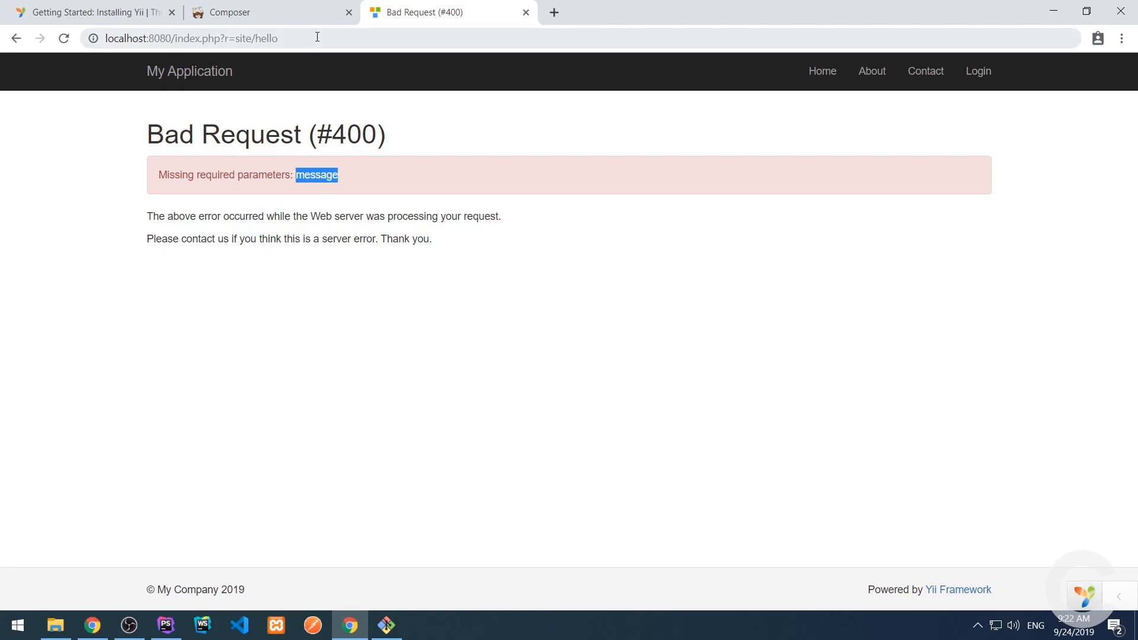
- Append &message=Test to the page address in the URL bar
click(363, 37)
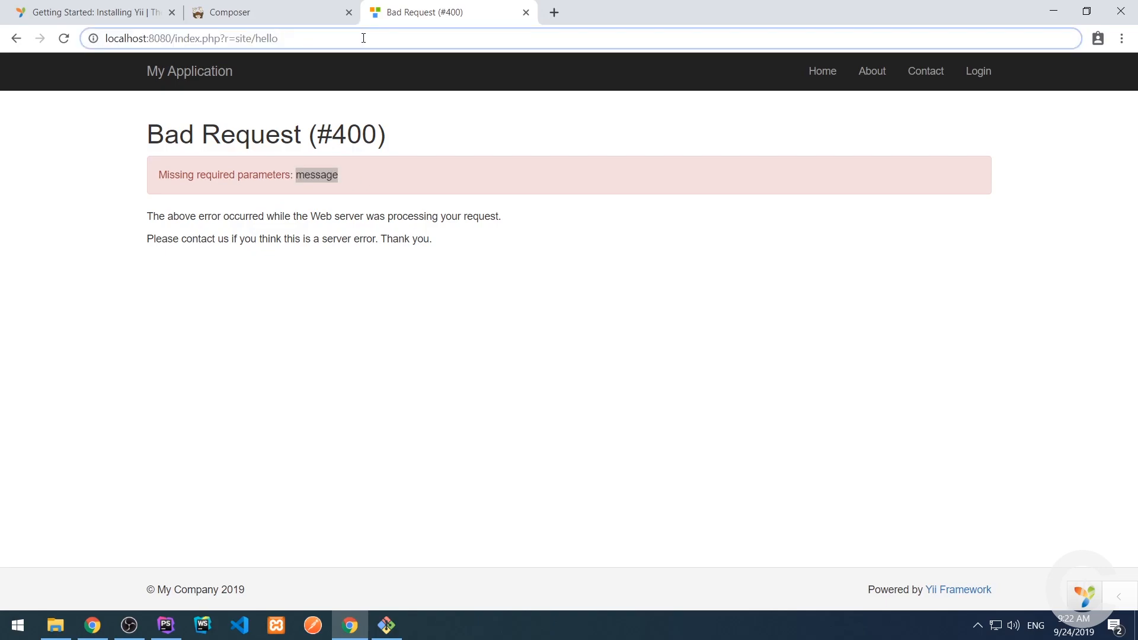
text(&)
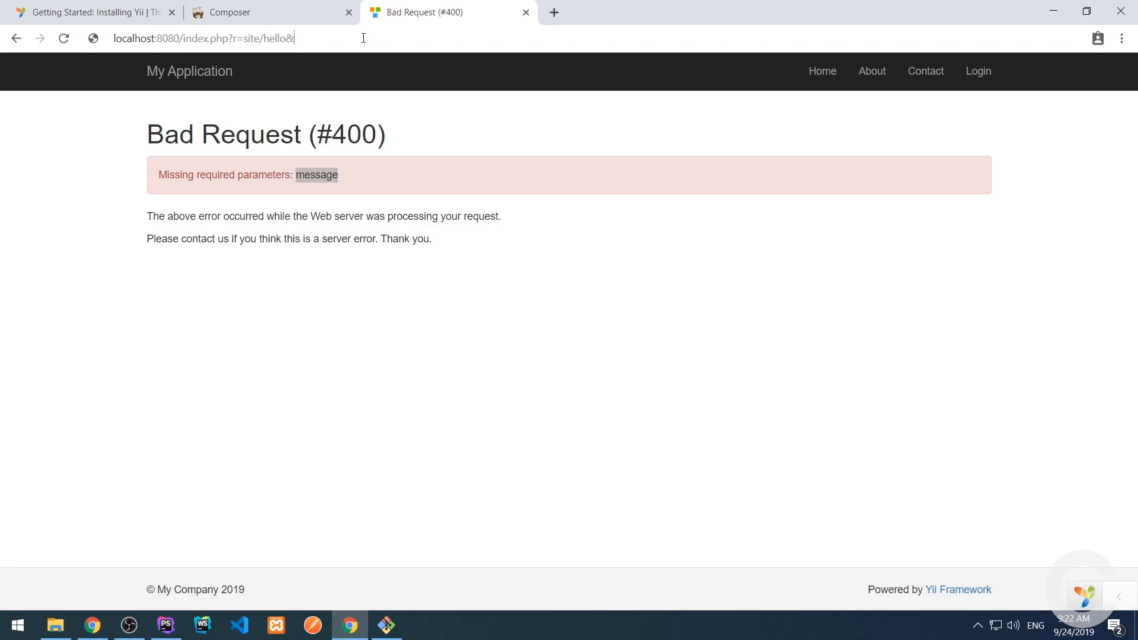
text(message)
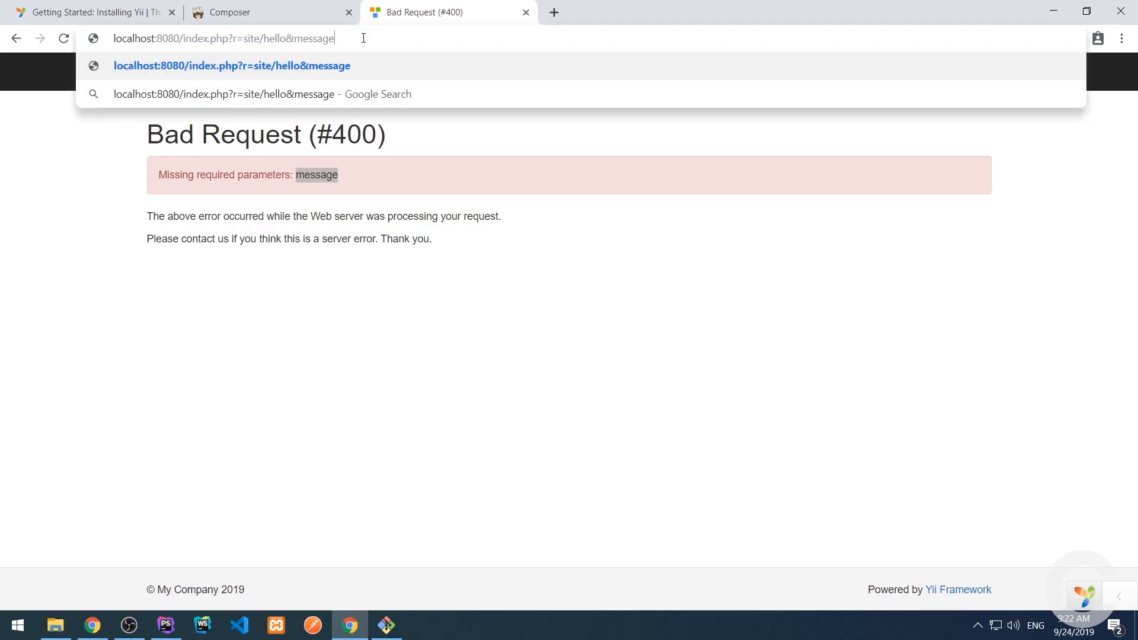
text(=)
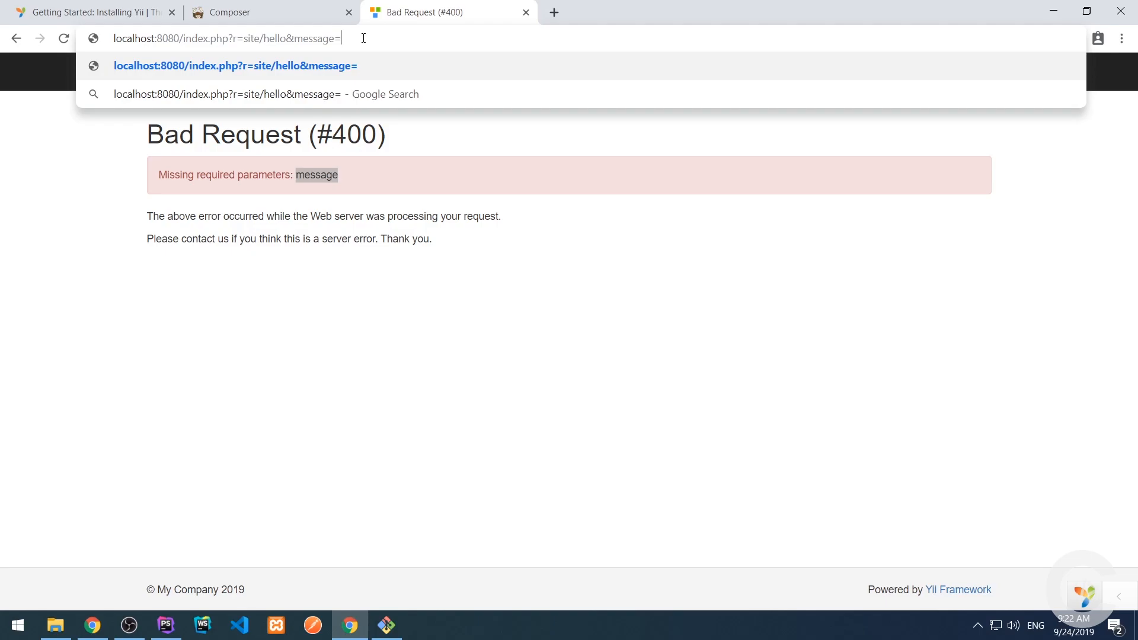
text(Test)
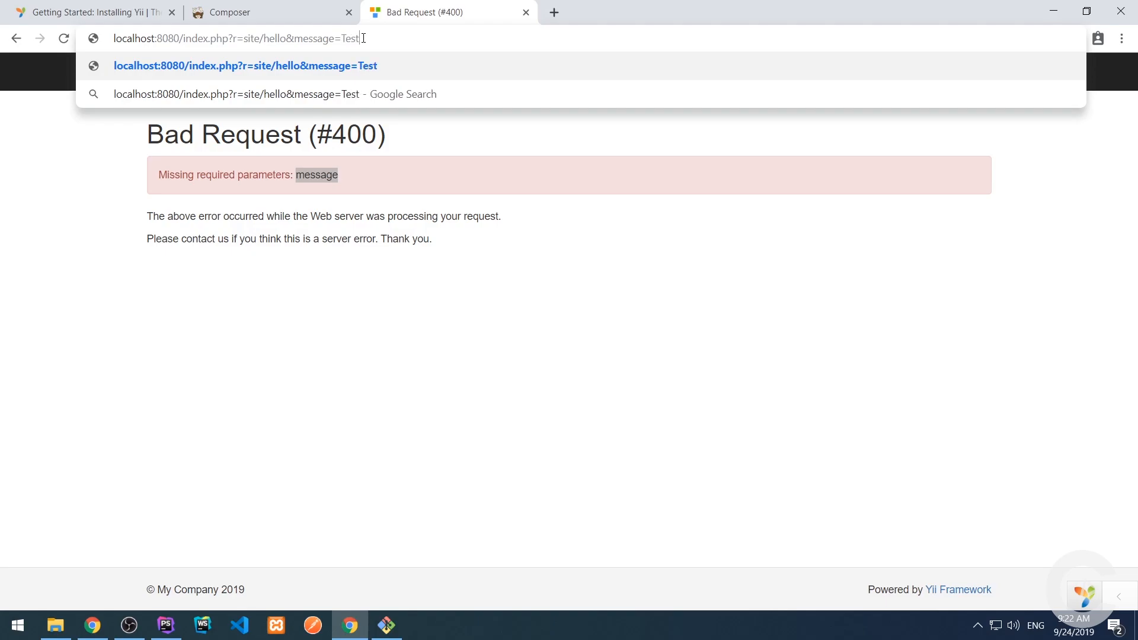